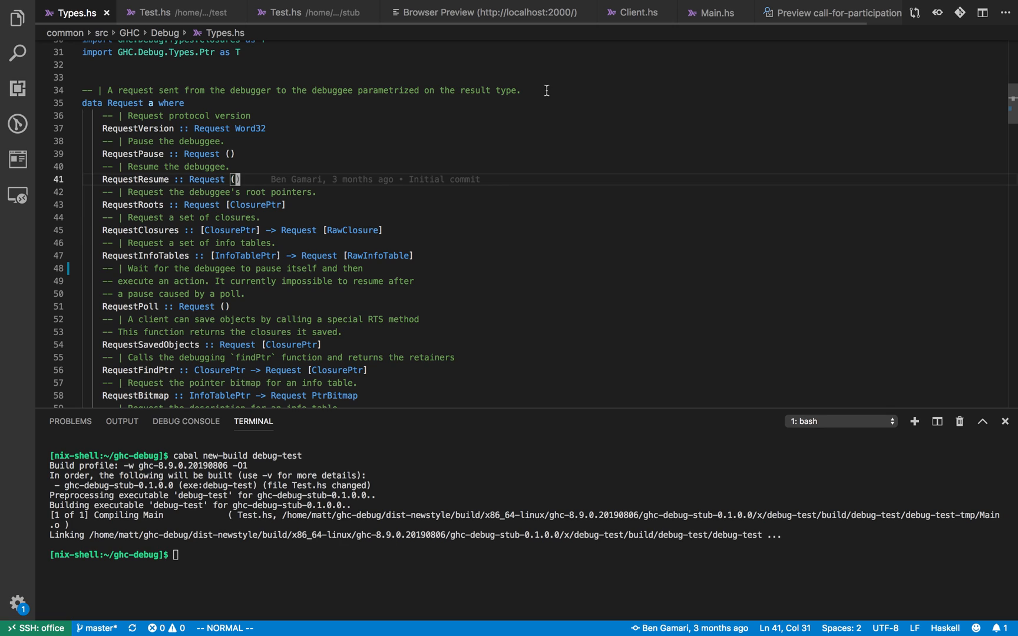
mouse_move(522, 171)
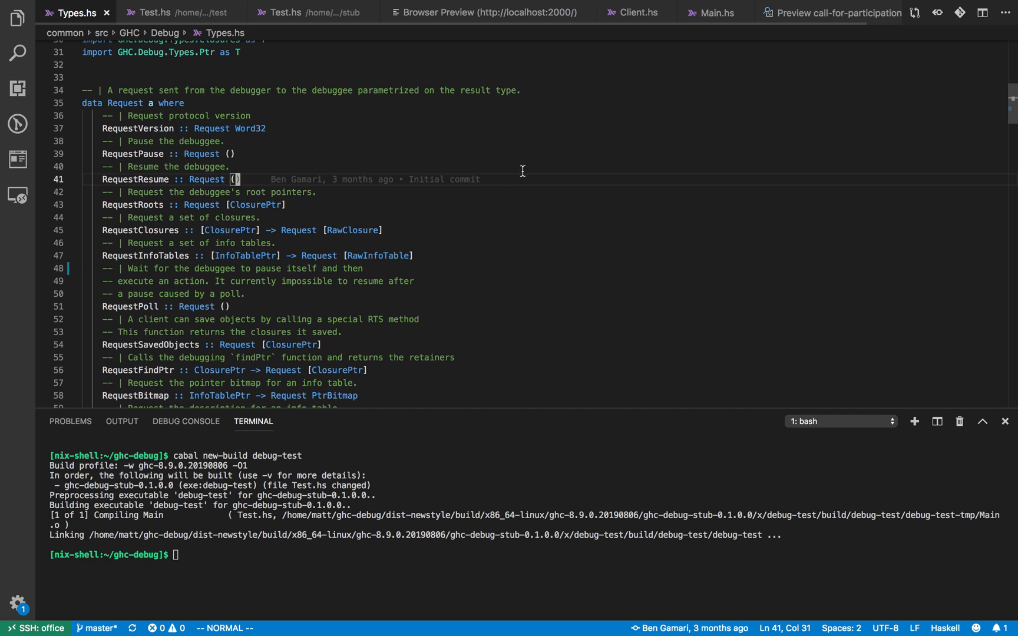
mouse_move(494, 230)
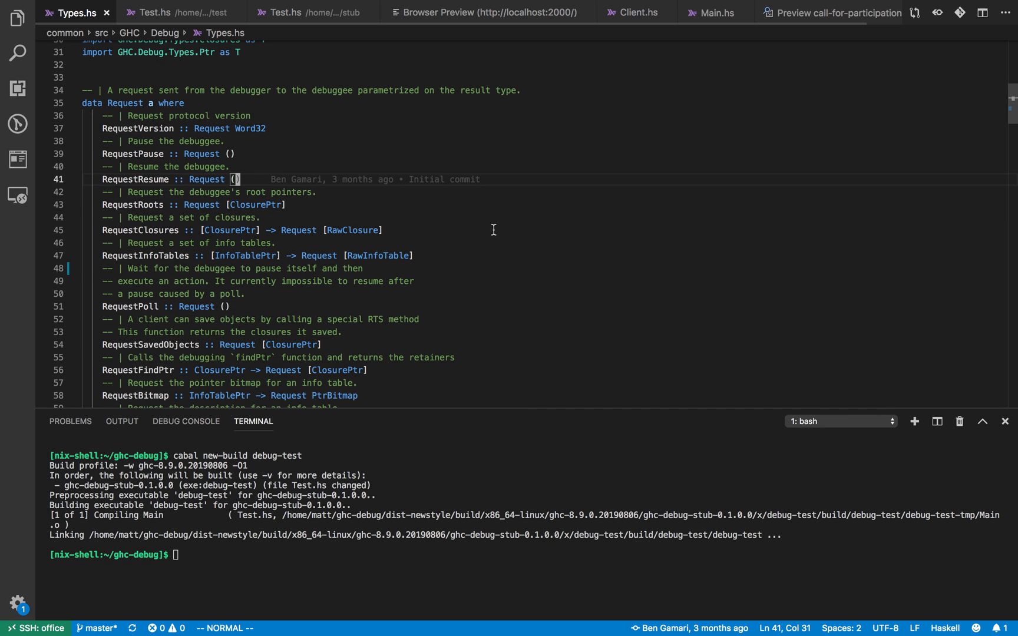
mouse_move(469, 242)
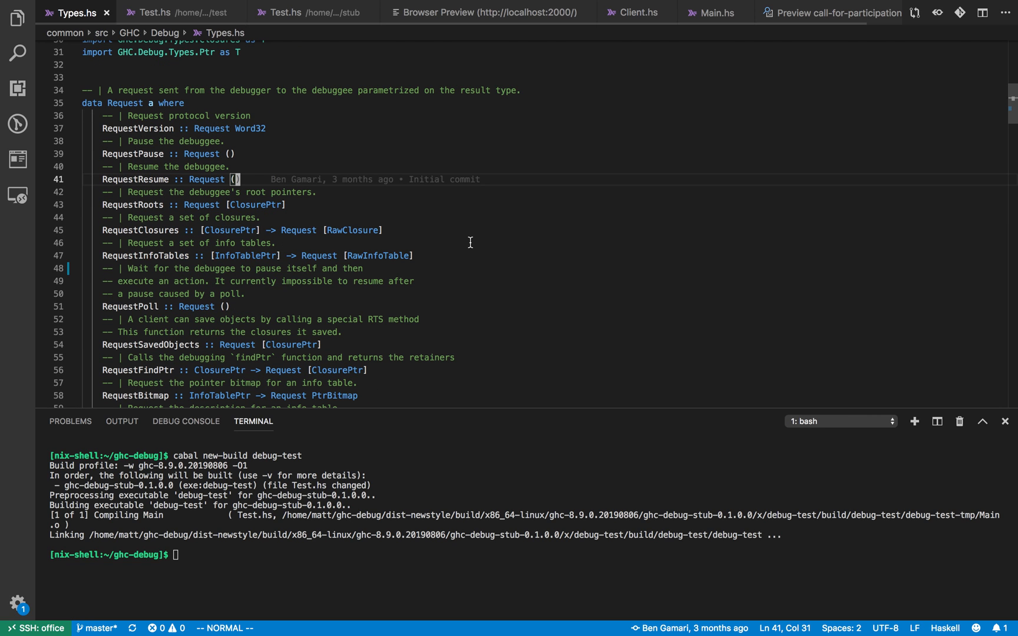
Highlight the RequestVersion and RequestClosures constructors in Types.hs, then switch to Test.hs.
scroll("down", 3)
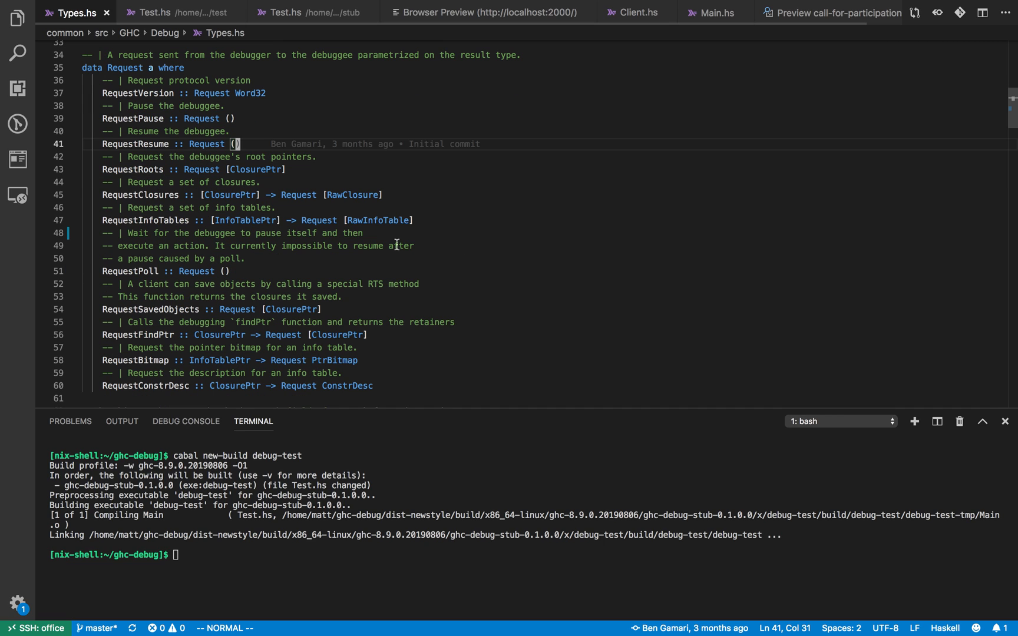
mouse_move(336, 267)
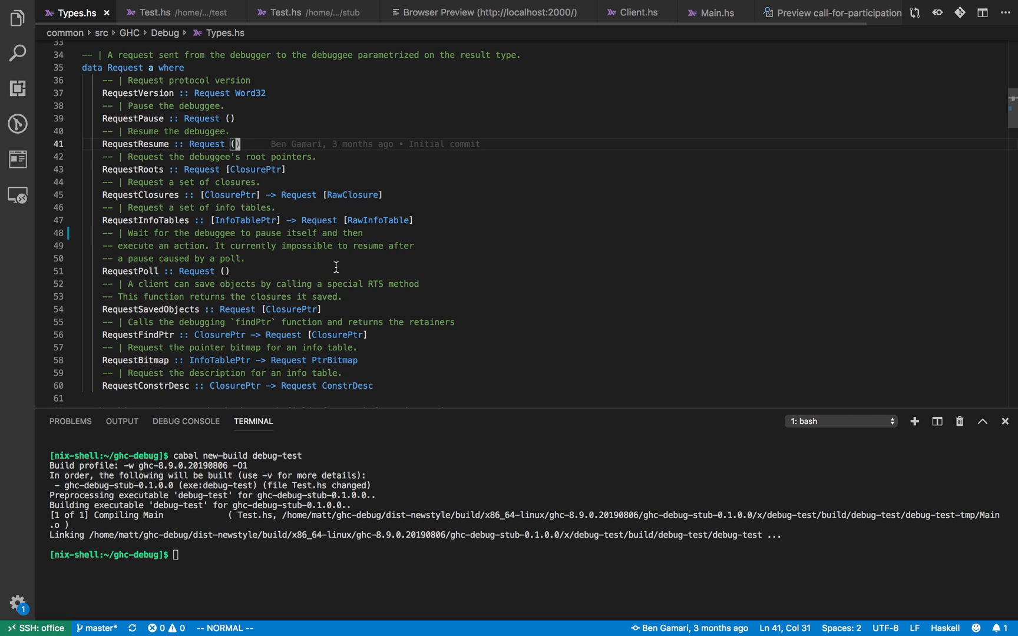
mouse_move(245, 318)
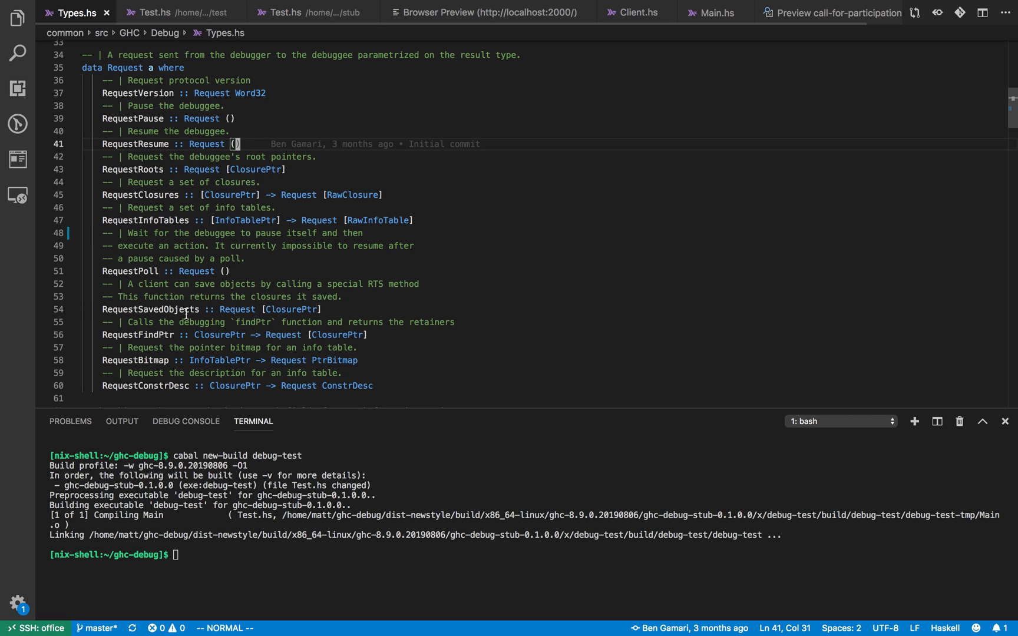
mouse_move(215, 262)
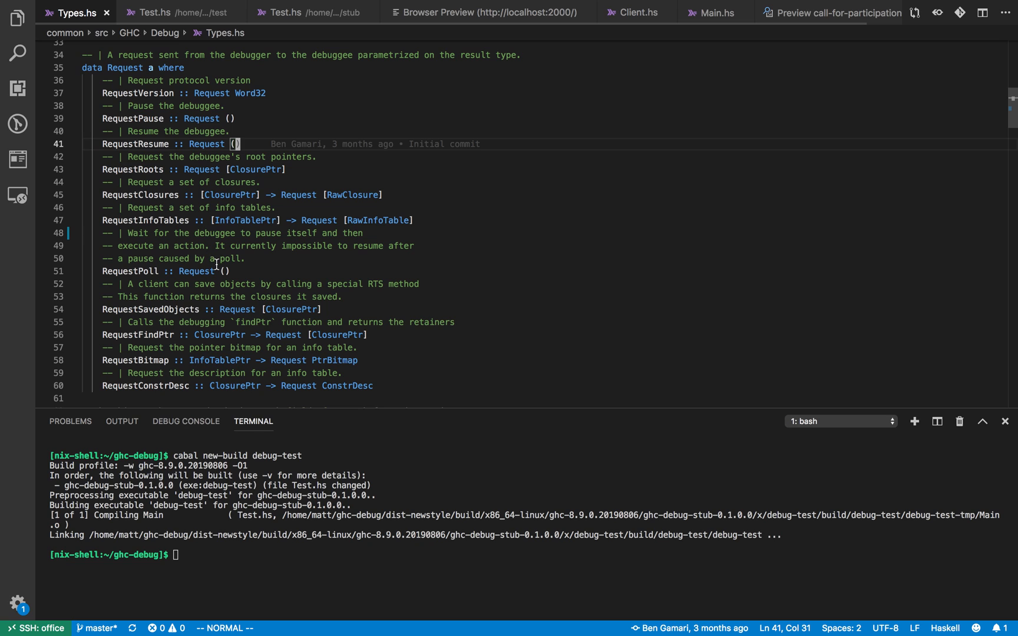
scroll("down", 3)
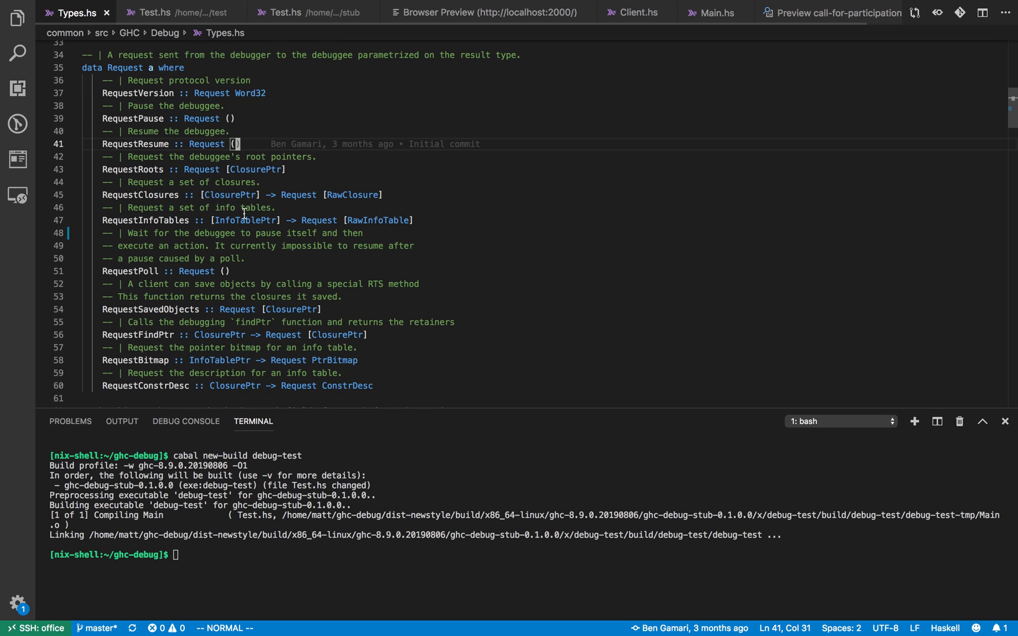
double_click(134, 93)
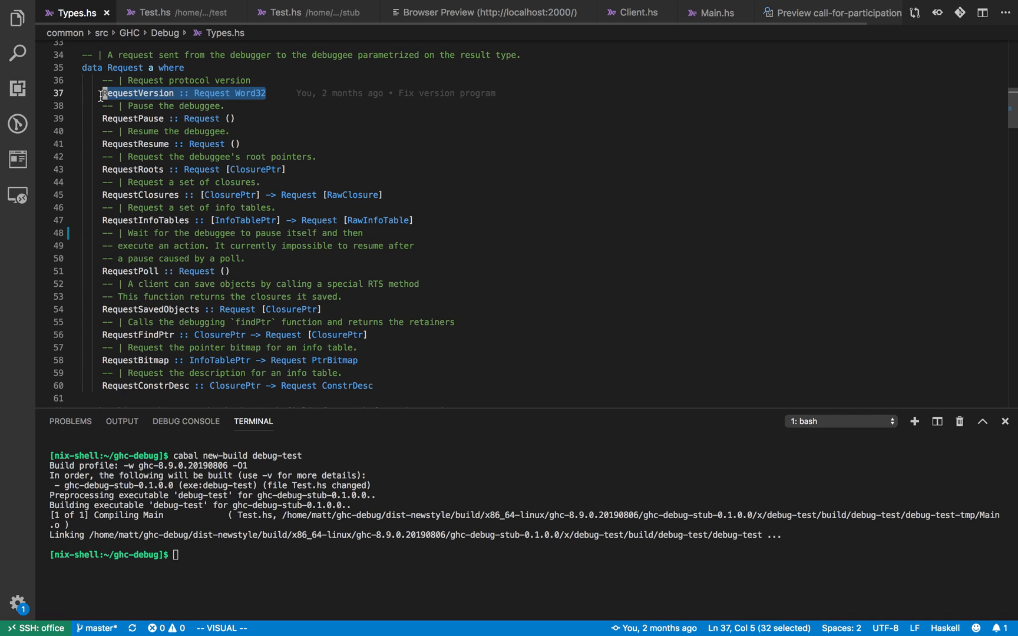
mouse_move(242, 122)
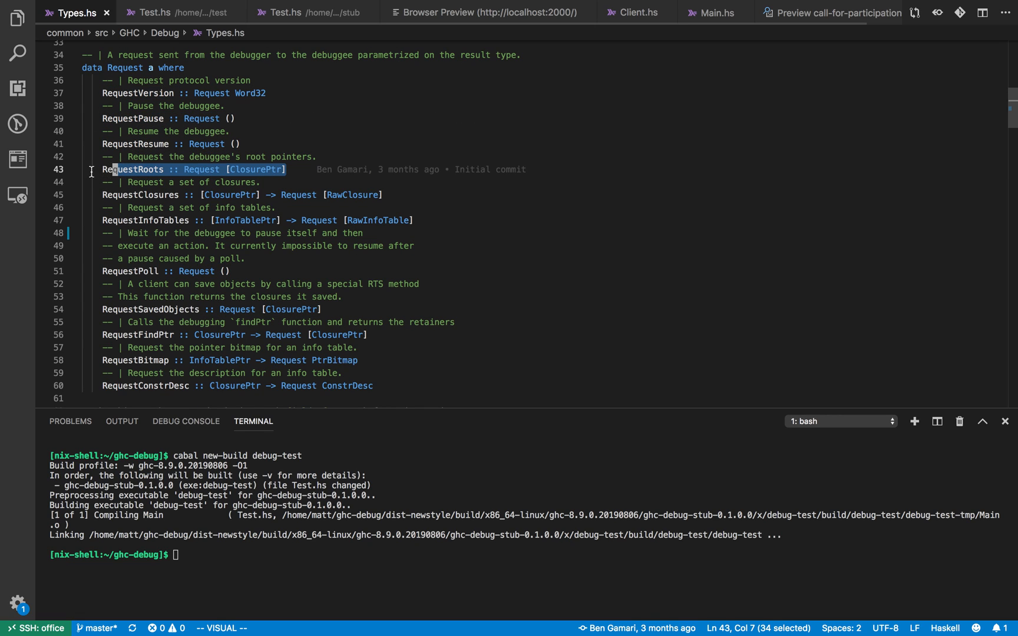
key("Escape")
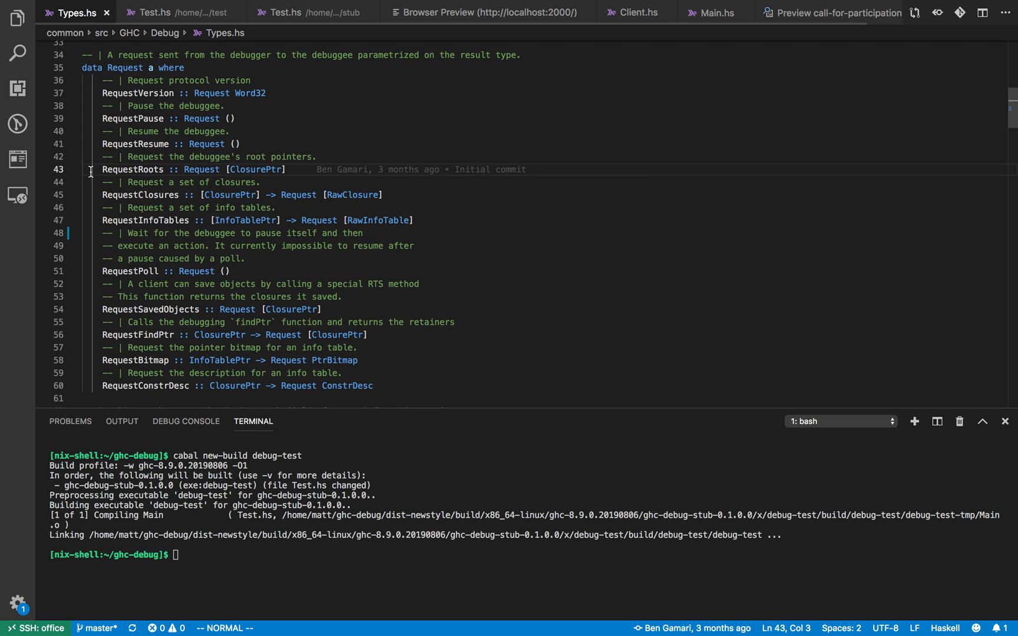
mouse_move(116, 169)
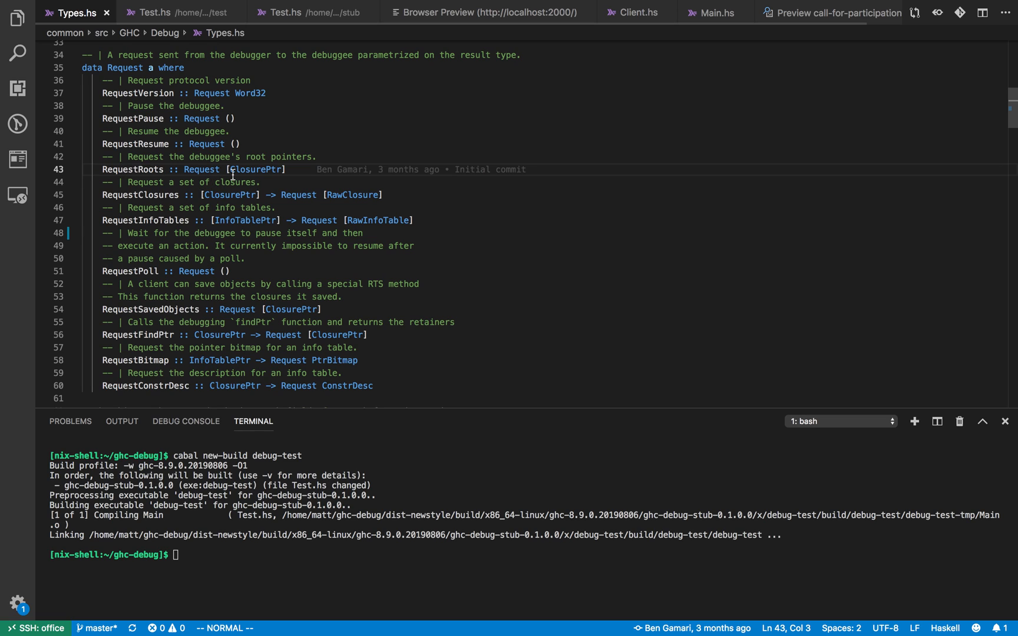
mouse_move(285, 170)
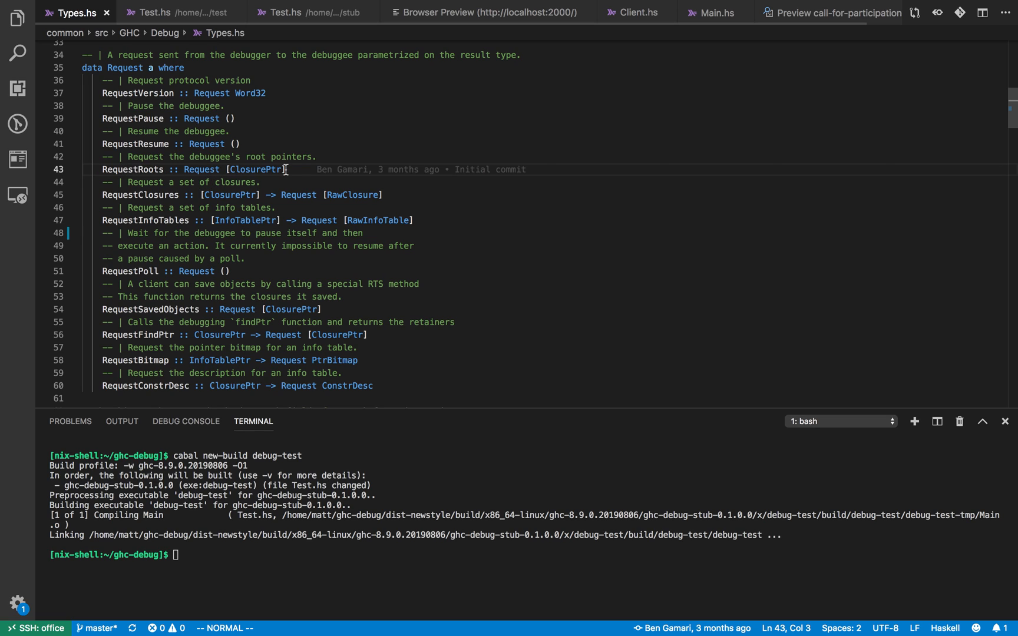
mouse_move(279, 174)
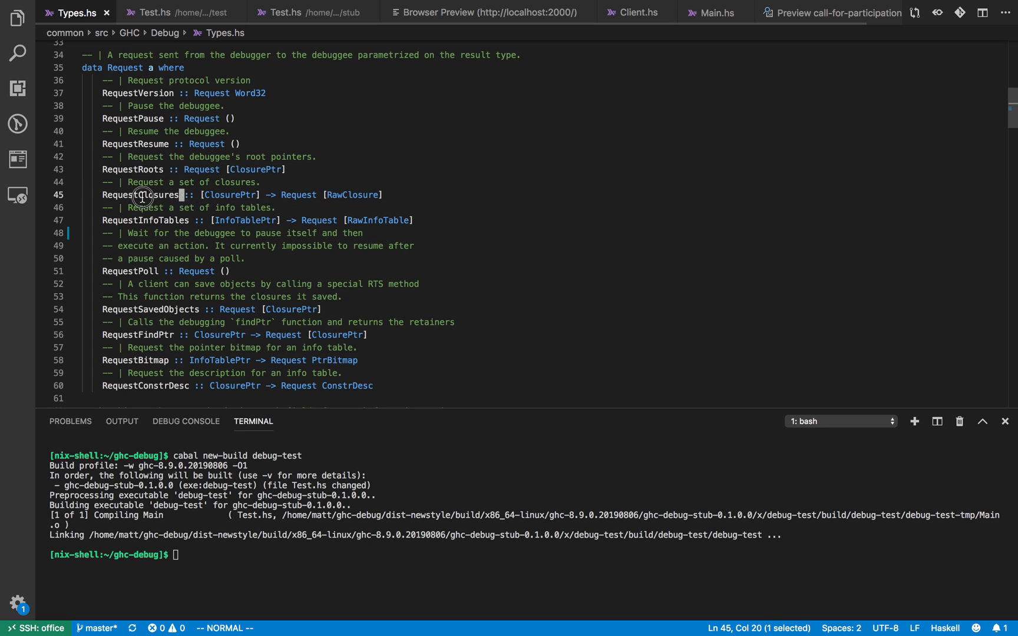
double_click(141, 195)
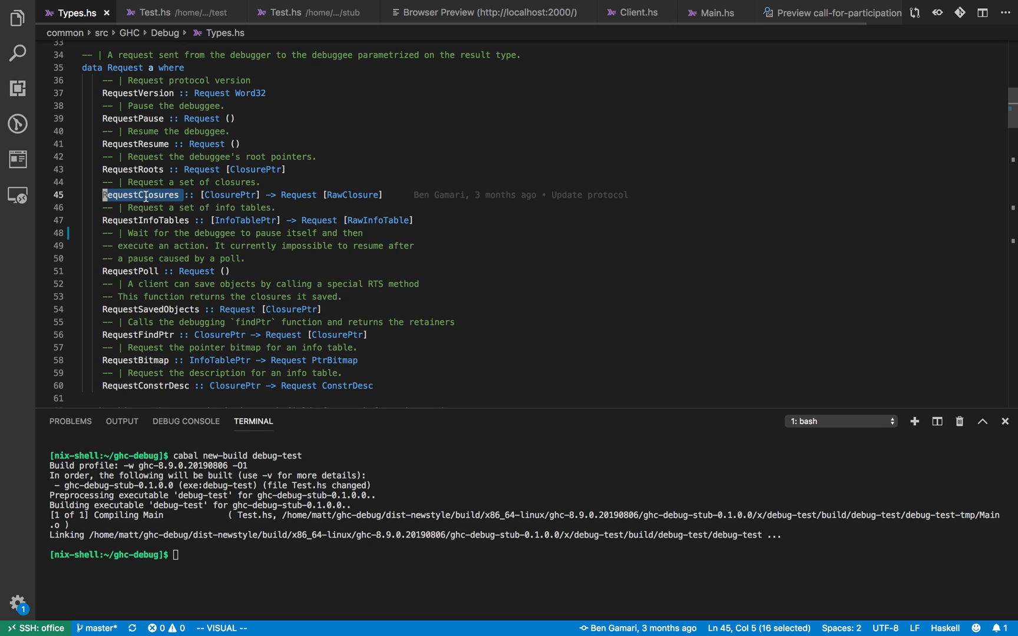
mouse_move(185, 223)
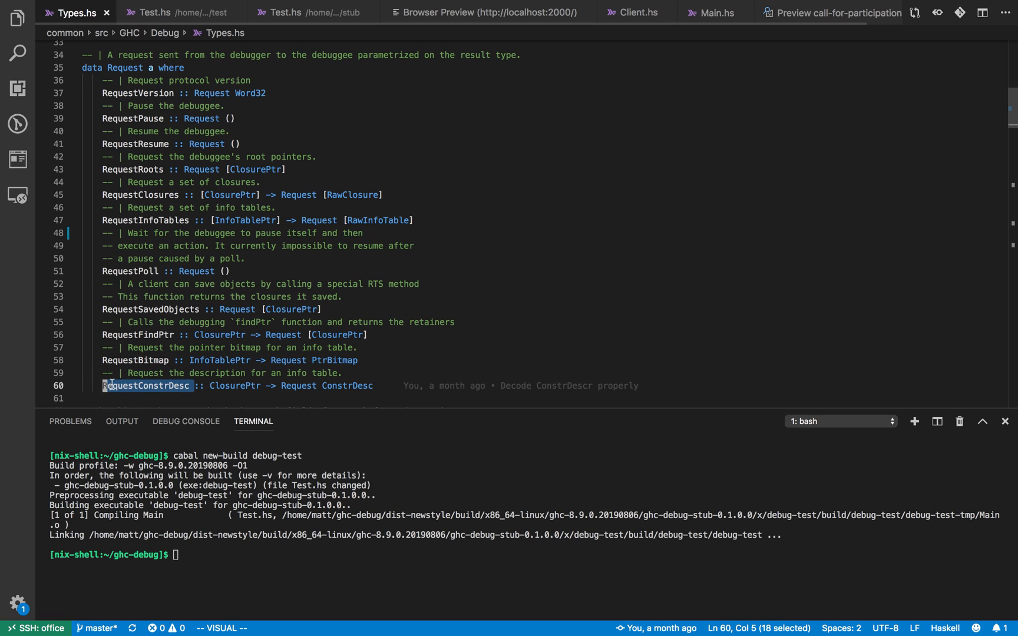
mouse_move(147, 361)
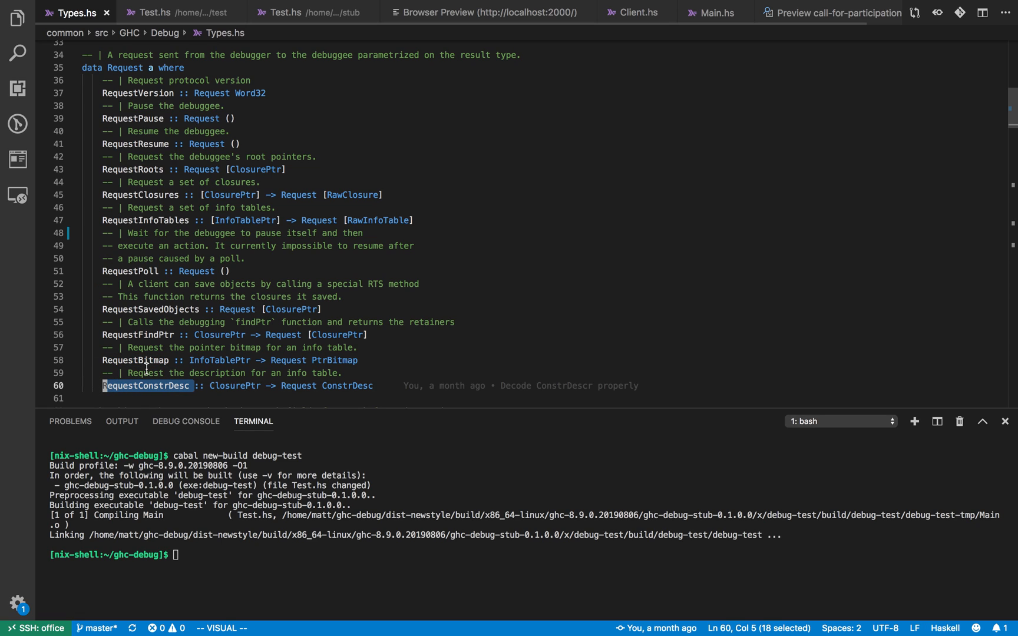
mouse_move(158, 348)
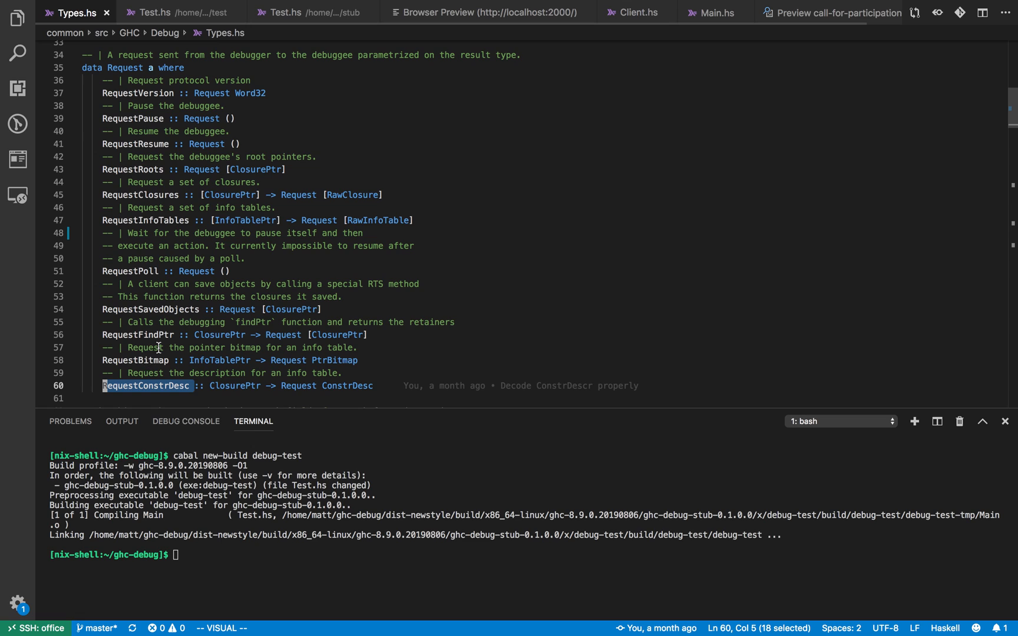
mouse_move(170, 250)
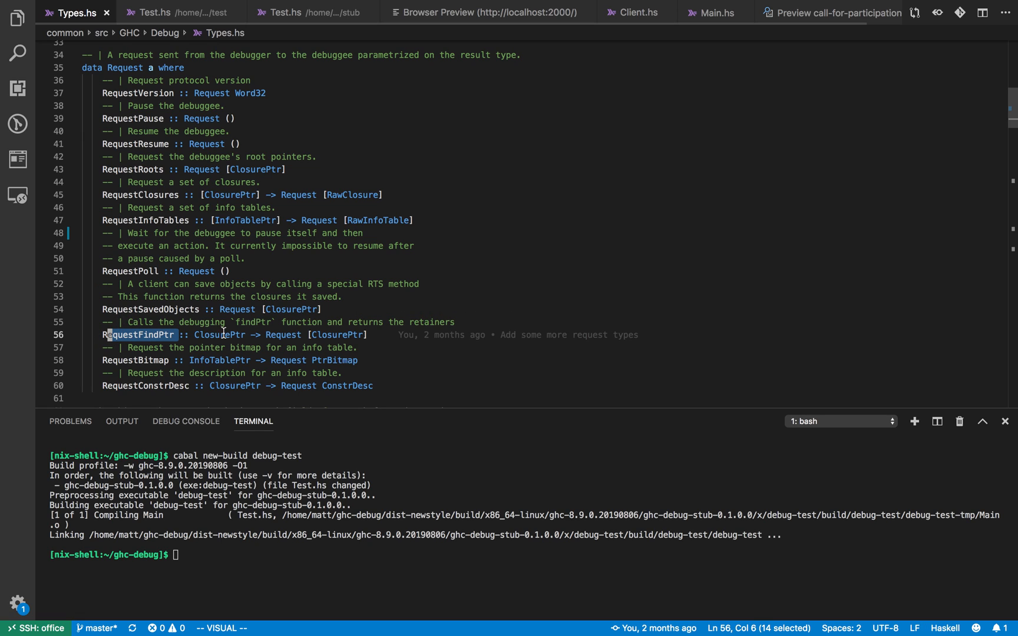
mouse_move(362, 338)
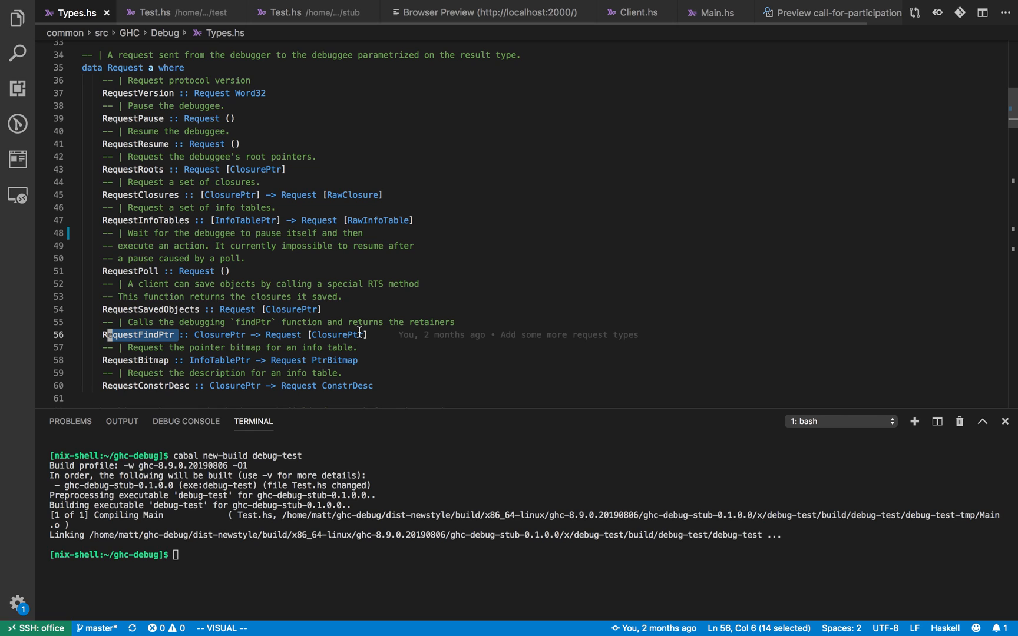
mouse_move(195, 159)
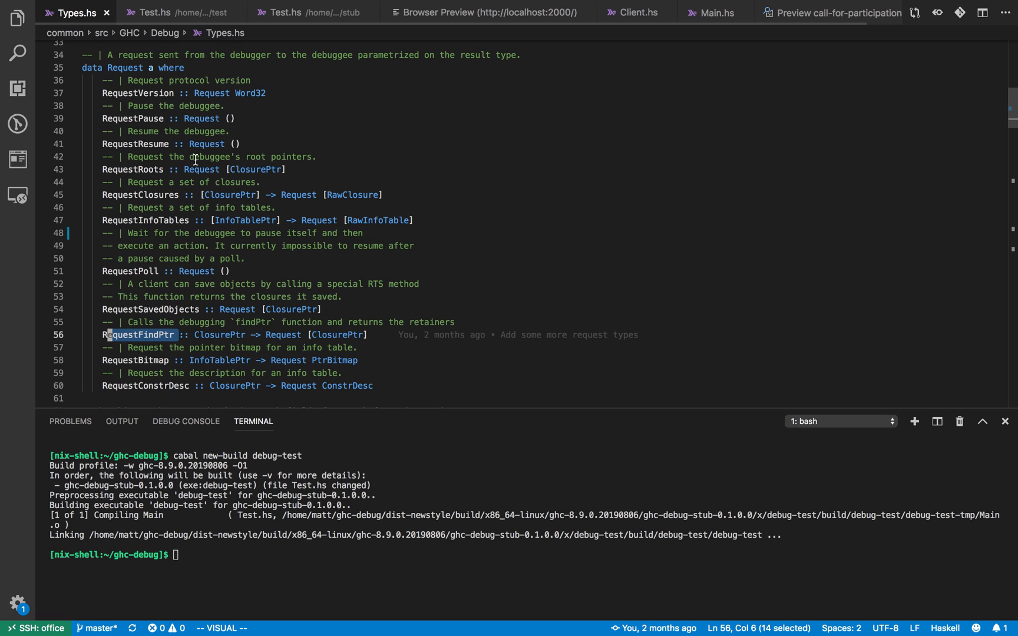
left_click(156, 13)
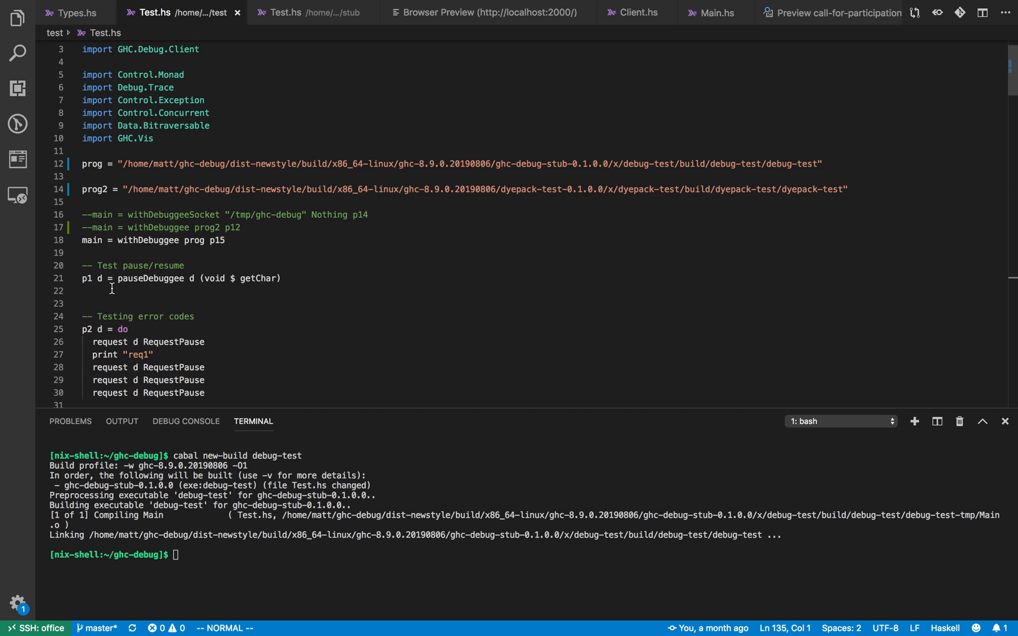
scroll("down", 3)
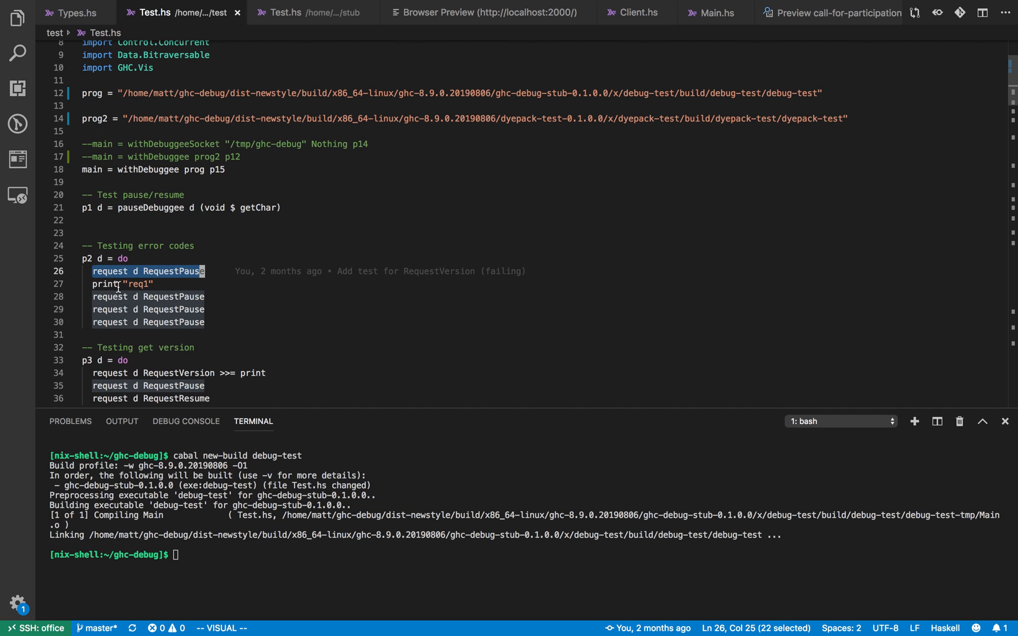
mouse_move(164, 323)
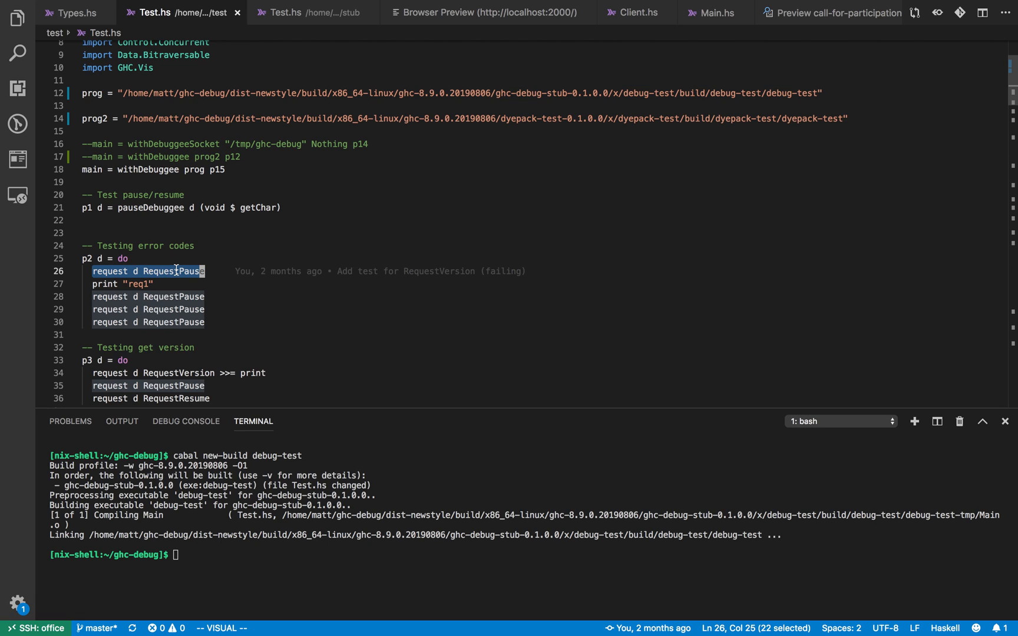
mouse_move(191, 276)
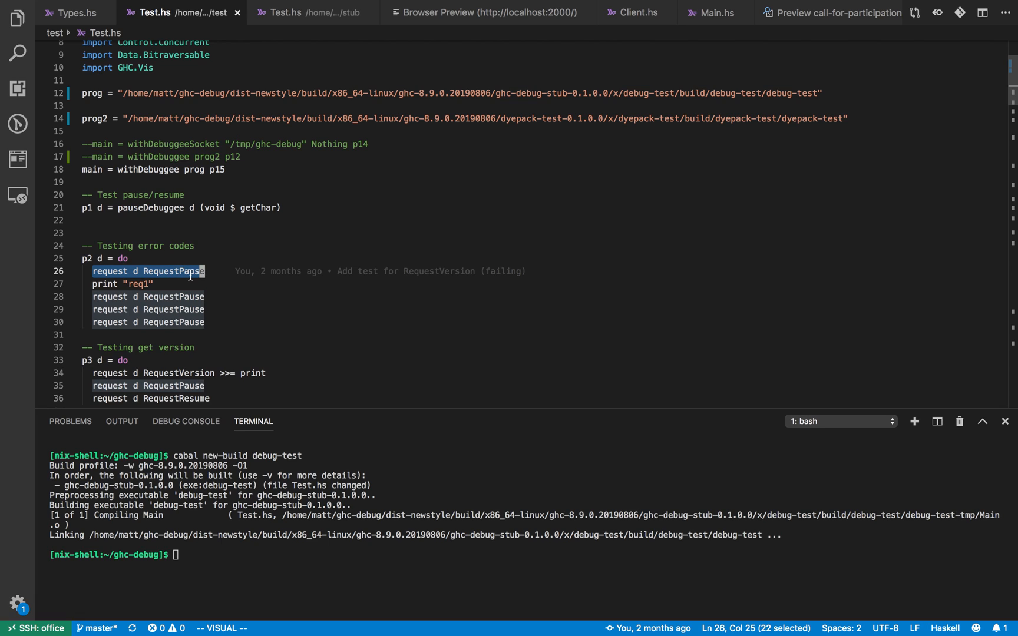
scroll("down", 3)
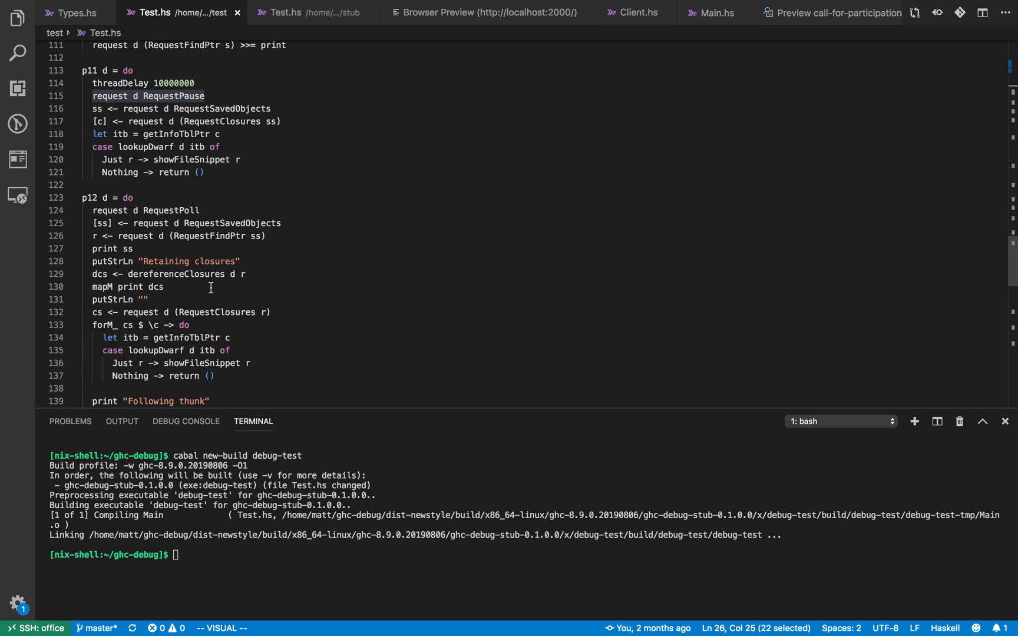
Exit visual mode in the ghc-vis test code and bring up the stub's Test.hs.
scroll("down", 3)
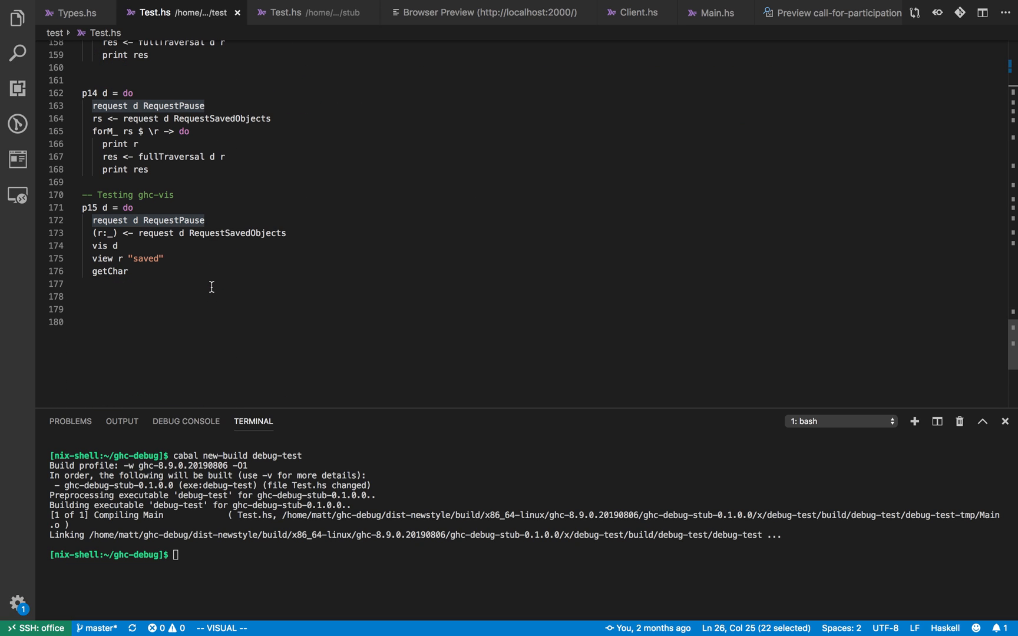
mouse_move(128, 208)
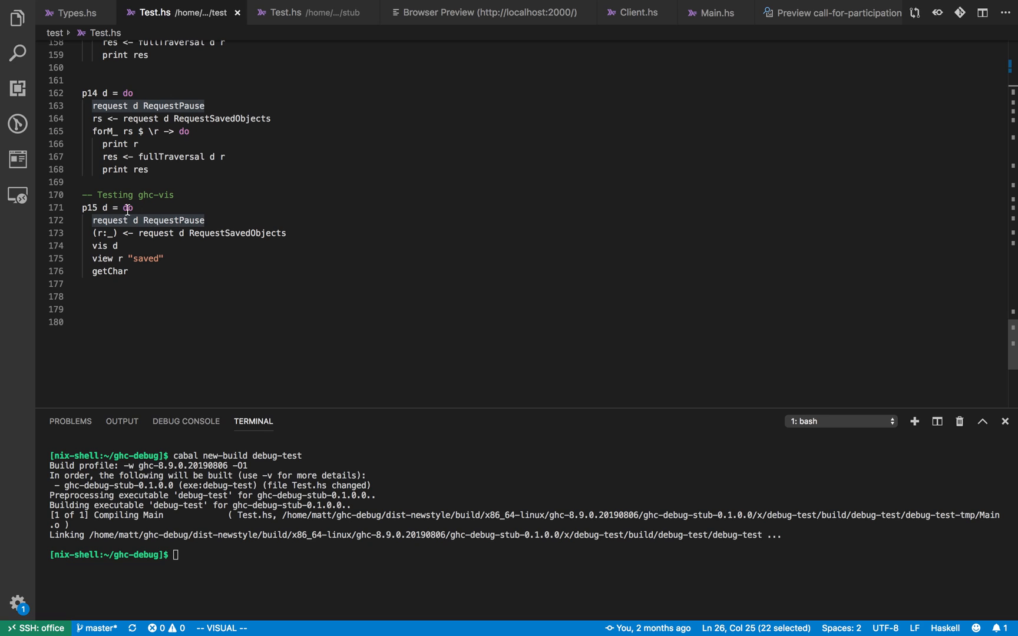
key("Escape")
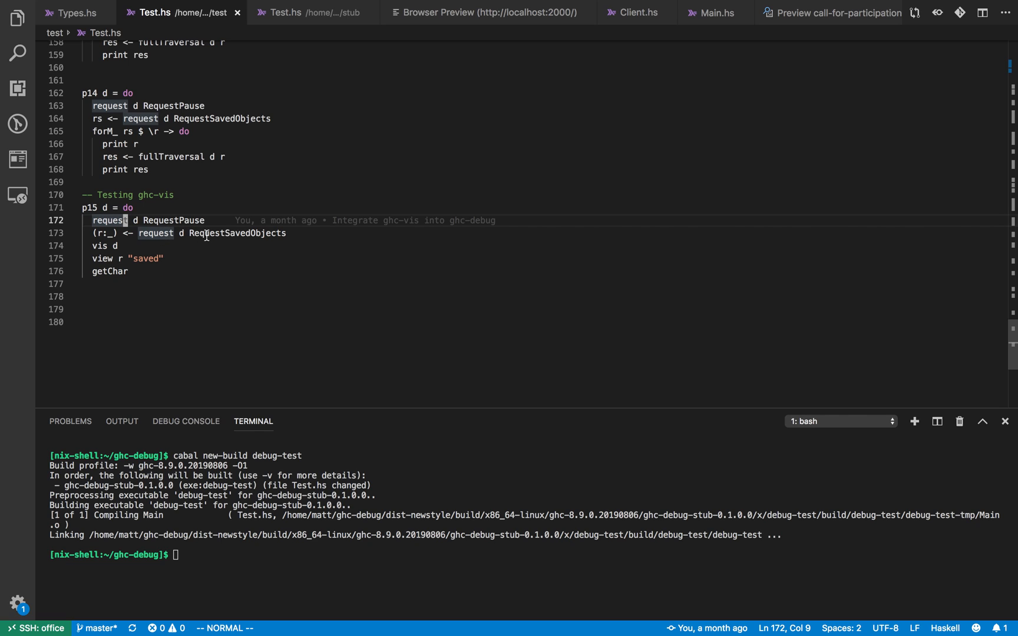
left_click(312, 12)
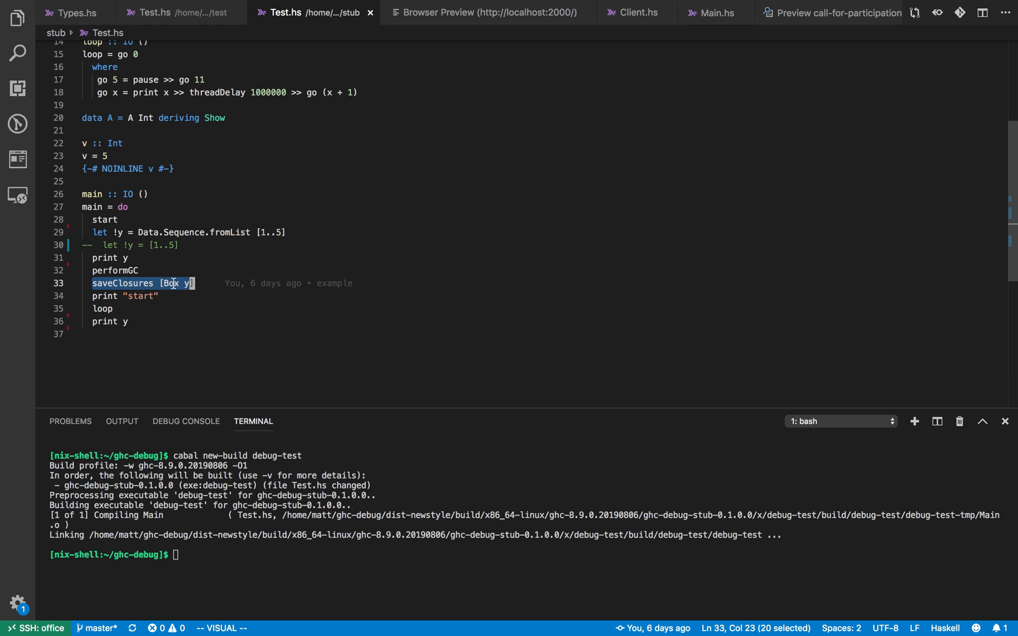
left_click(184, 283)
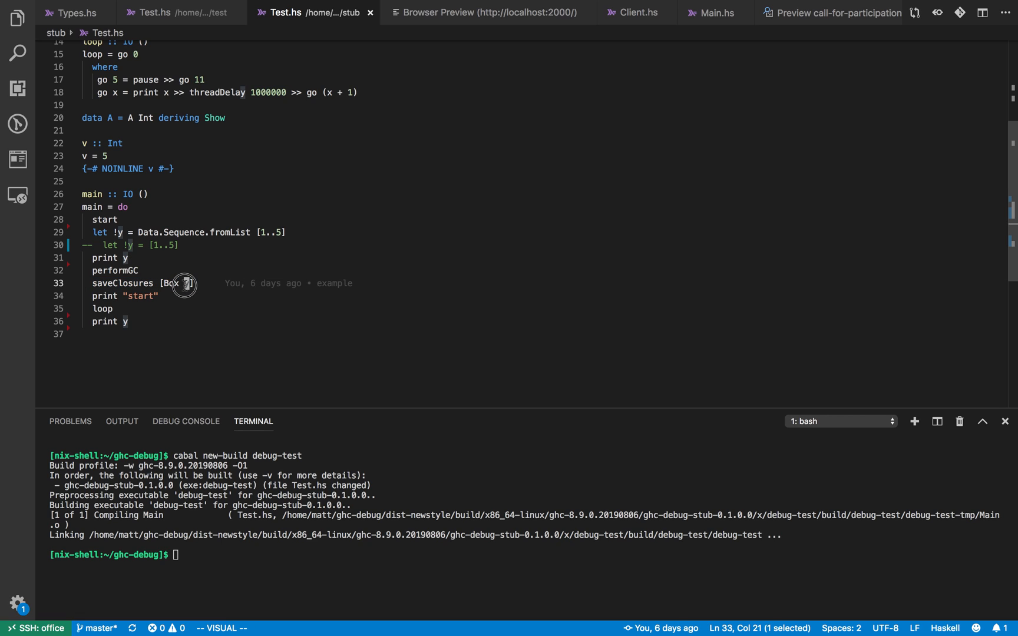
mouse_move(207, 19)
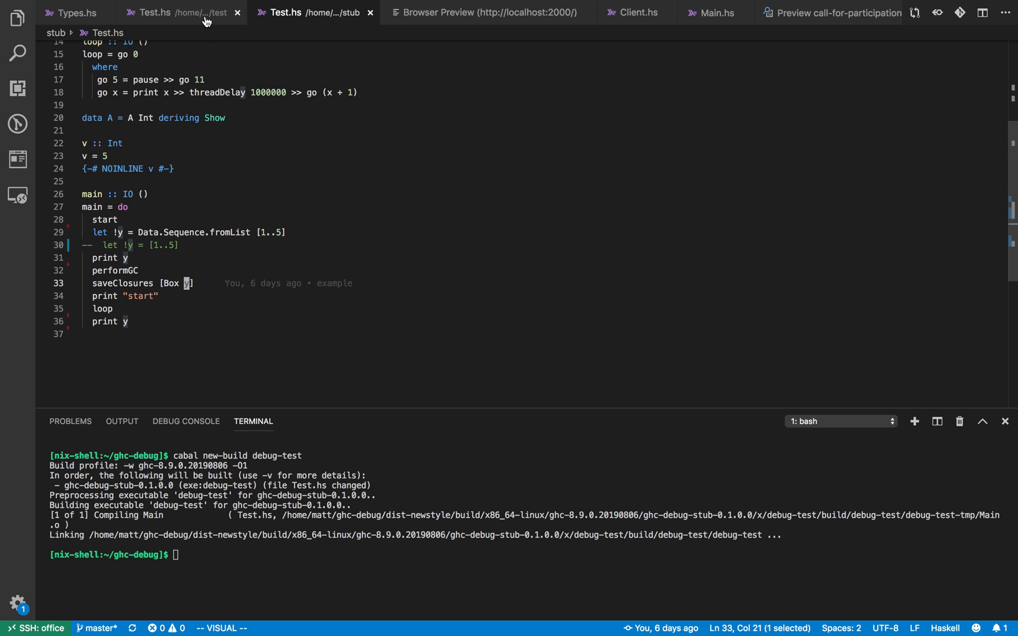
left_click(156, 13)
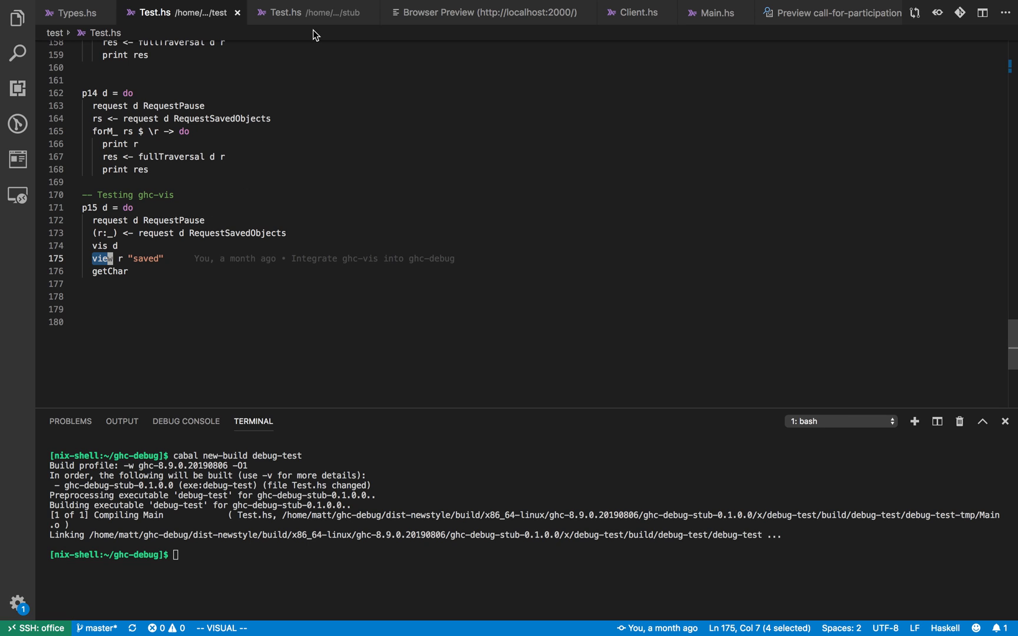
left_click(286, 12)
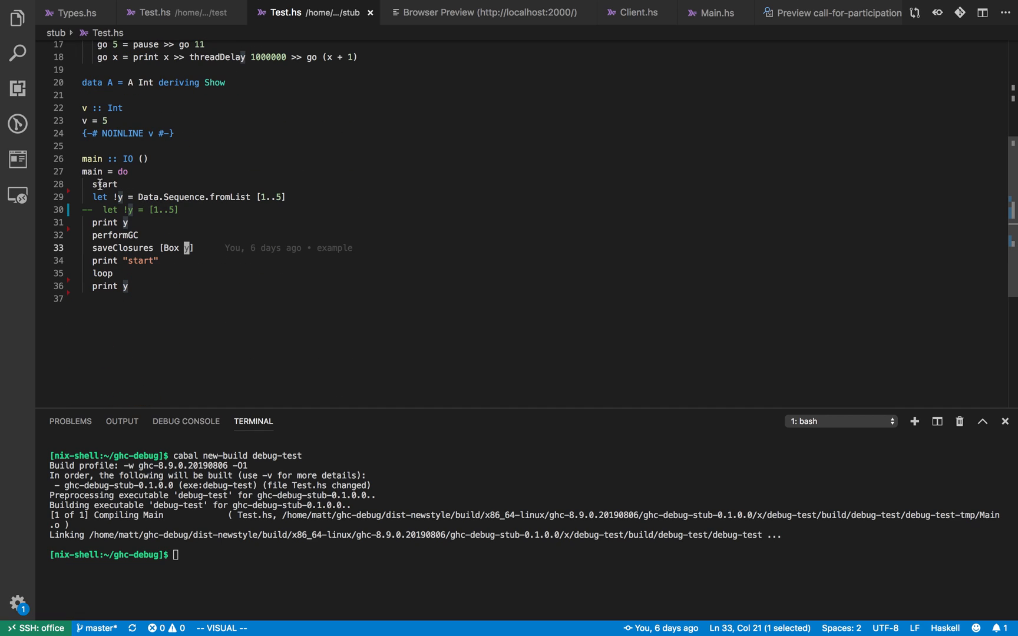
double_click(104, 184)
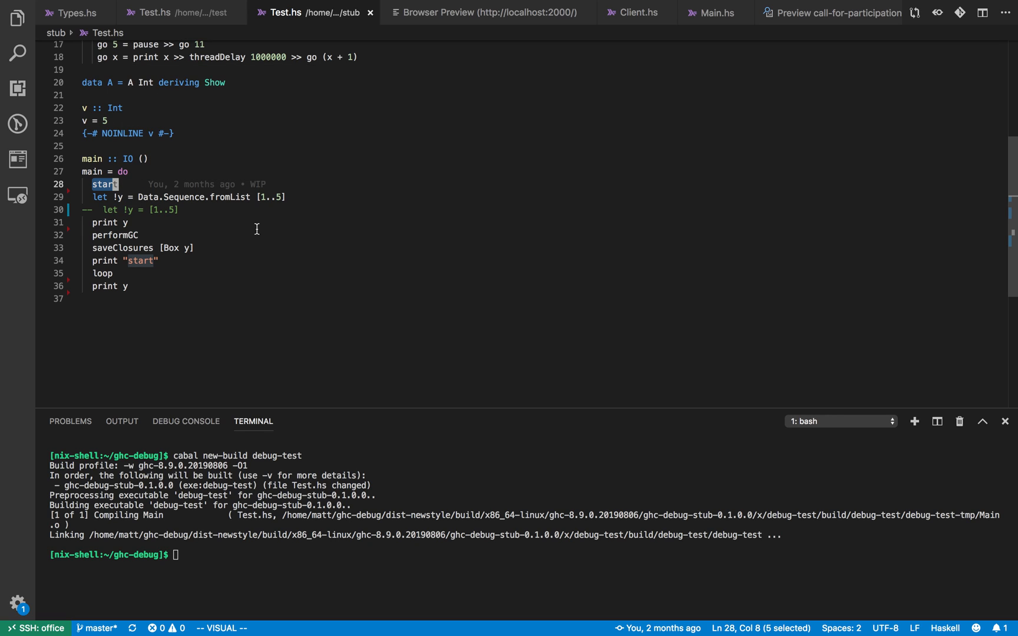
mouse_move(229, 226)
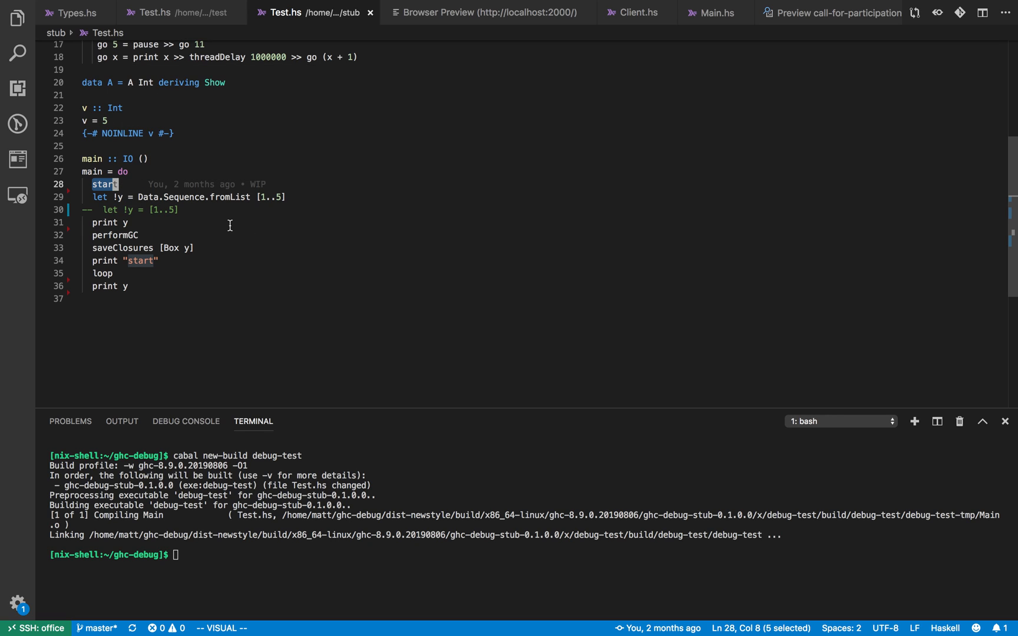
mouse_move(190, 199)
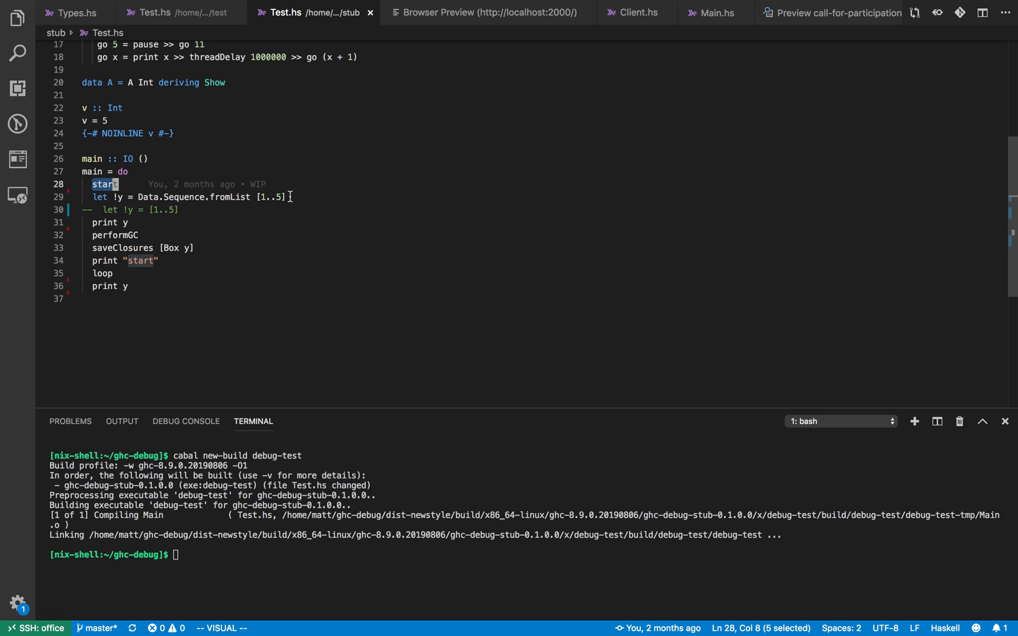
mouse_move(134, 236)
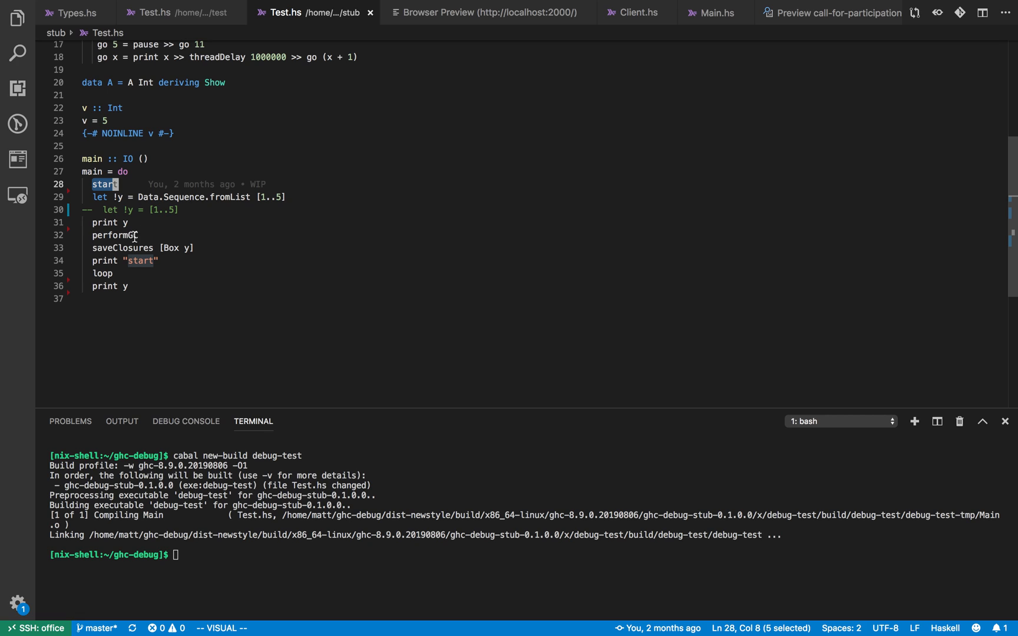
mouse_move(166, 248)
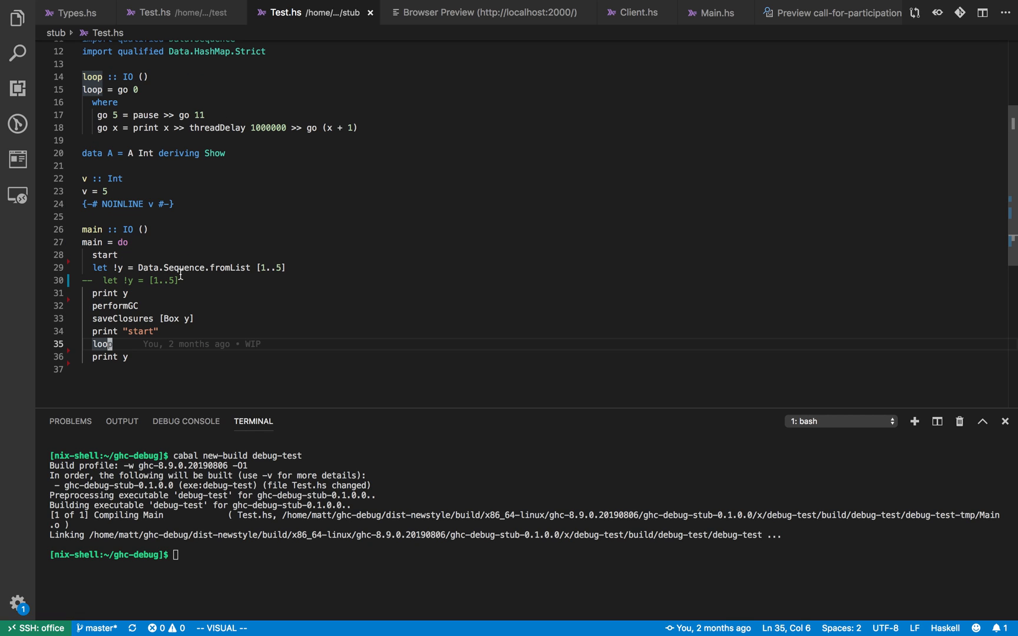
mouse_move(156, 118)
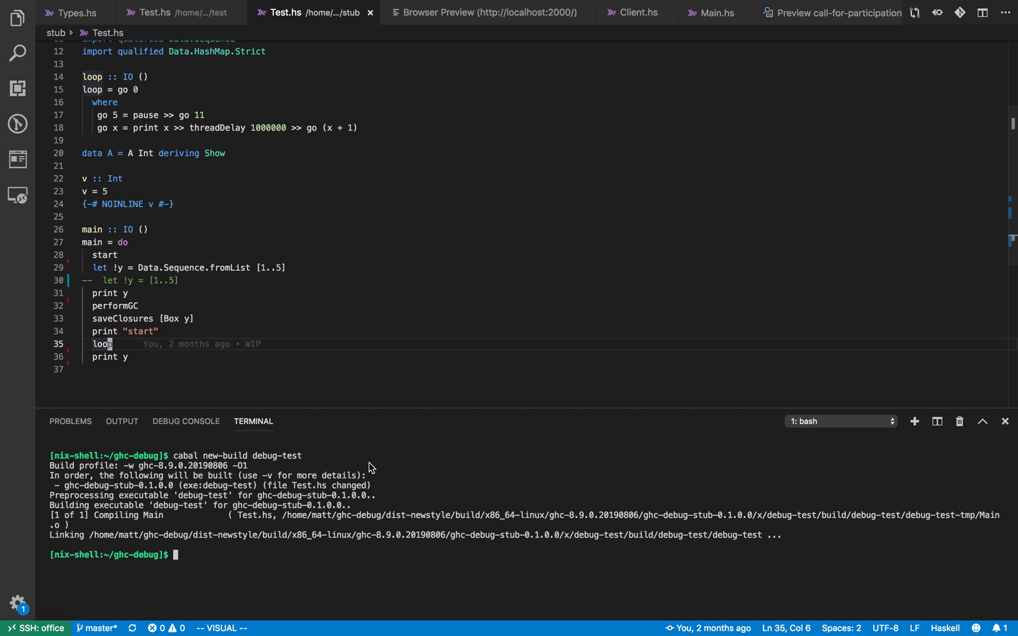
Launch the debugger with cabal new-run and reload the browser preview to show the saved value.
type("cabal new-run debugger")
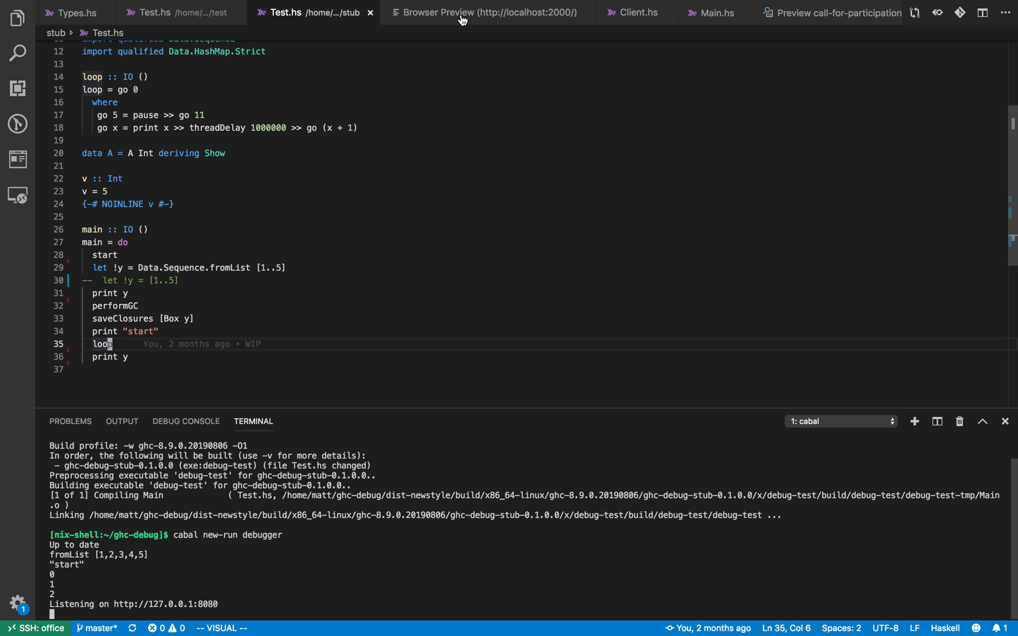
left_click(484, 12)
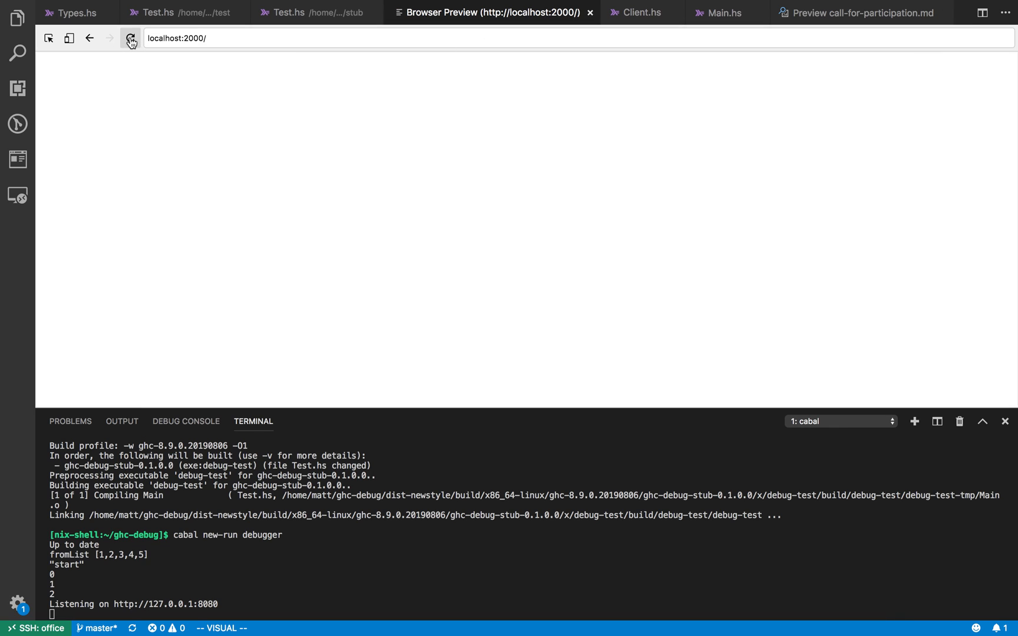
left_click(131, 37)
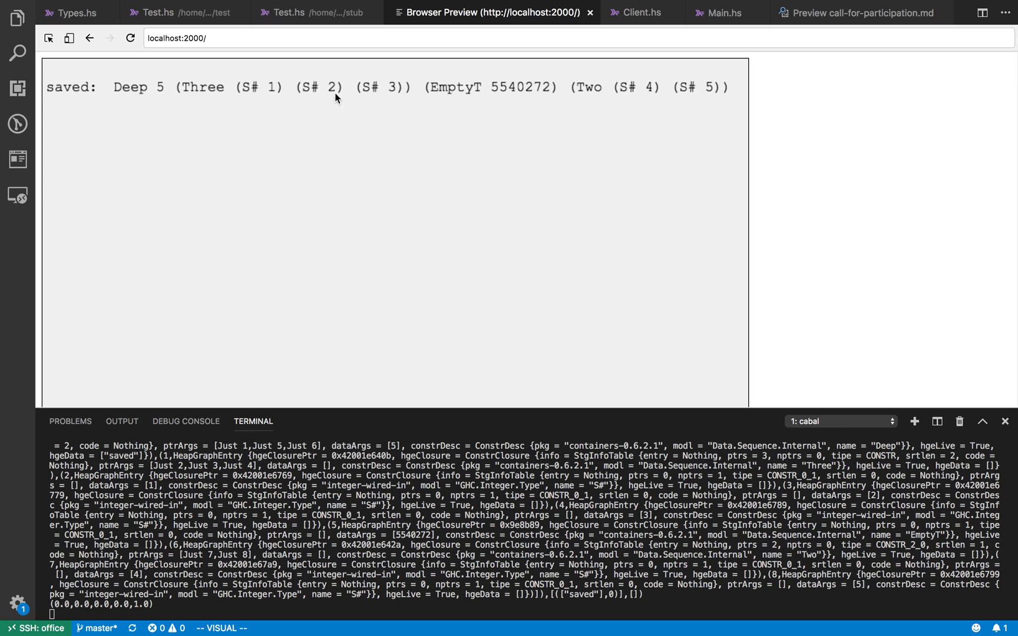
mouse_move(137, 95)
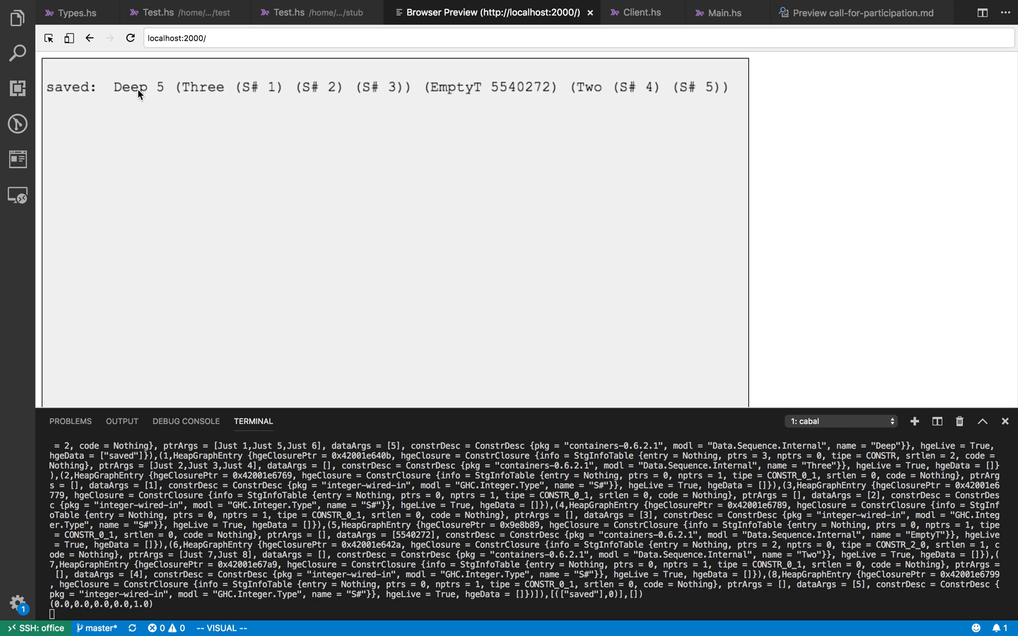
mouse_move(162, 94)
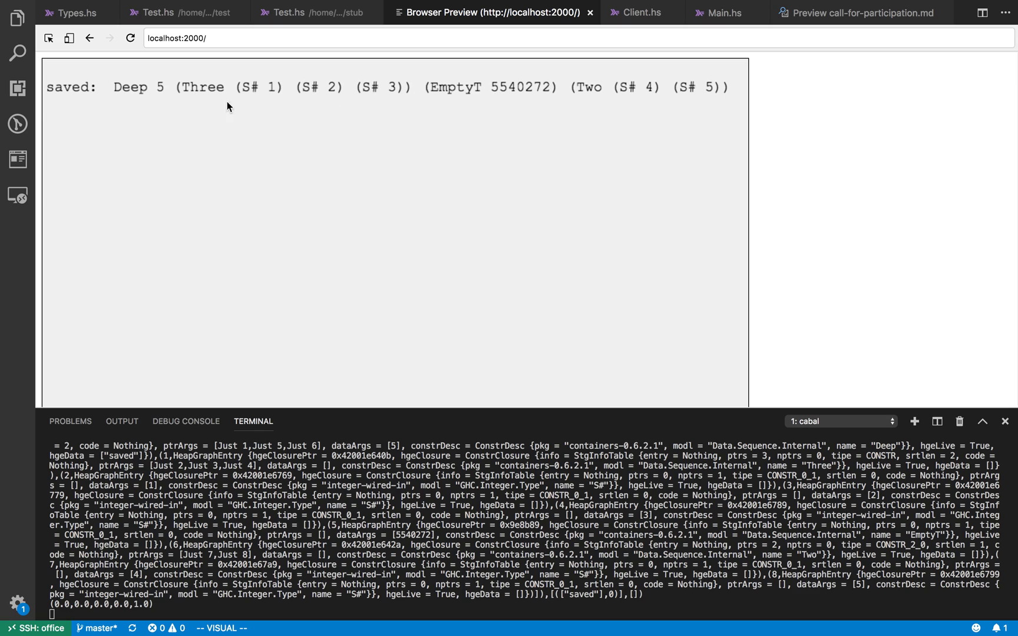
mouse_move(356, 97)
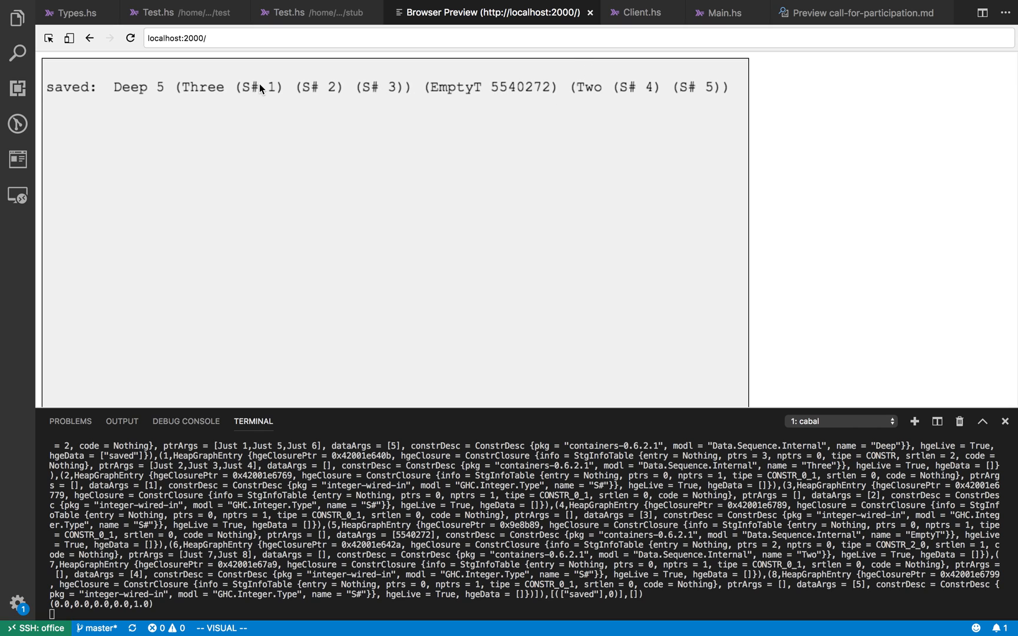
mouse_move(712, 94)
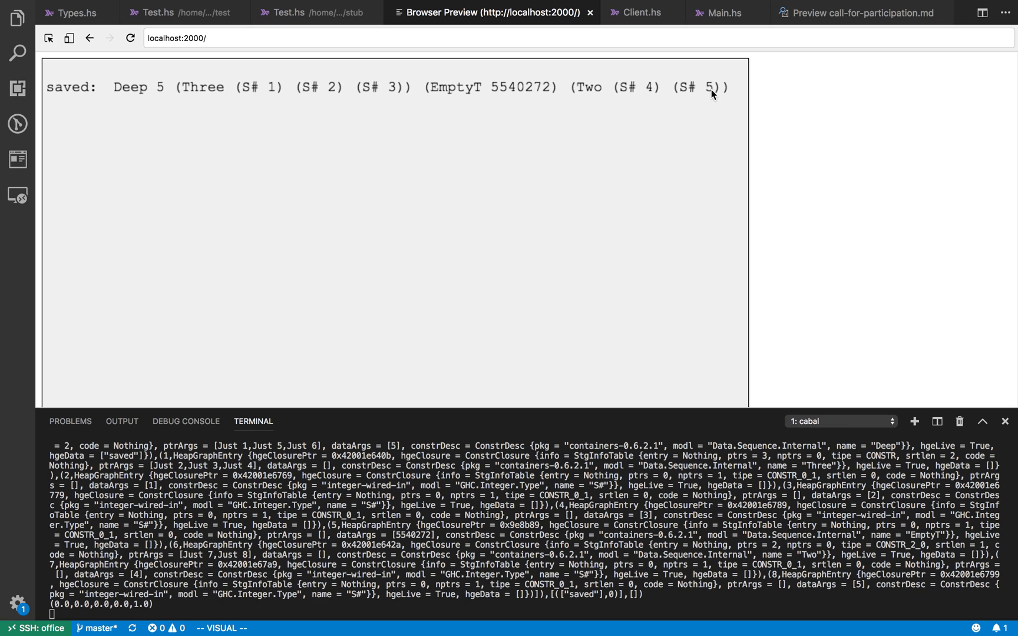
mouse_move(464, 95)
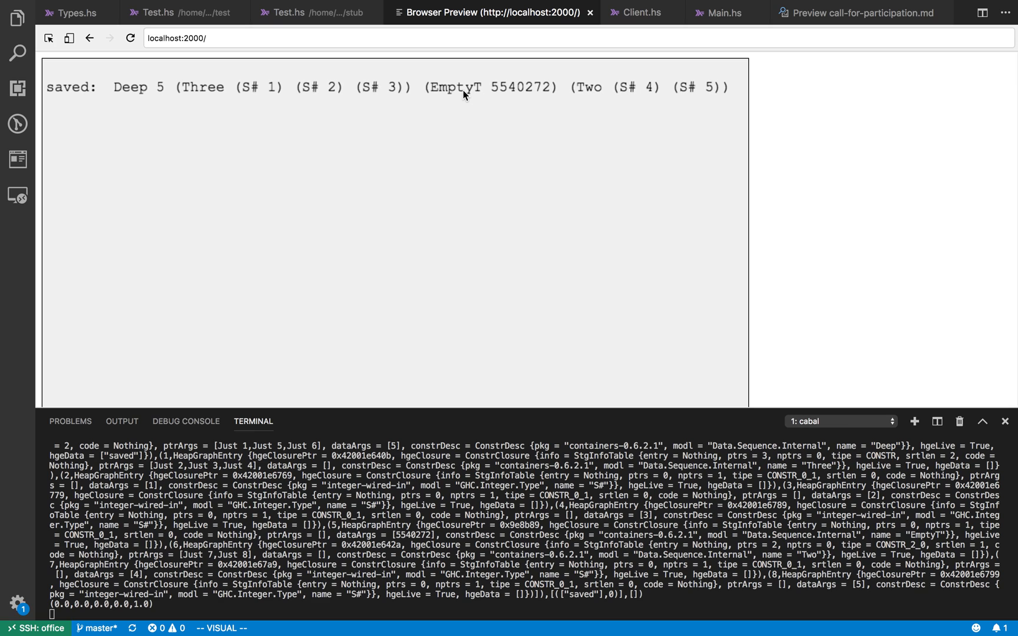
mouse_move(233, 88)
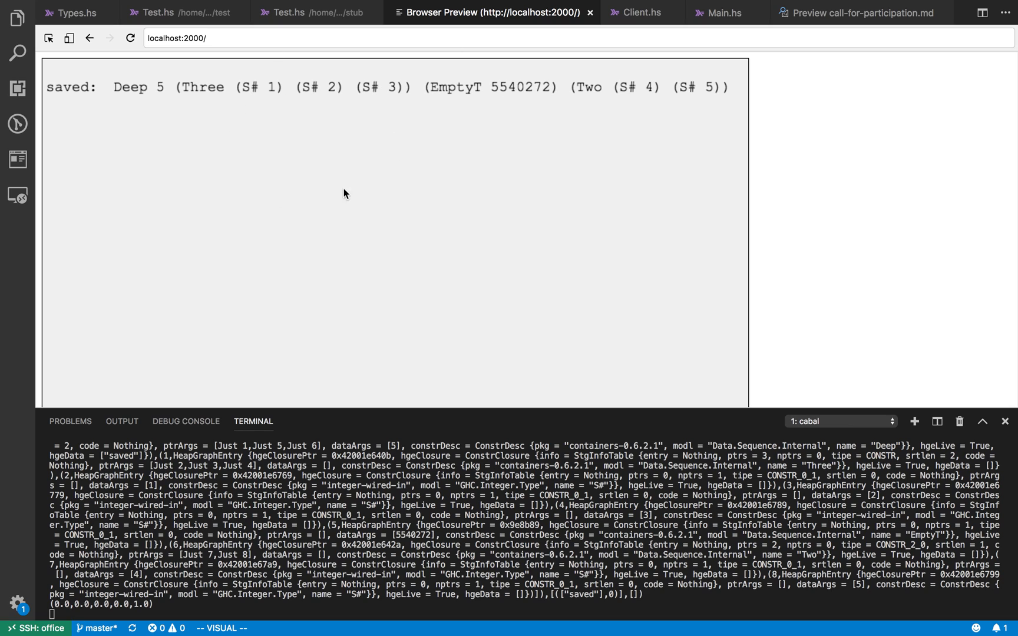
mouse_move(310, 13)
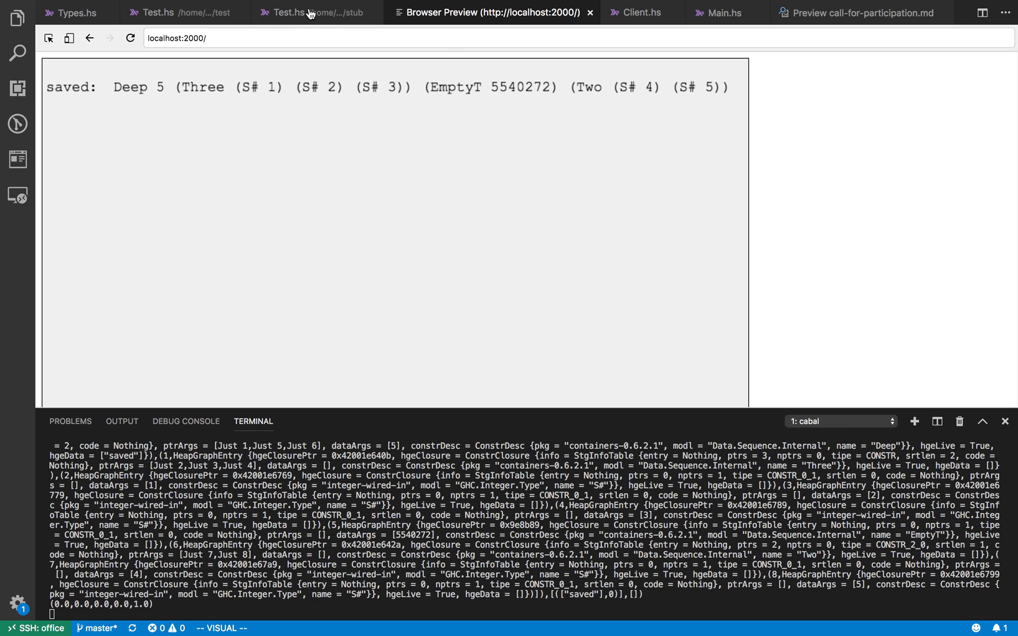
Return to the stub program's Test.hs source.
left_click(289, 12)
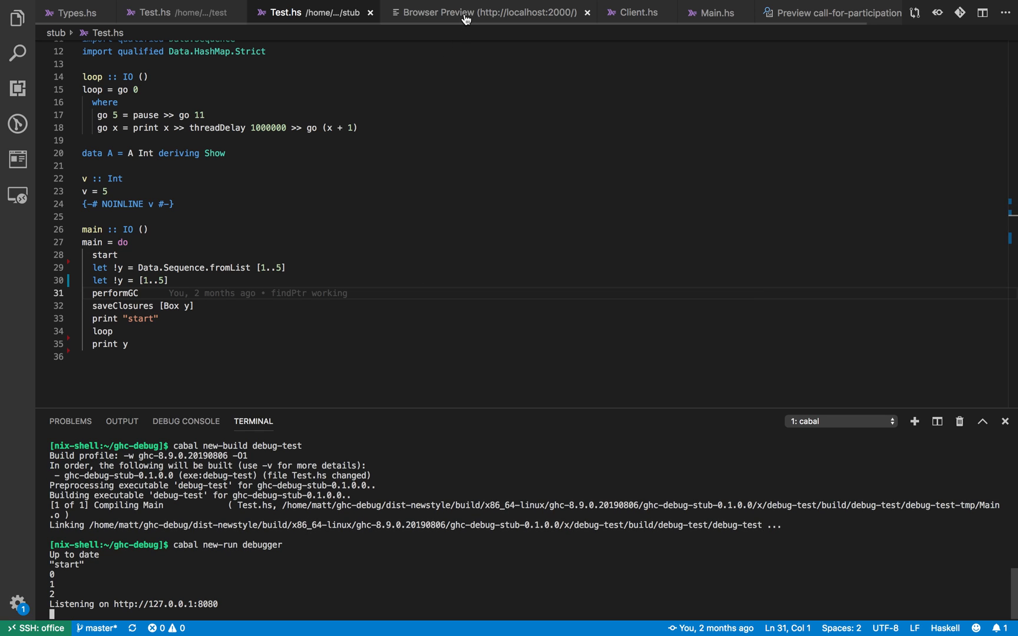
Reload the browser preview to render the saved list's closures, then stop the debugger with Ctrl+C.
left_click(485, 13)
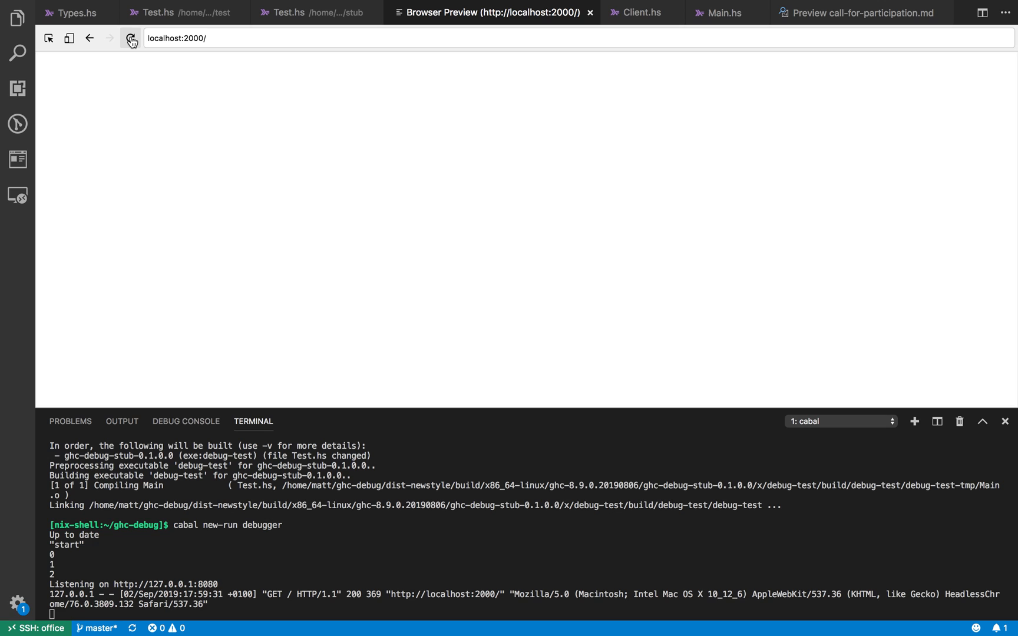
left_click(131, 37)
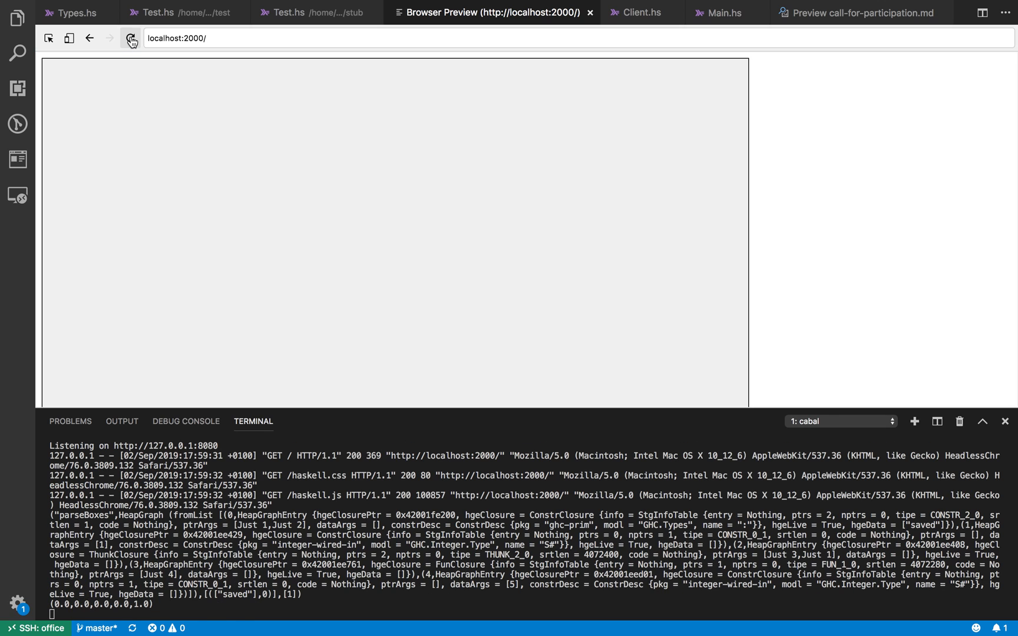
left_click(131, 37)
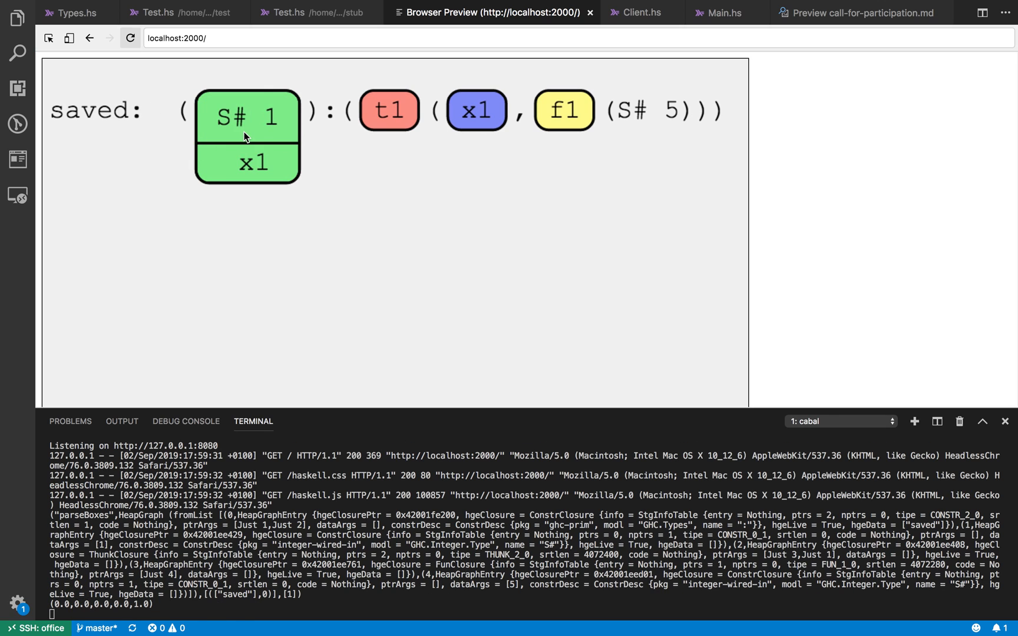
left_click(314, 12)
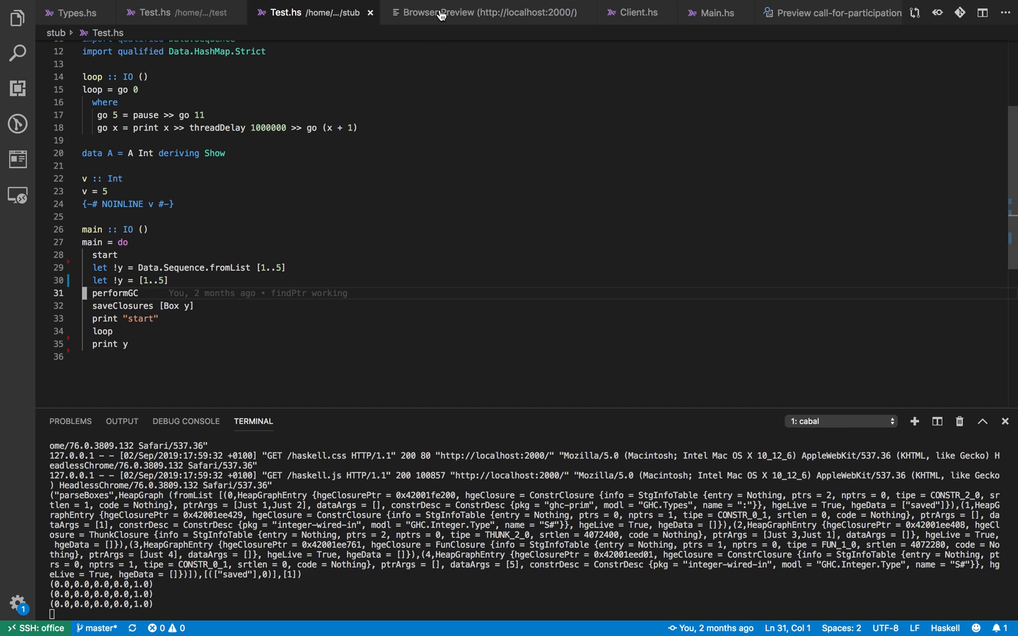
left_click(485, 13)
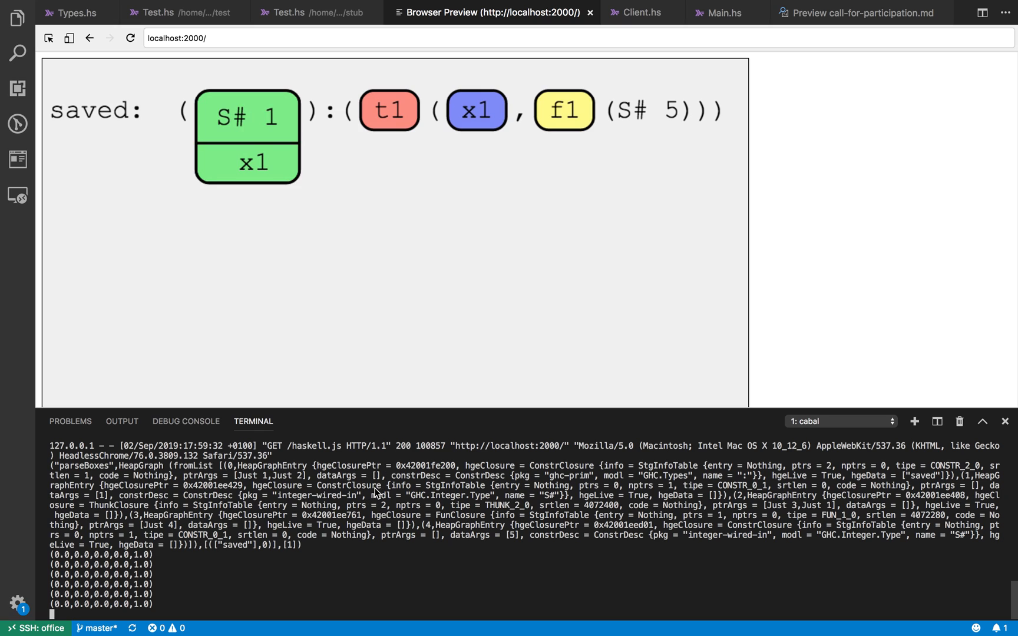
key("ctrl+c")
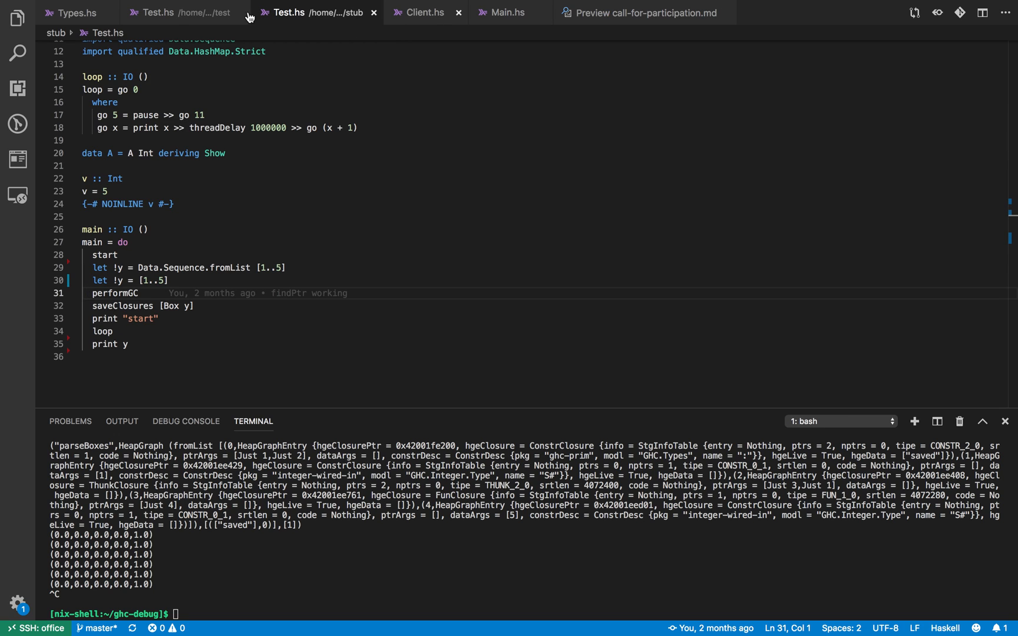
Open the client test/Test.hs and scroll to main running p12 against prog2.
left_click(74, 13)
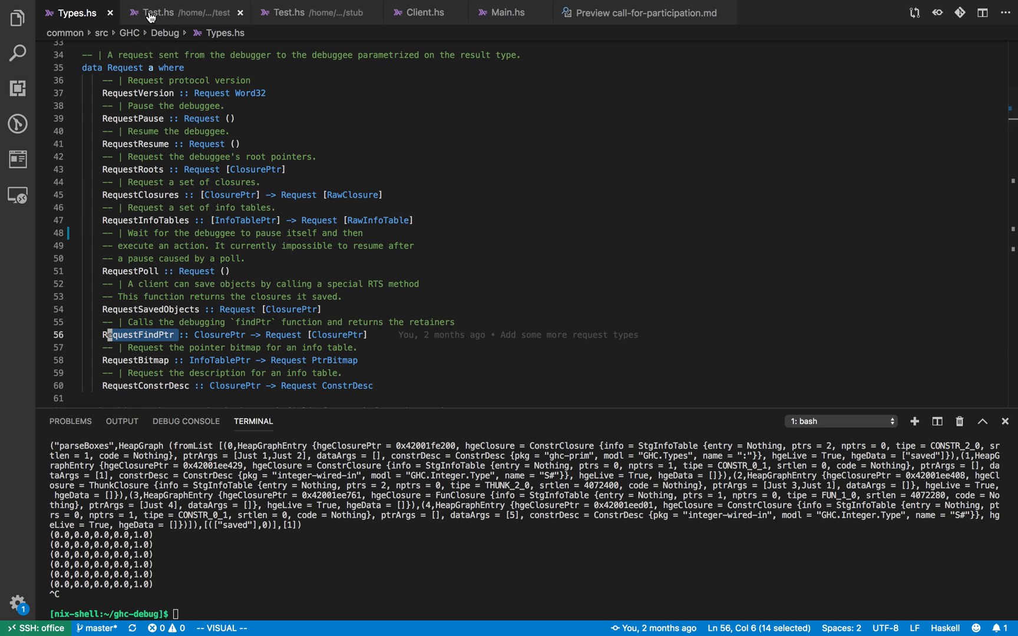
left_click(158, 12)
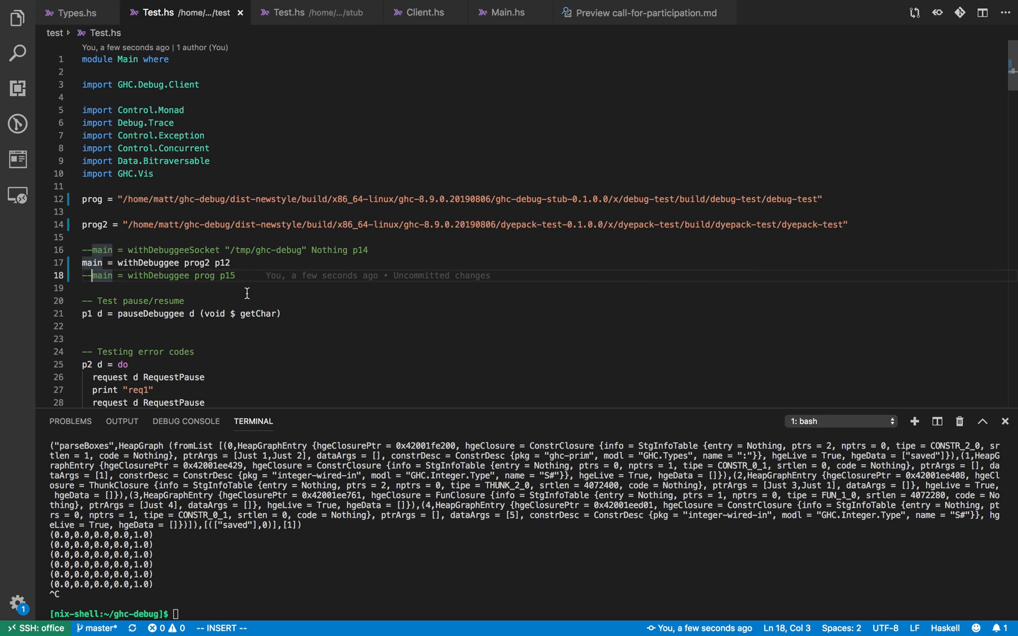
scroll("down", 3)
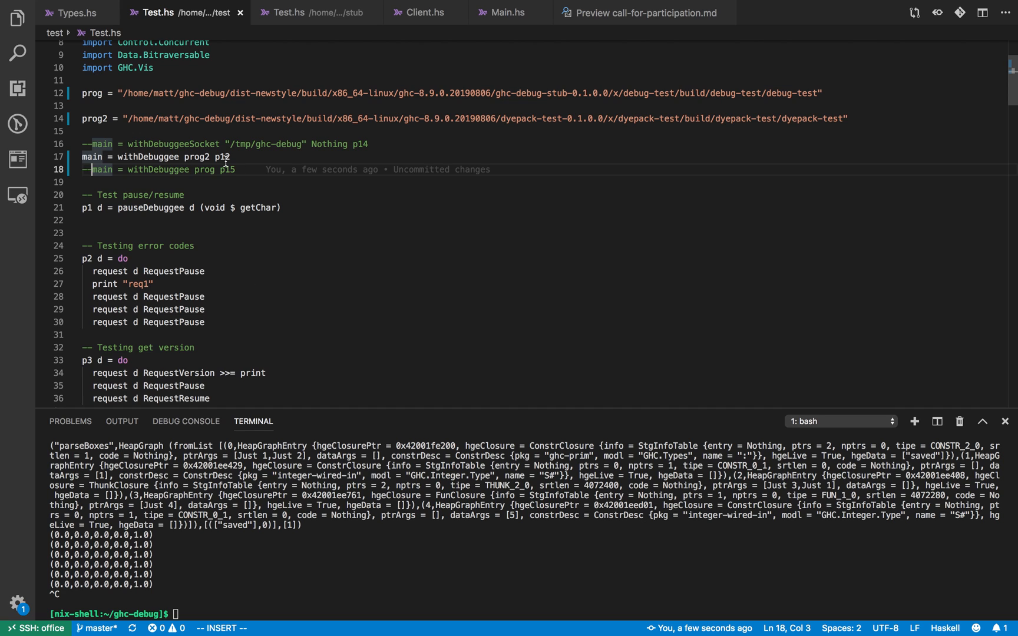
mouse_move(510, 13)
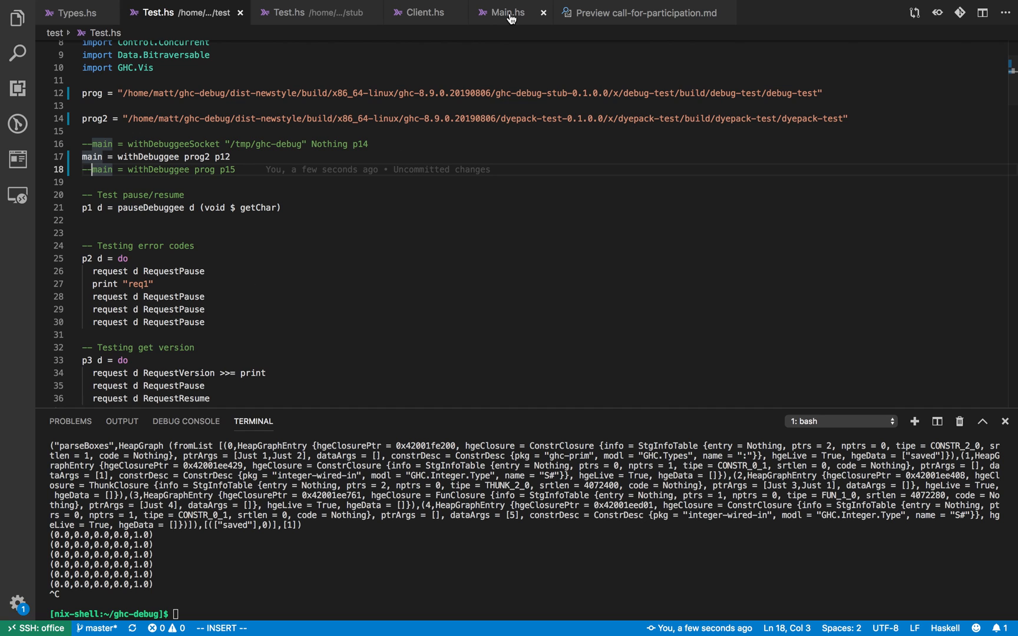
Open the dyepack test program's Main.hs and mark the print y call on line 30.
left_click(510, 13)
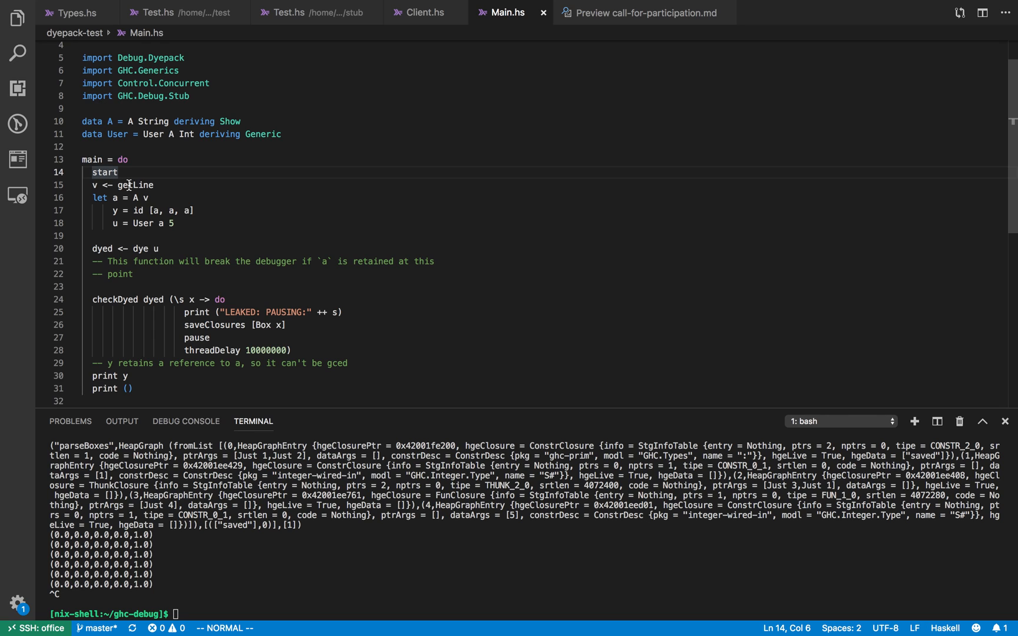
scroll("down", 3)
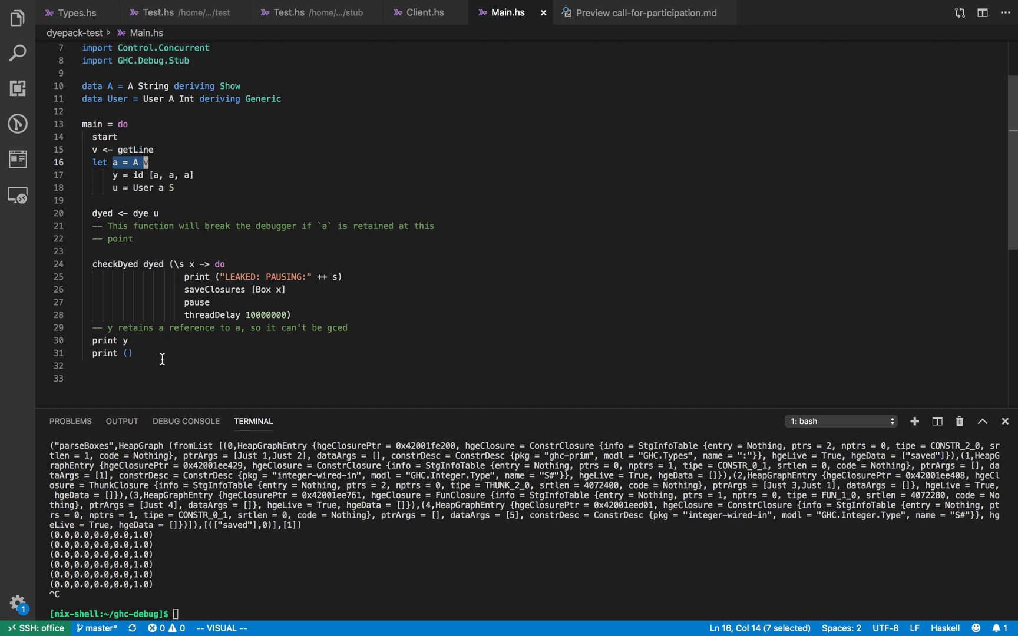
left_click(102, 340)
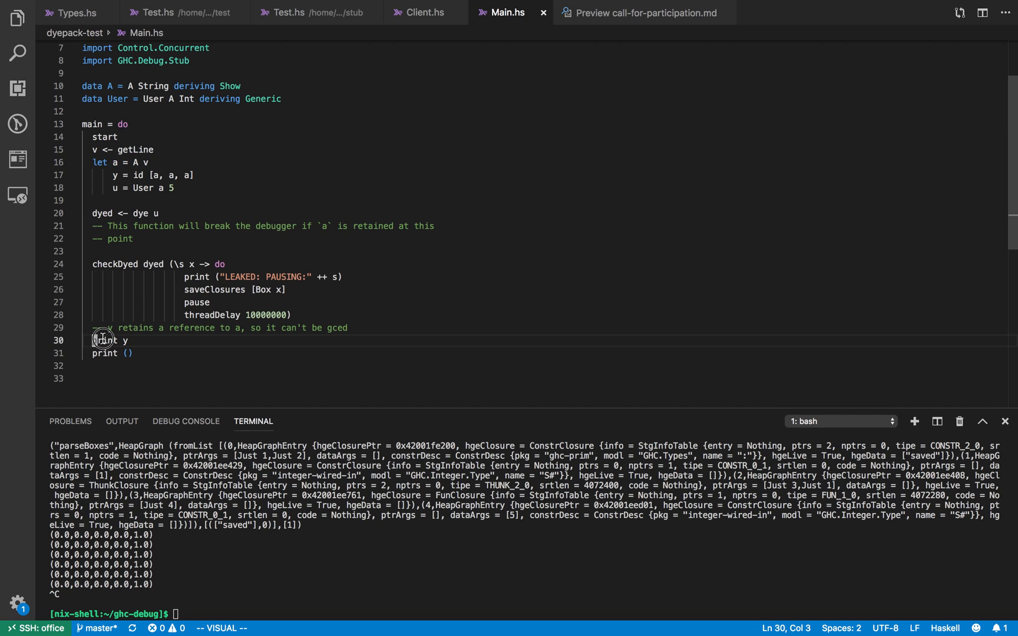
left_click_drag(93, 341, 128, 340)
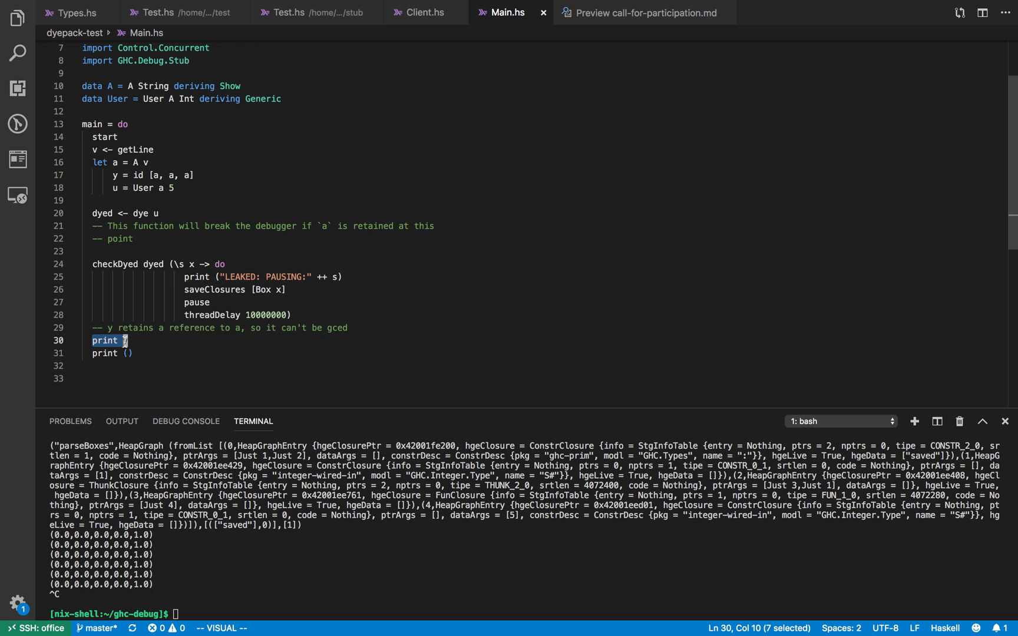
mouse_move(138, 345)
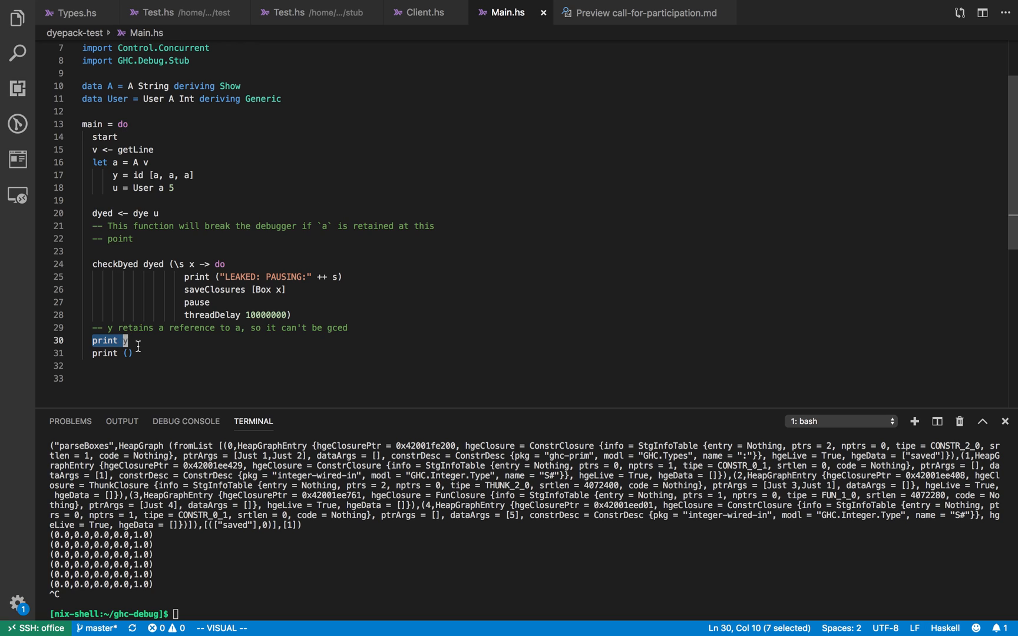
key("Escape")
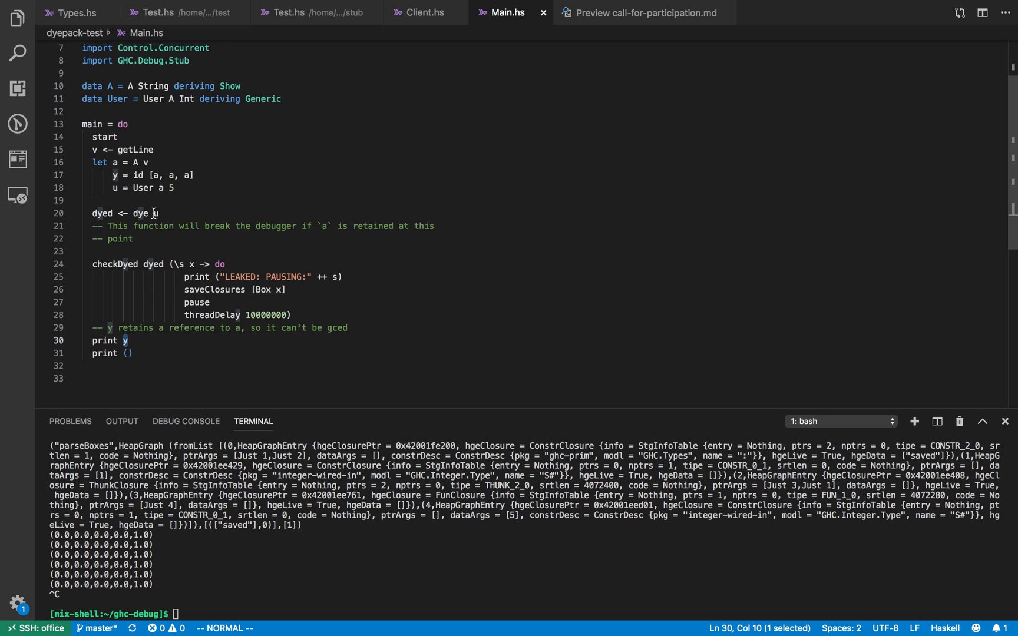
mouse_move(145, 164)
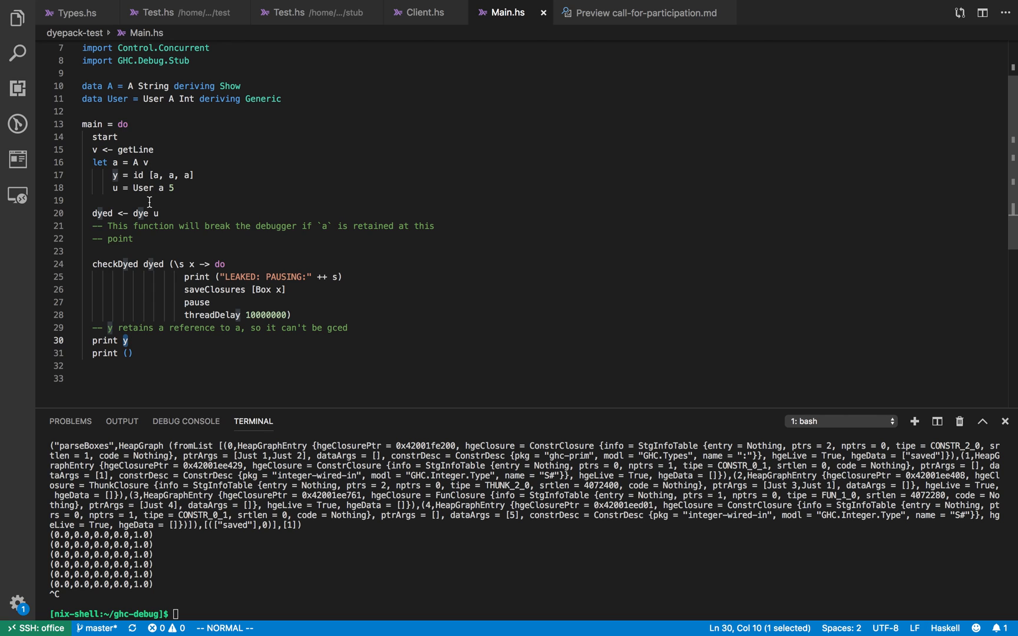
mouse_move(158, 219)
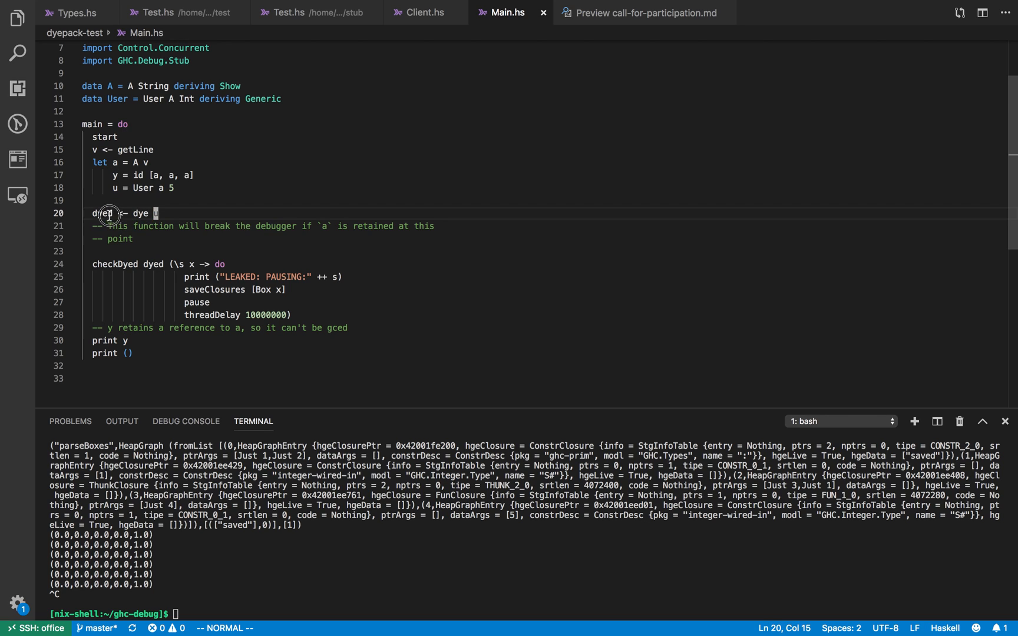
Pick out the leaked value s in the checkDyed callback, then return to client Test.hs.
left_click(142, 188)
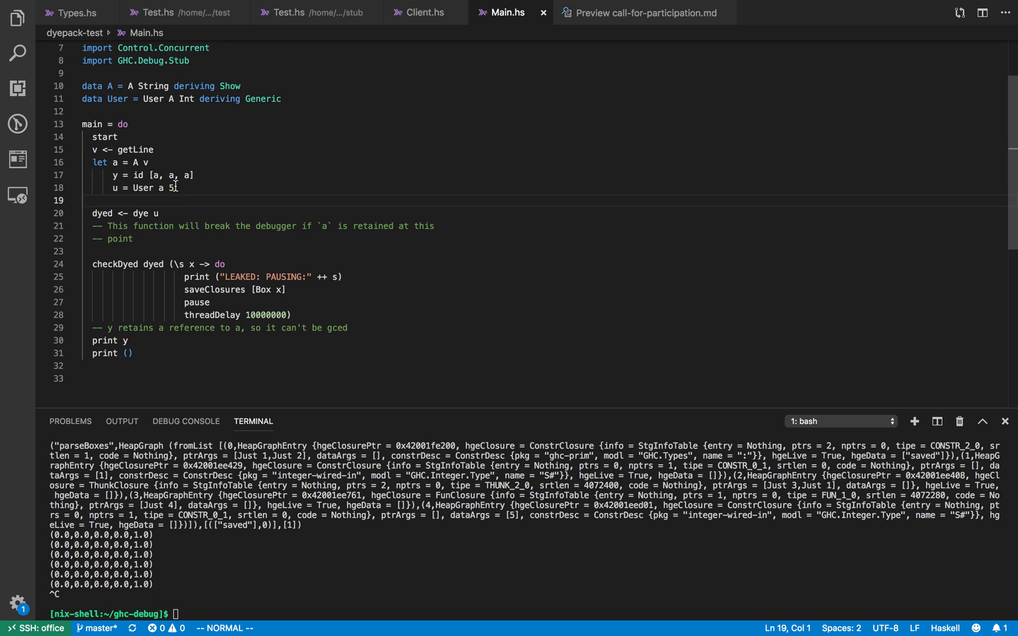
mouse_move(145, 254)
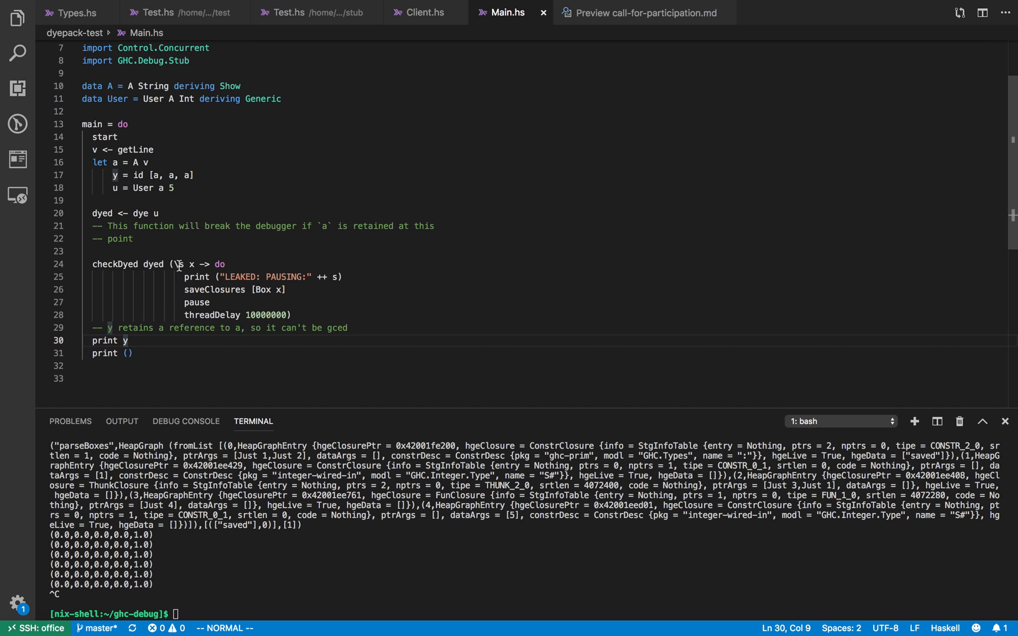
double_click(195, 277)
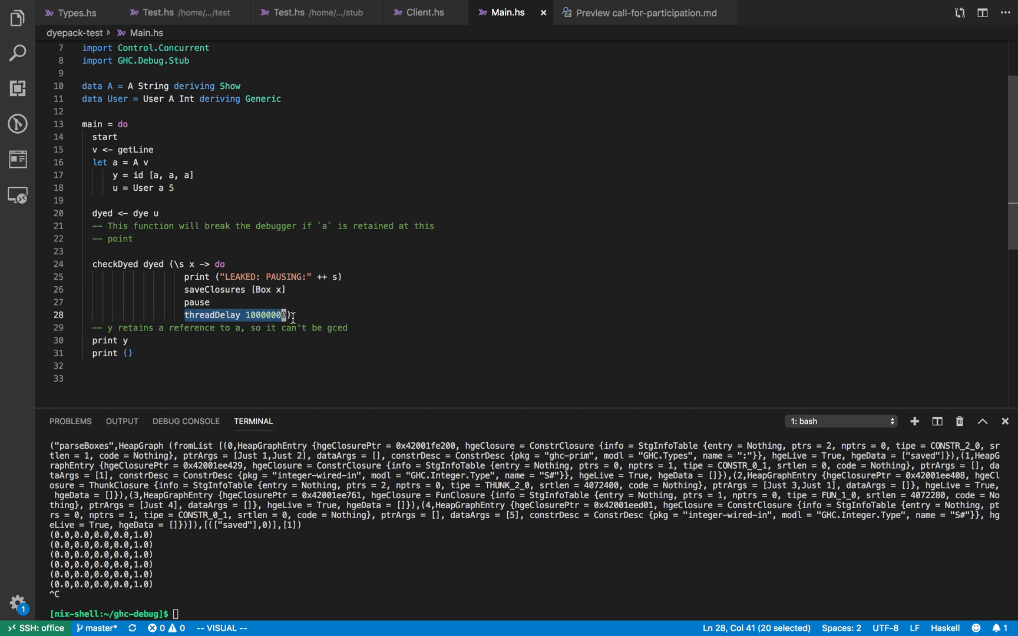
key("Escape")
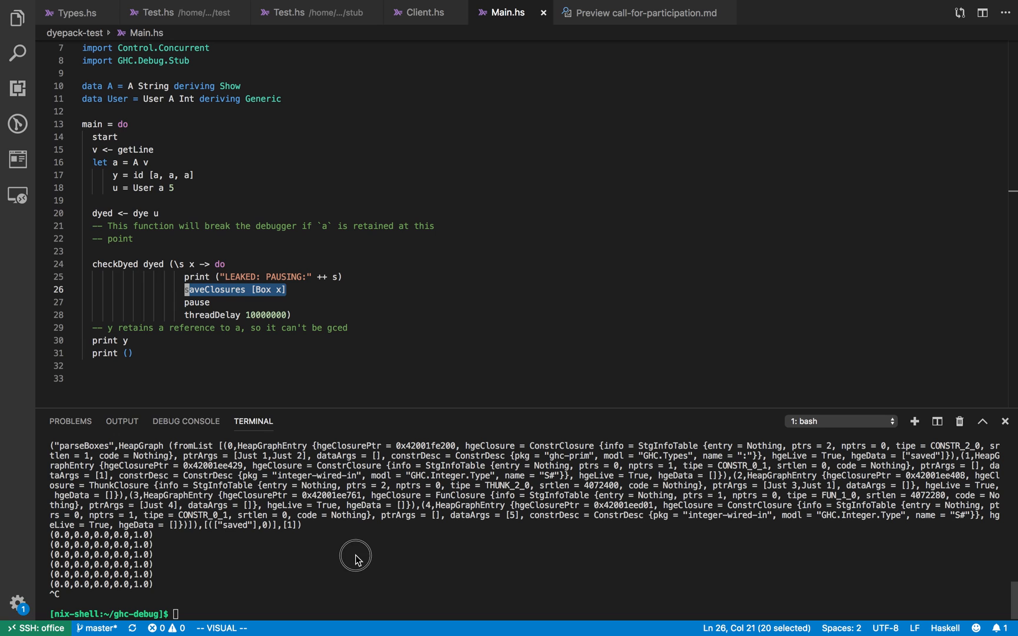
mouse_move(77, 13)
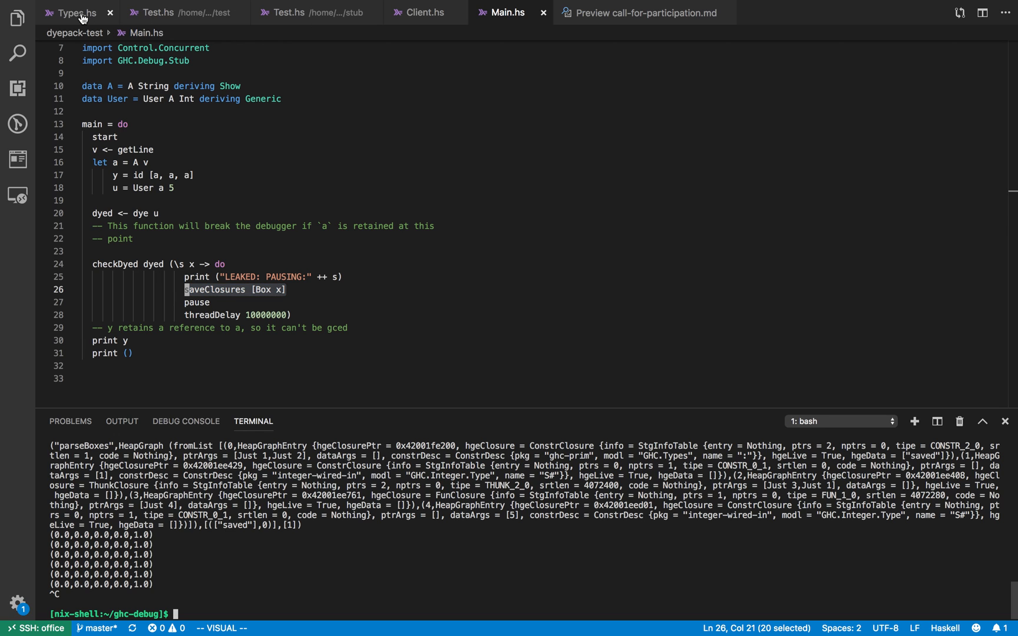
left_click(158, 12)
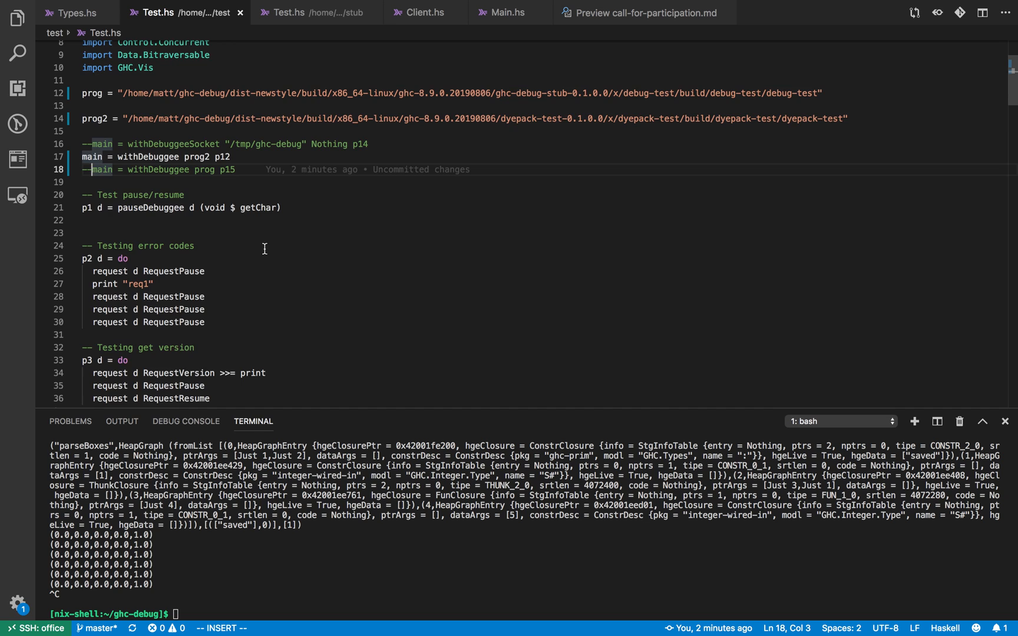
Scroll Test.hs to p12 and highlight RequestClosures, r, and the lookupDwarf lookup.
scroll("down", 3)
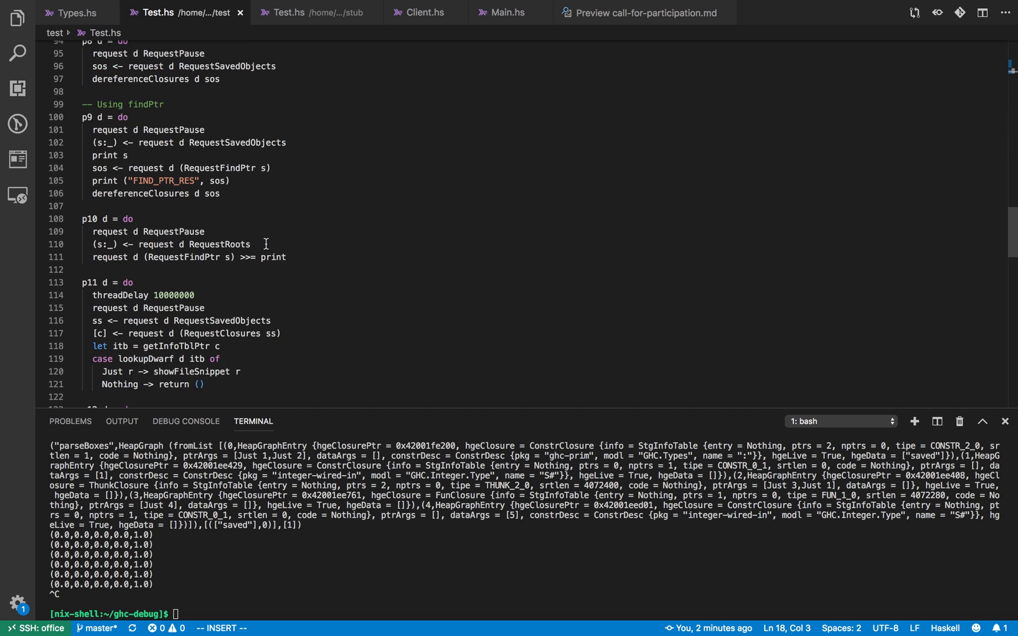
scroll("down", 3)
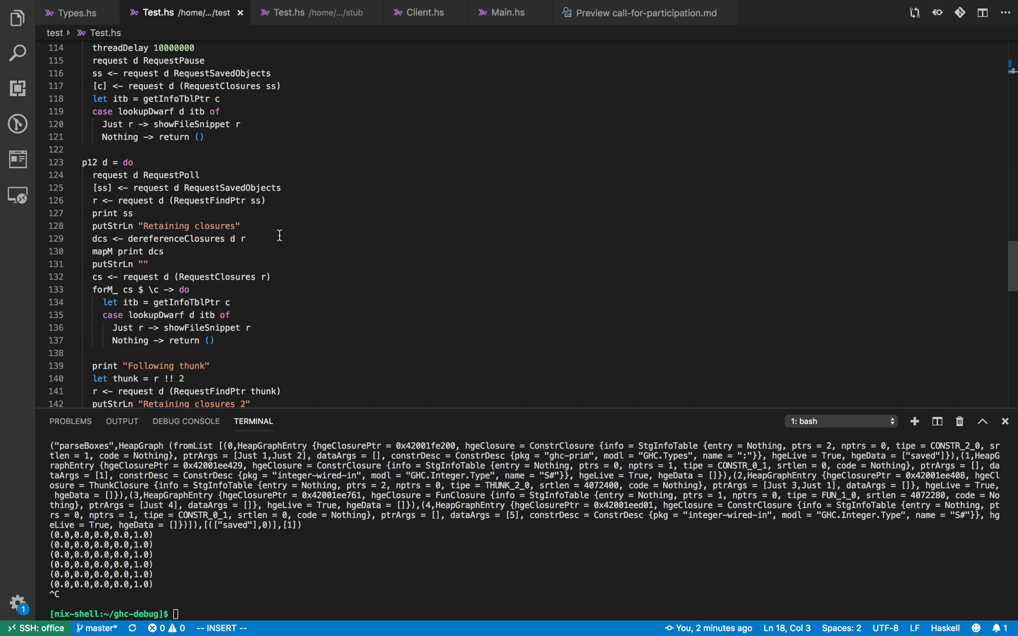
double_click(172, 140)
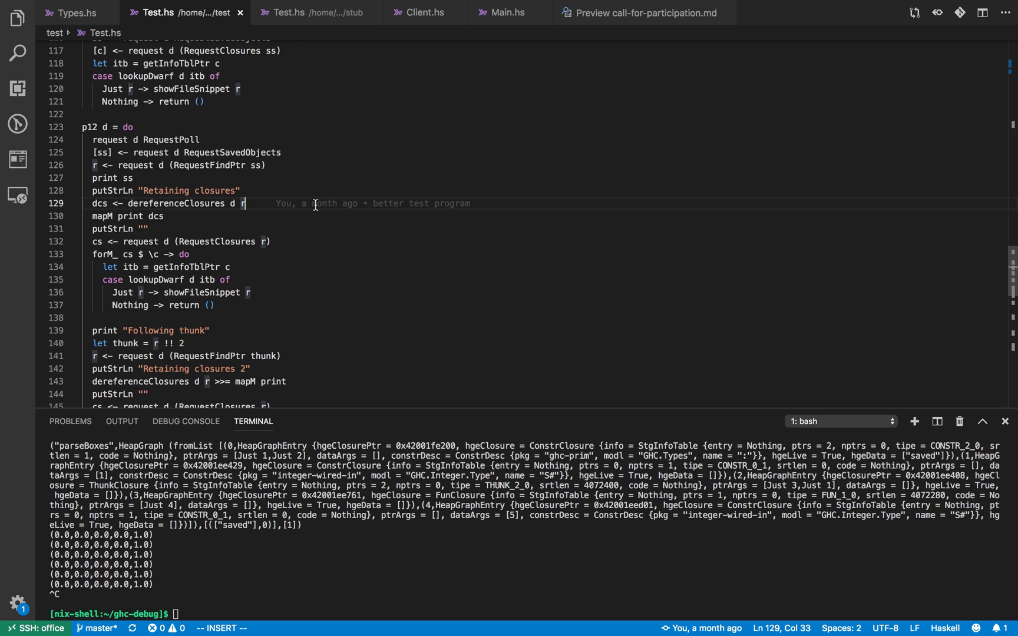
double_click(234, 152)
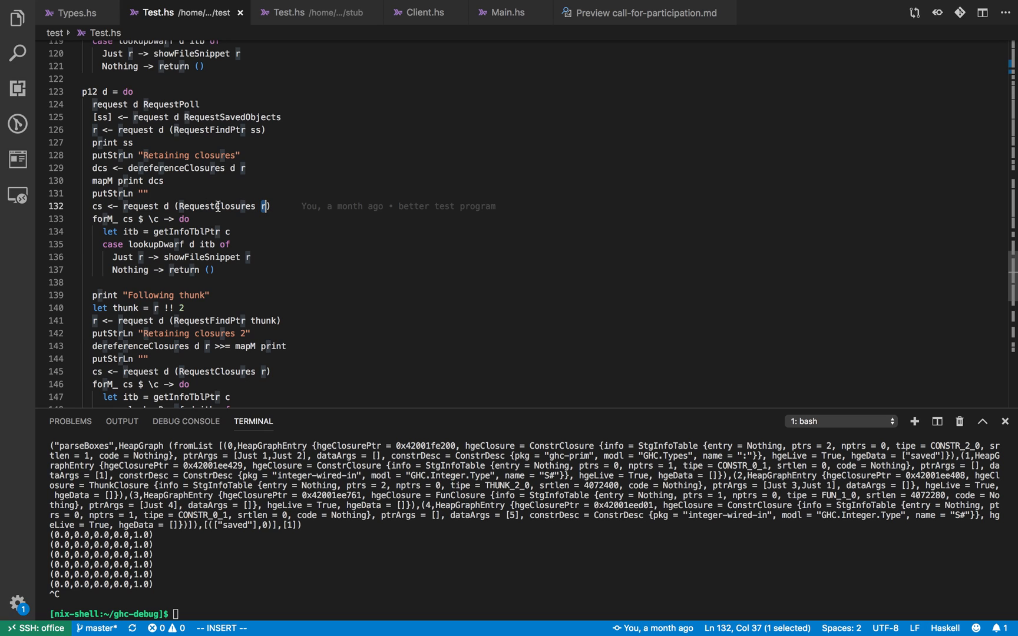
double_click(98, 206)
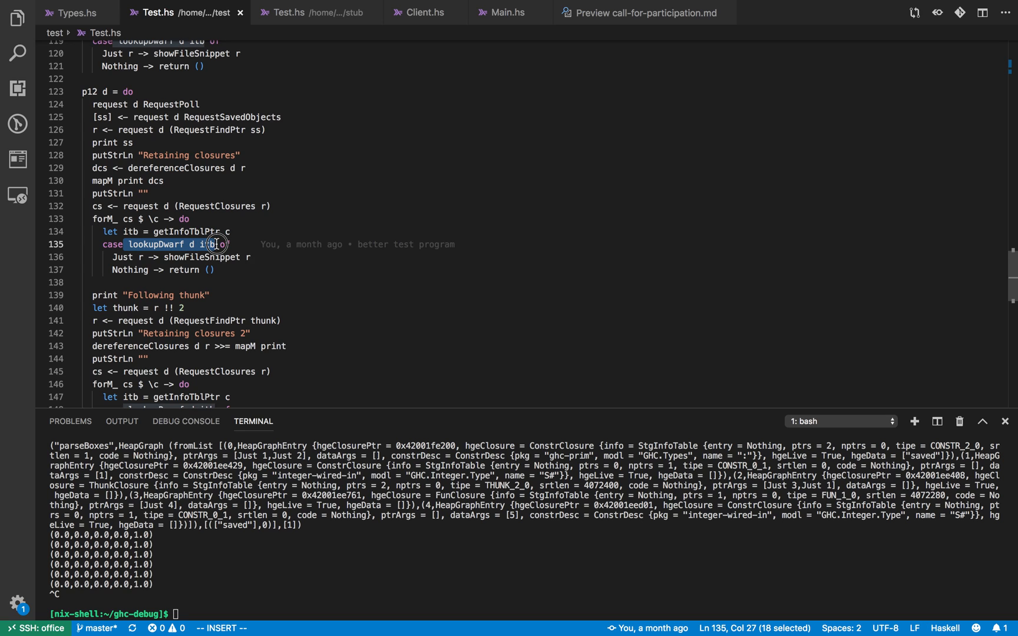
mouse_move(217, 245)
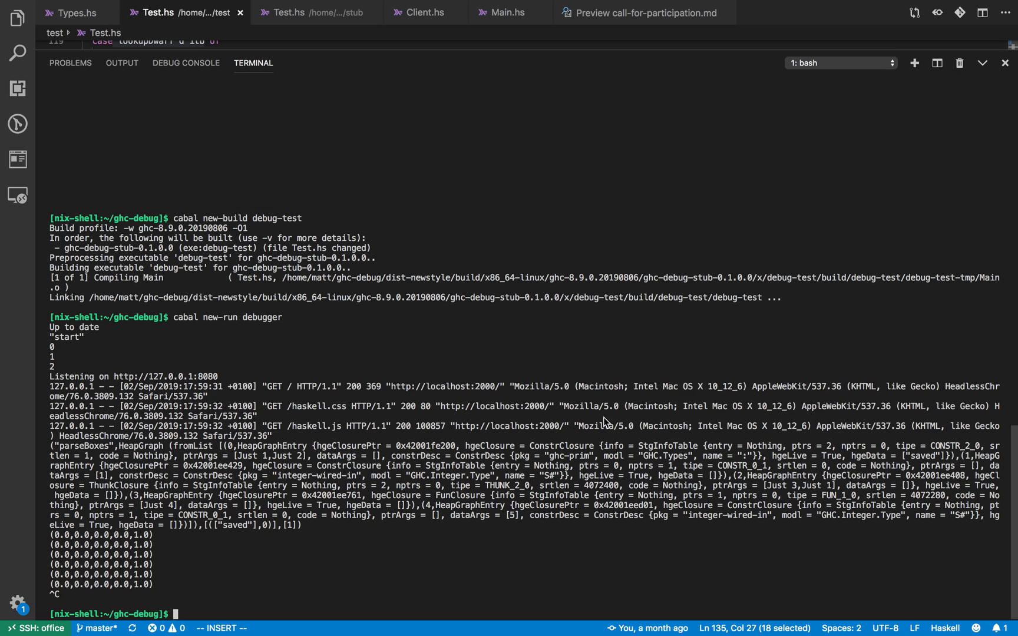
Rebuild with cabal new-build, run cabal new-run debugger, and enter 'a' at the prompt.
type("cabal")
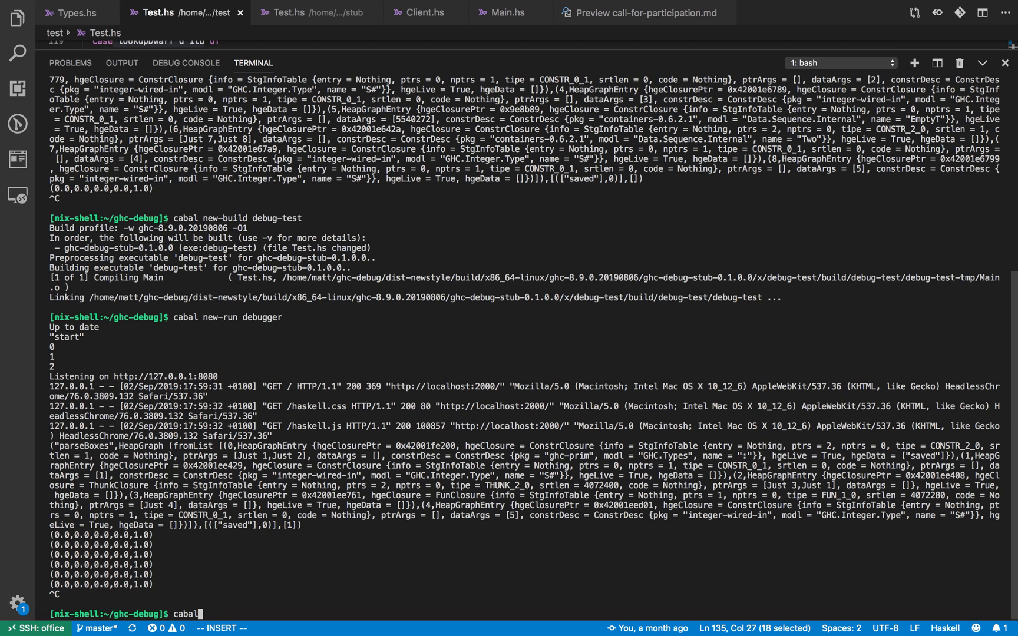
type("new-build debugger")
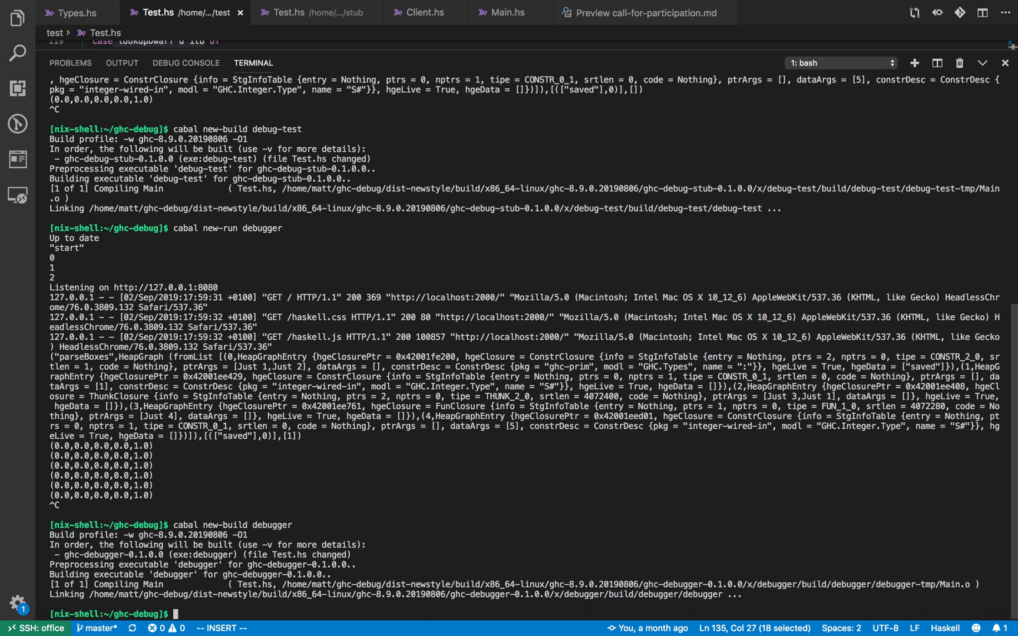
type("cabal new-run")
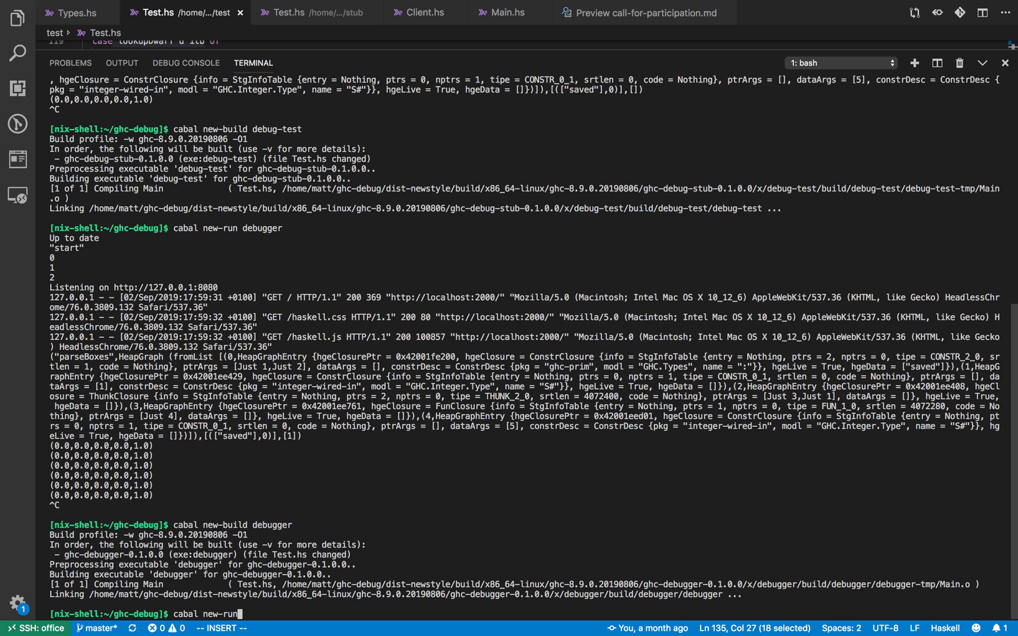
type("debugger")
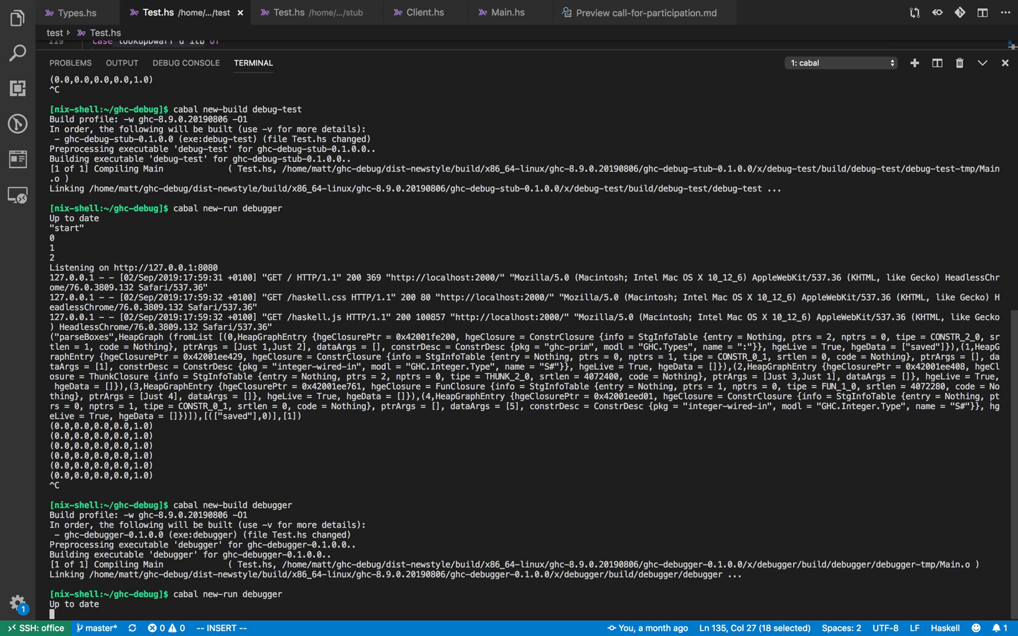
type("a")
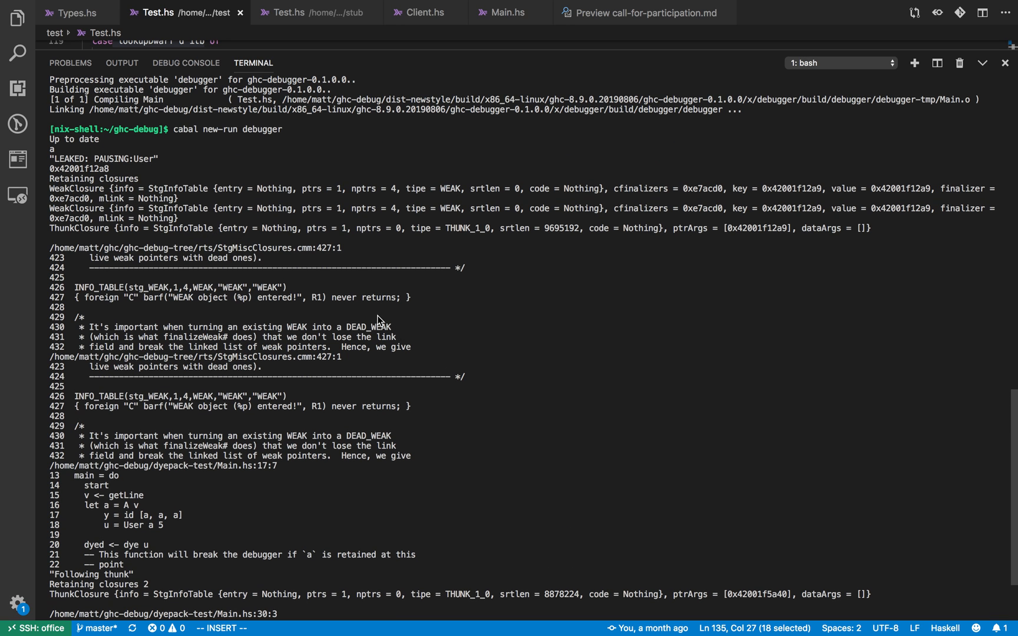
mouse_move(99, 164)
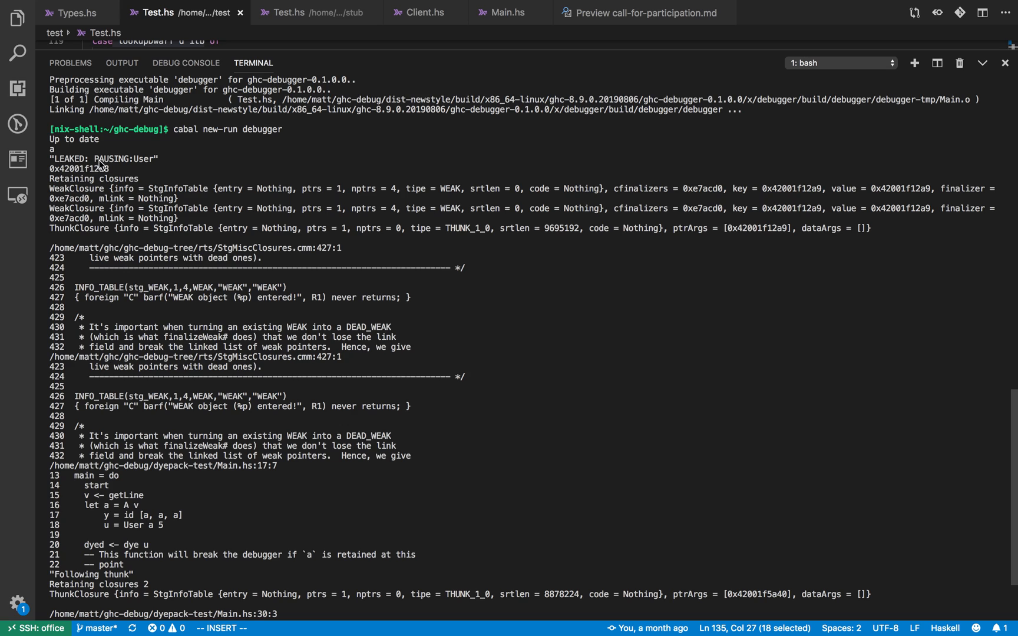
mouse_move(138, 166)
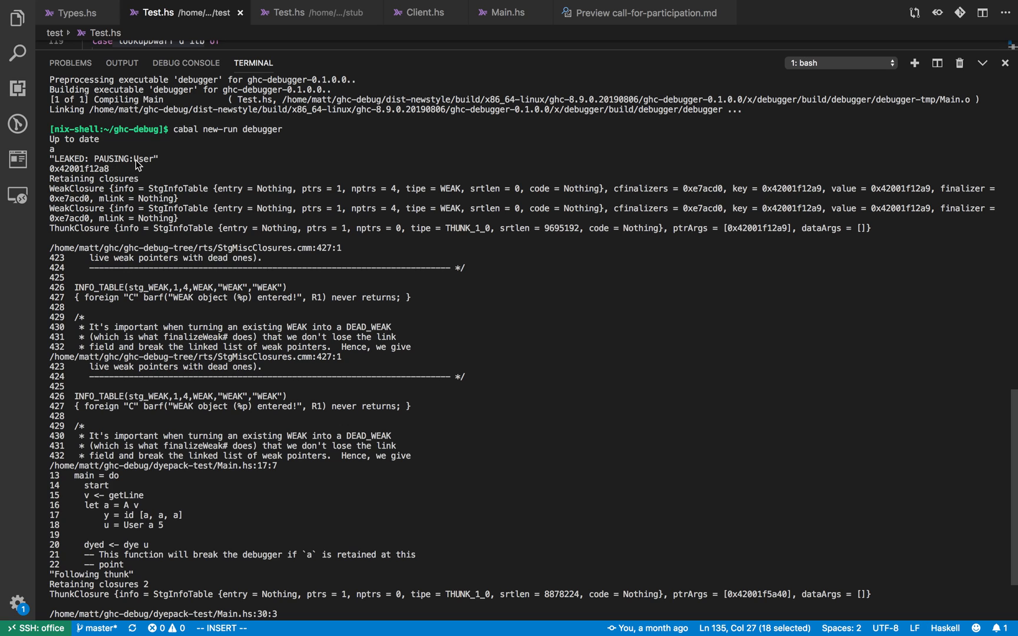
mouse_move(112, 176)
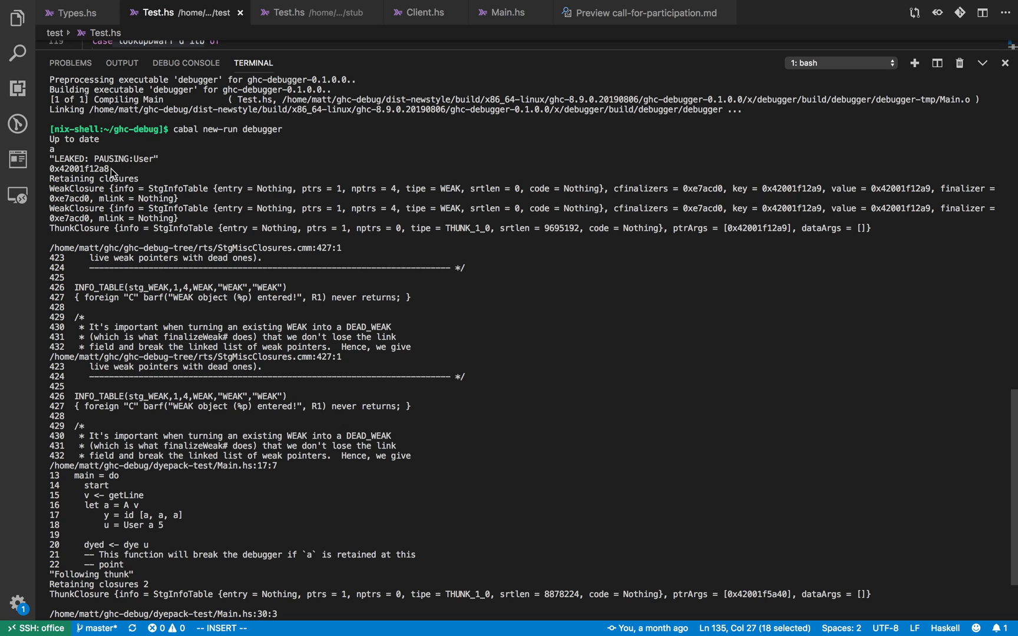
Select the WeakClosure entry in the debugger's leaked User trace.
double_click(77, 170)
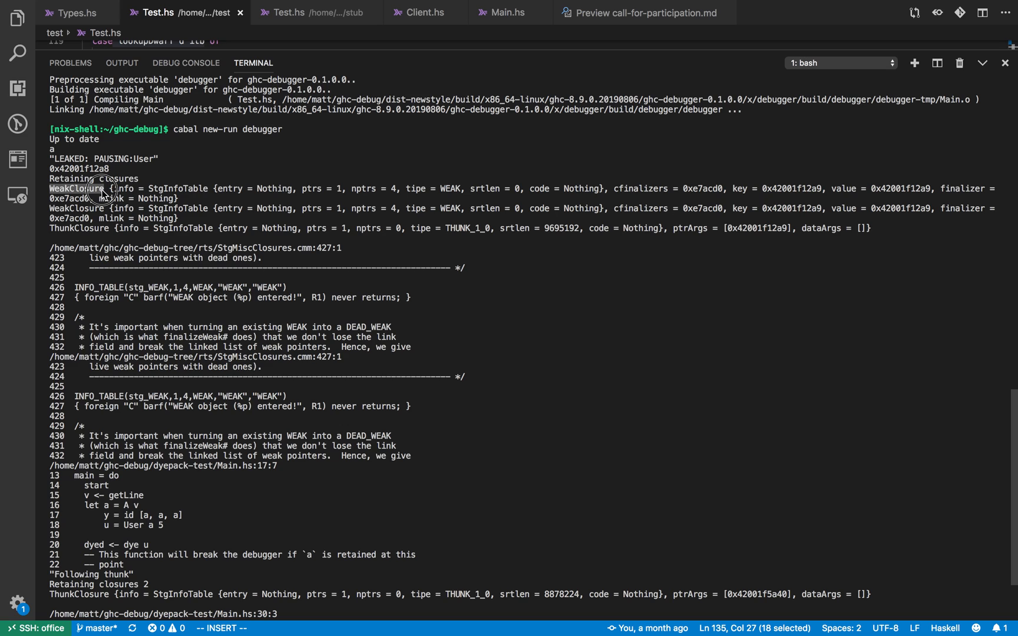
mouse_move(86, 232)
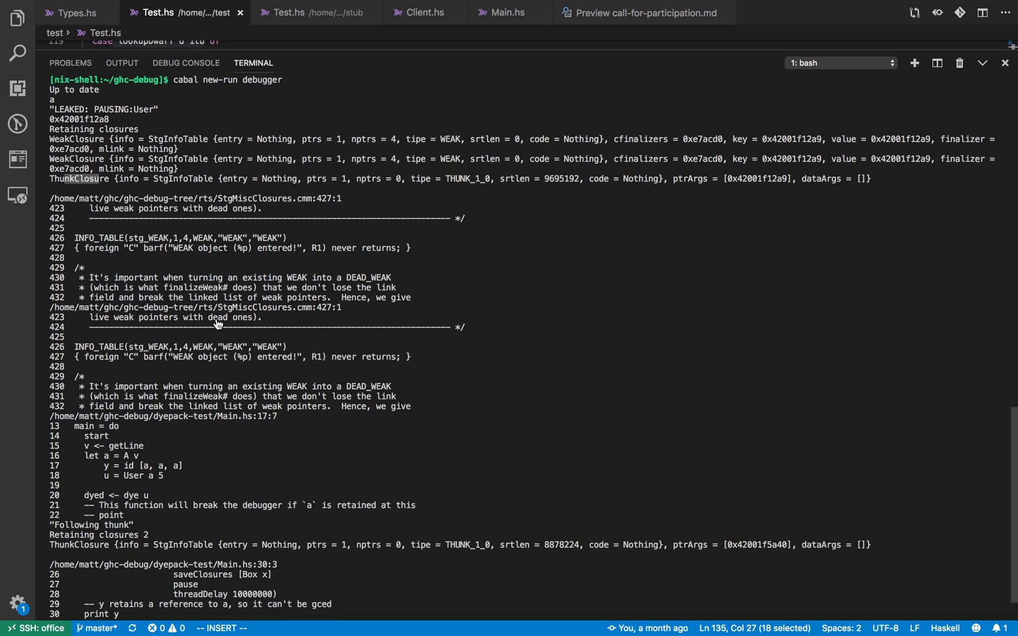
mouse_move(295, 330)
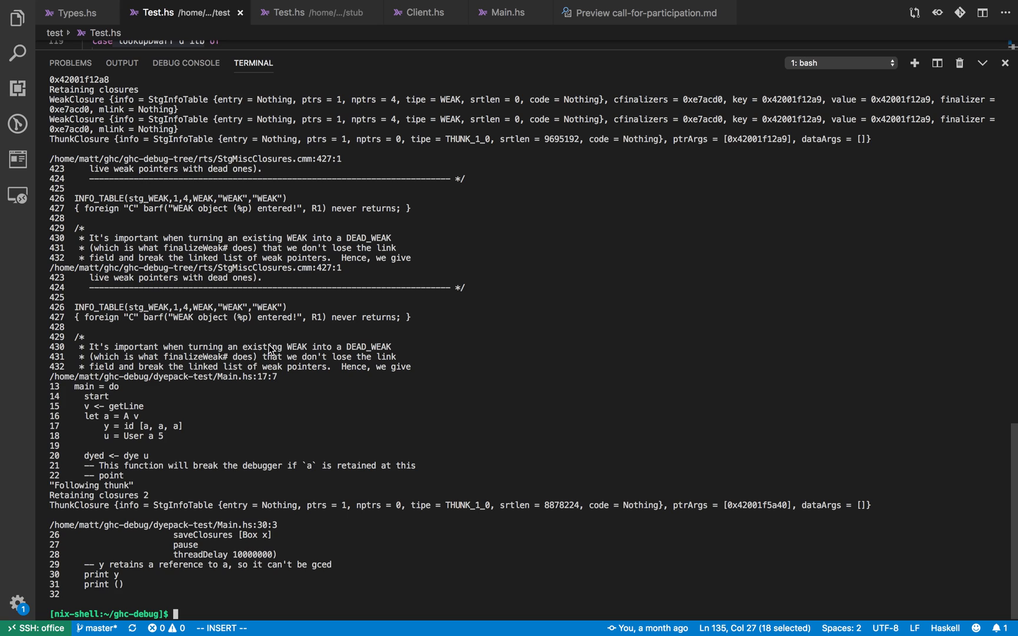
mouse_move(422, 239)
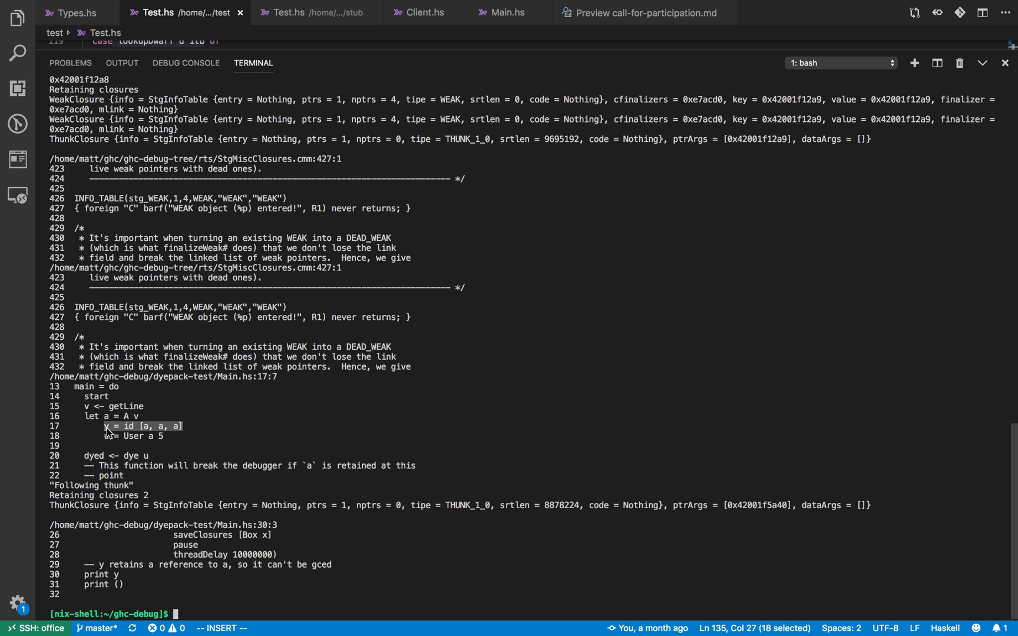
mouse_move(112, 432)
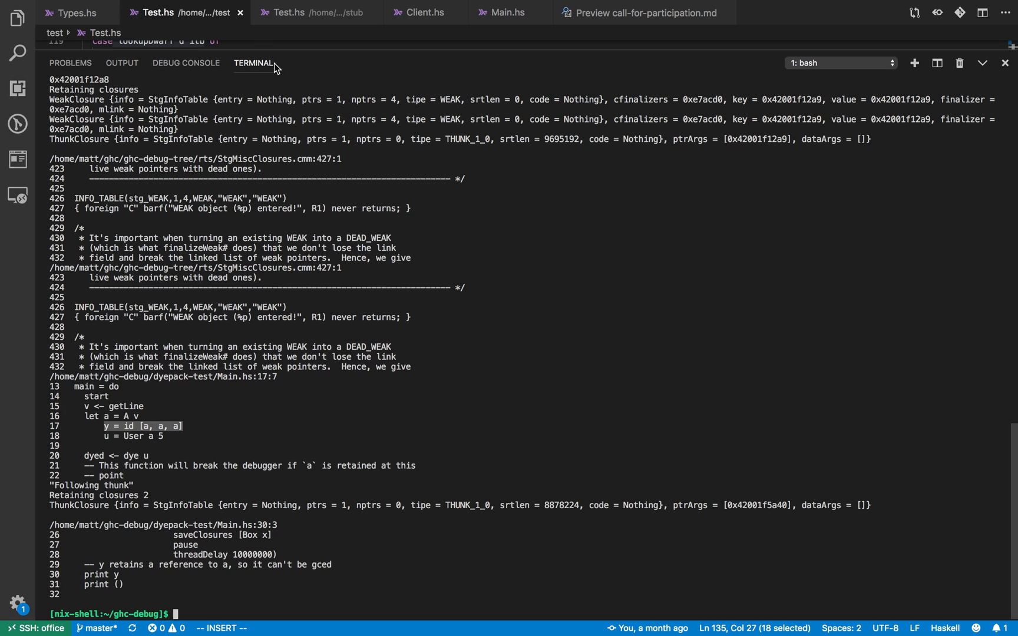
left_click(287, 12)
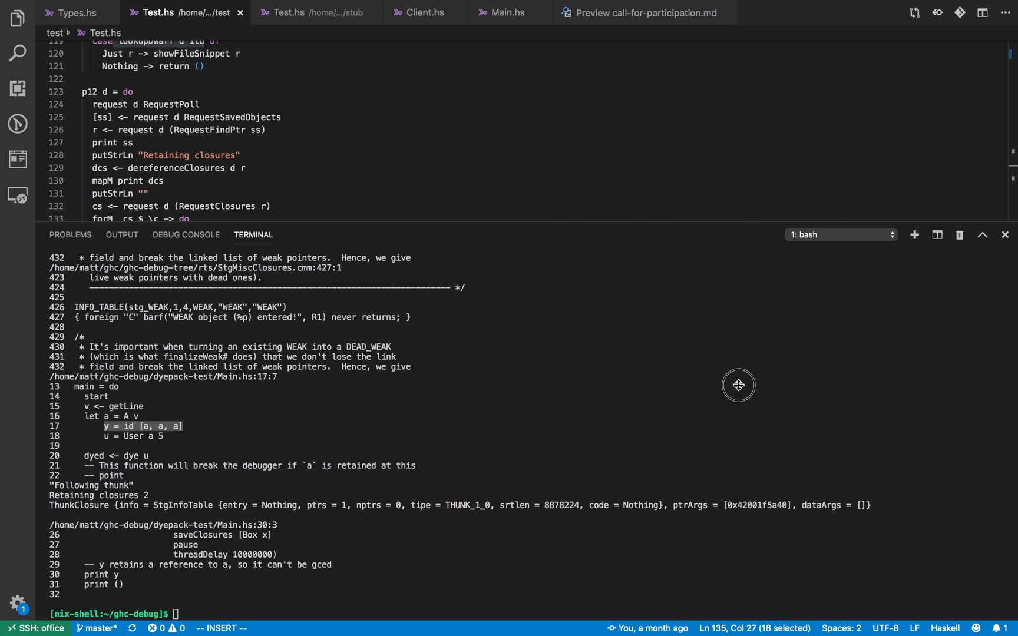
scroll("down", 3)
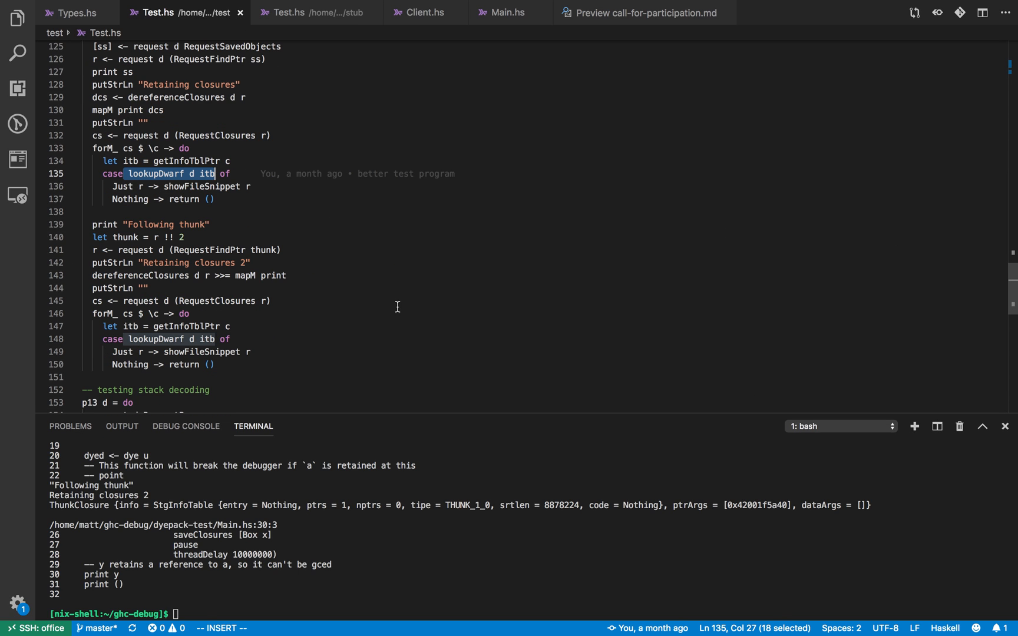
left_click(184, 237)
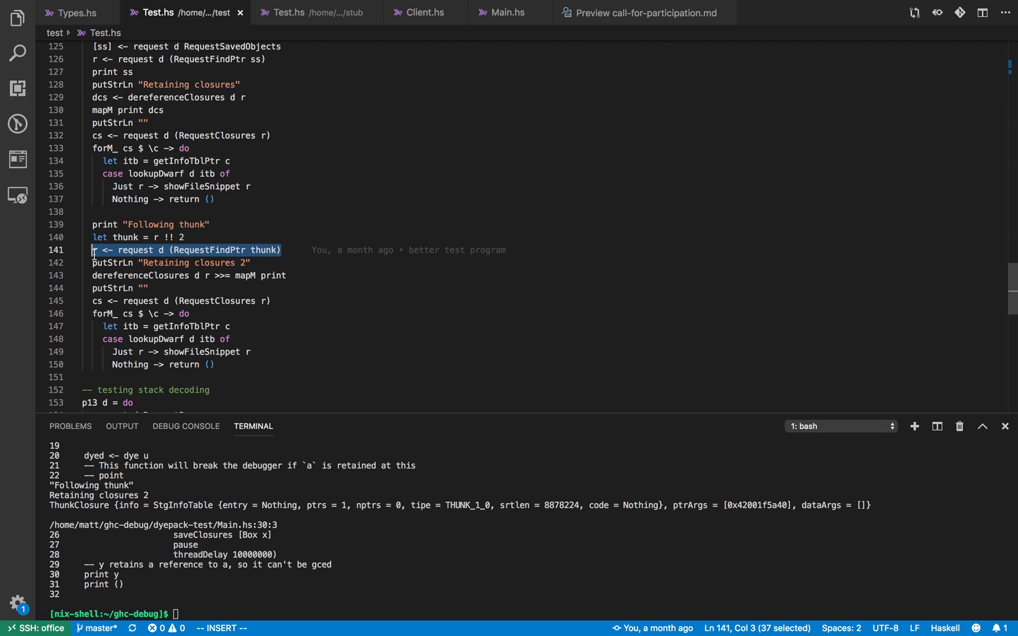
mouse_move(228, 364)
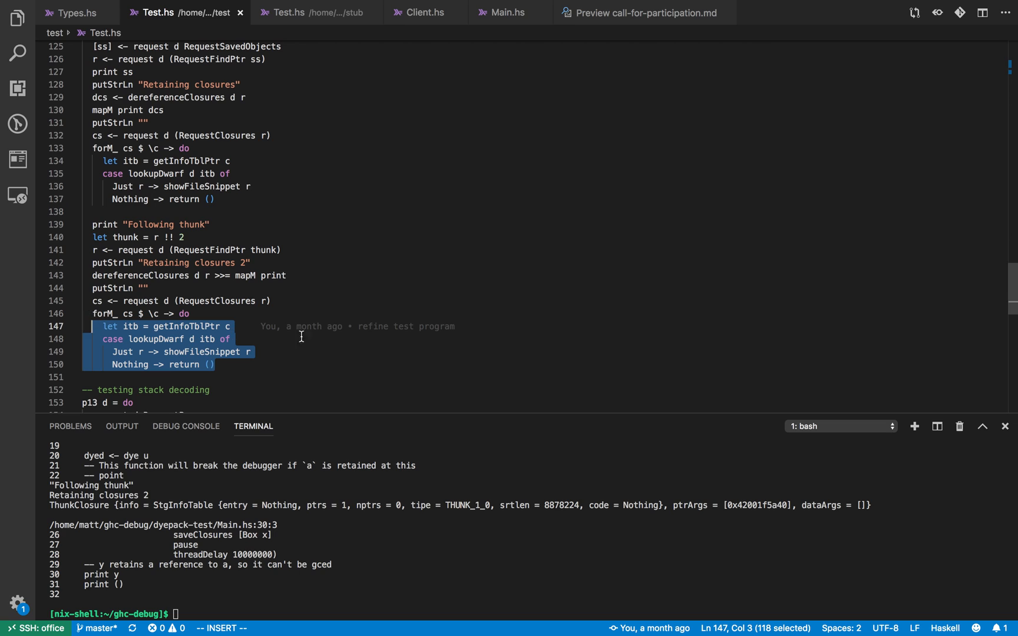
left_click(982, 427)
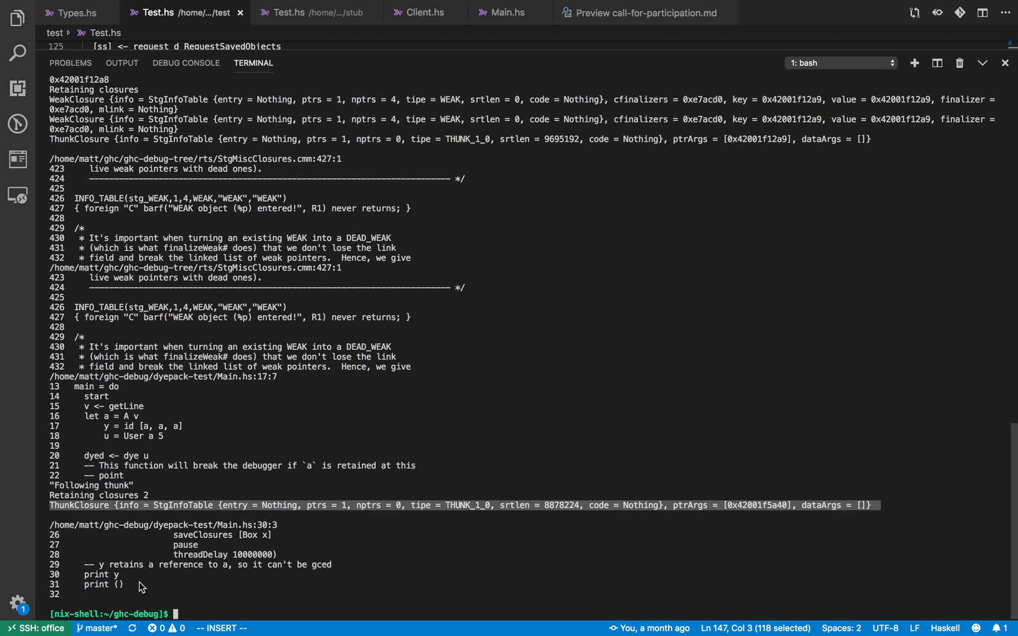
mouse_move(280, 535)
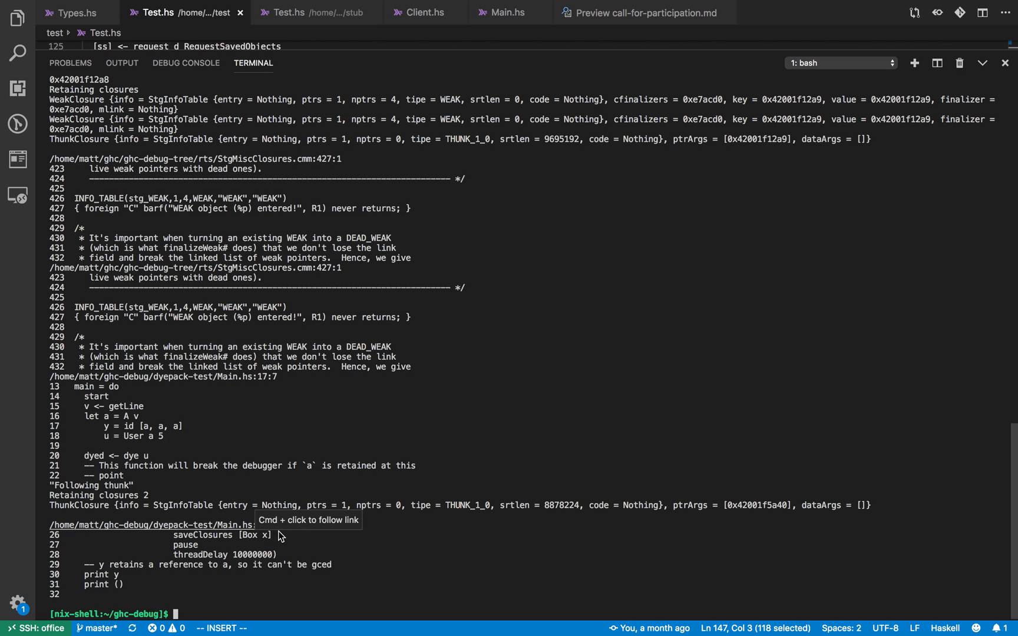
mouse_move(133, 580)
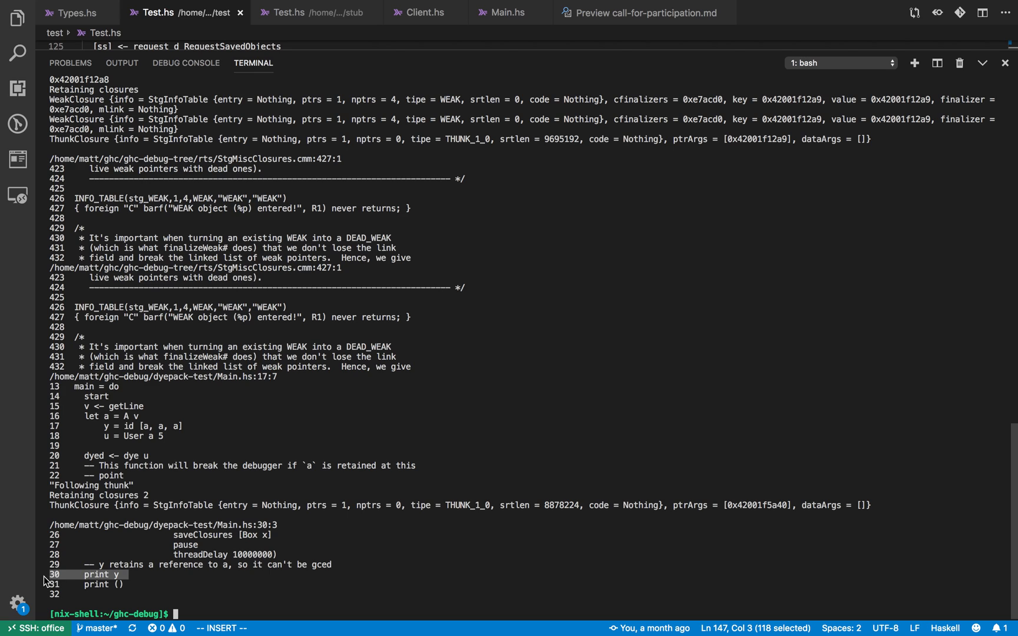
mouse_move(133, 581)
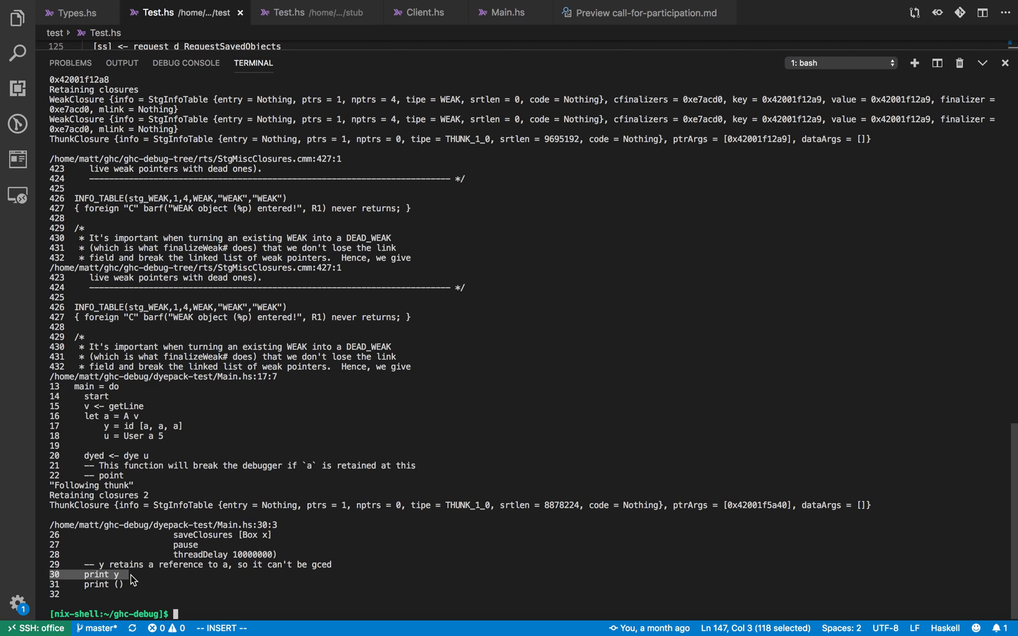
mouse_move(152, 430)
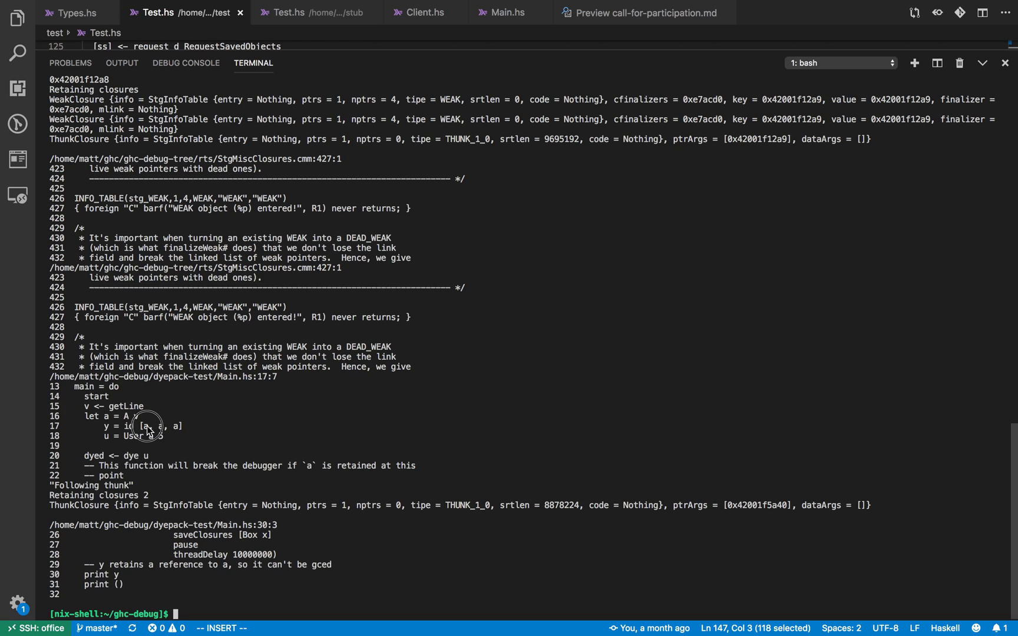
mouse_move(124, 580)
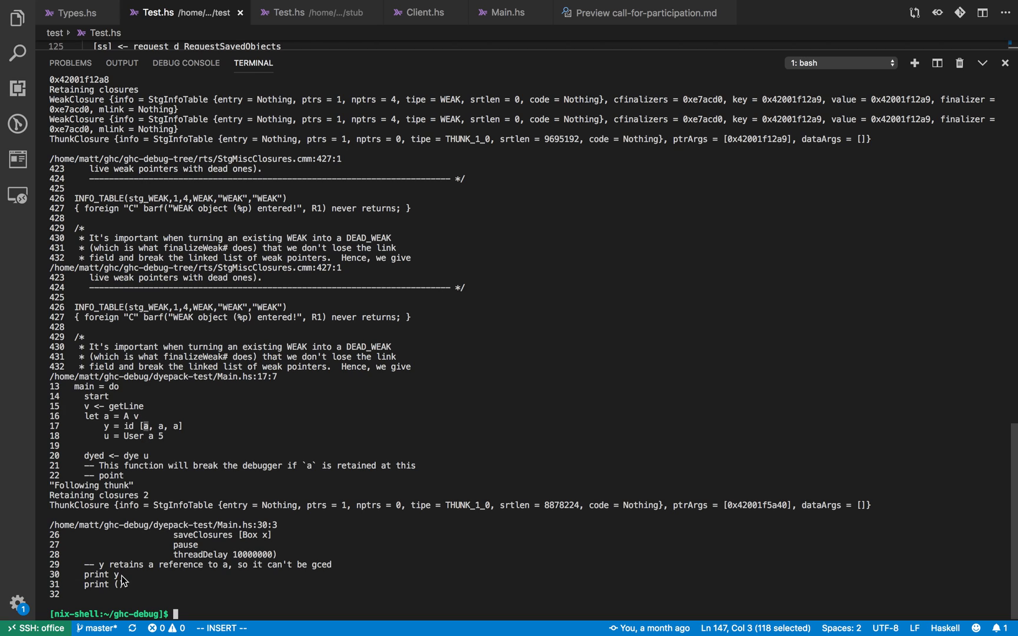
Select the 'print y' line at Main.hs line 30 in the terminal trace.
double_click(102, 575)
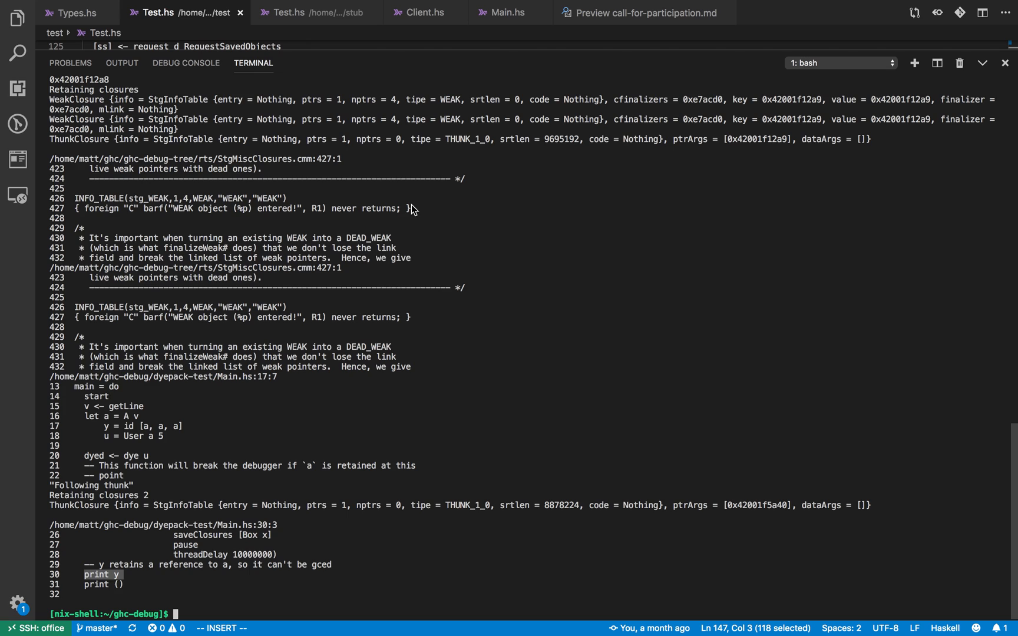
mouse_move(597, 84)
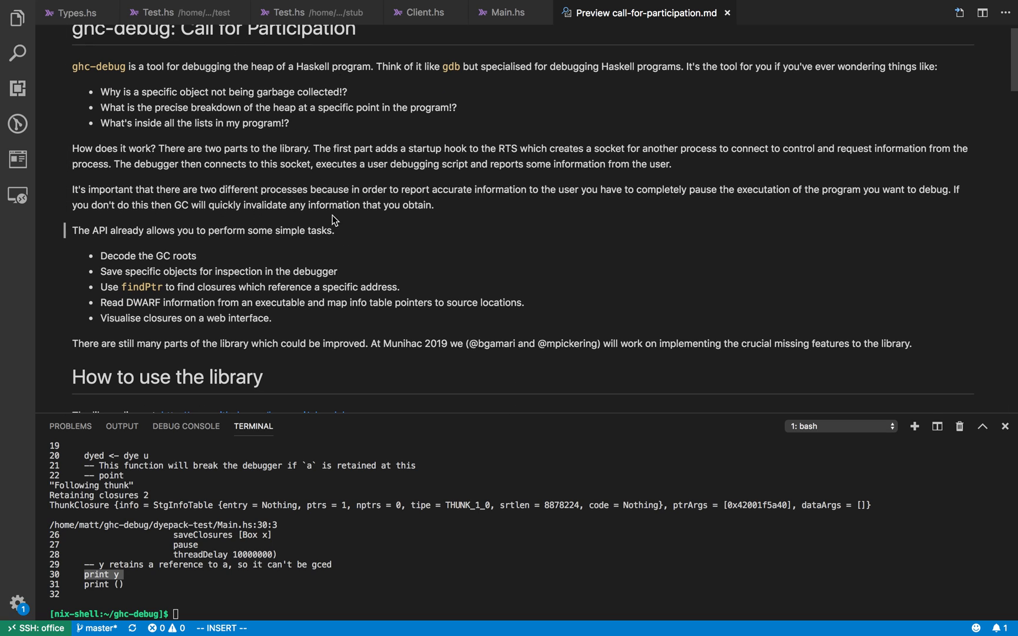
scroll("down", 3)
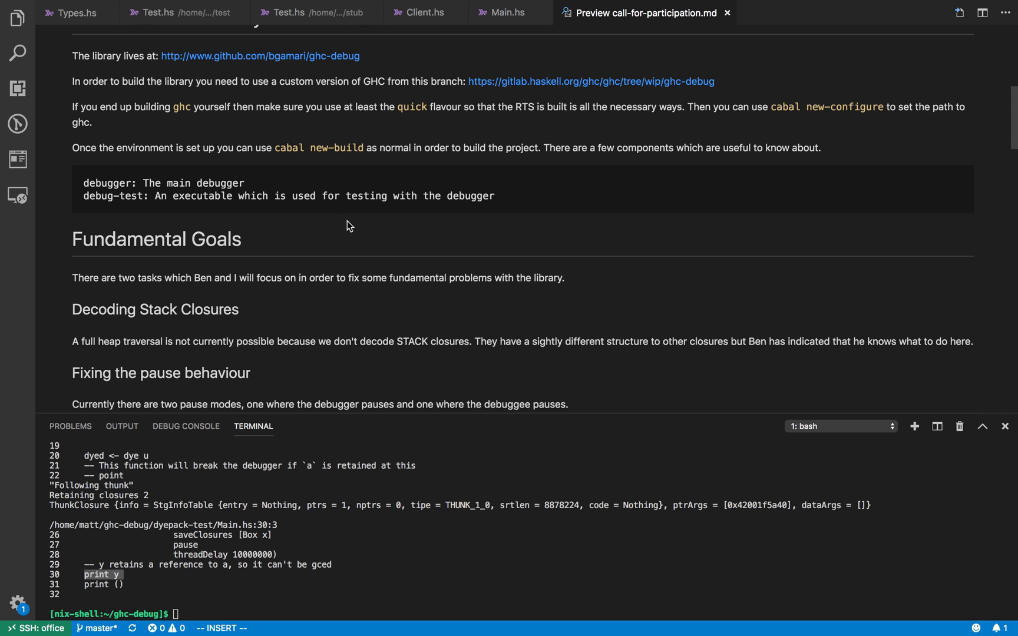
scroll("down", 3)
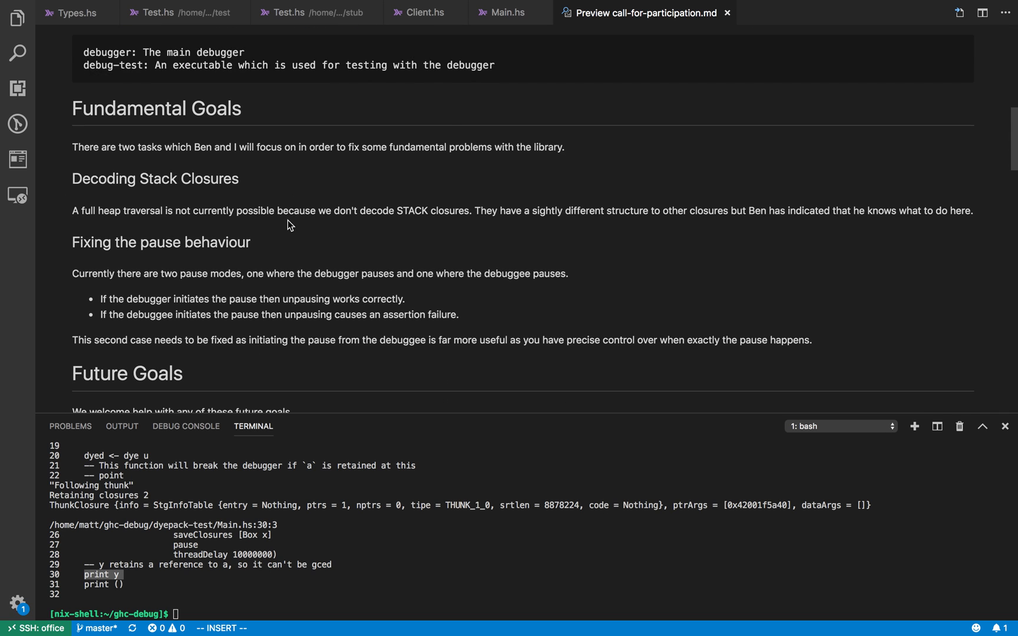
scroll("down", 3)
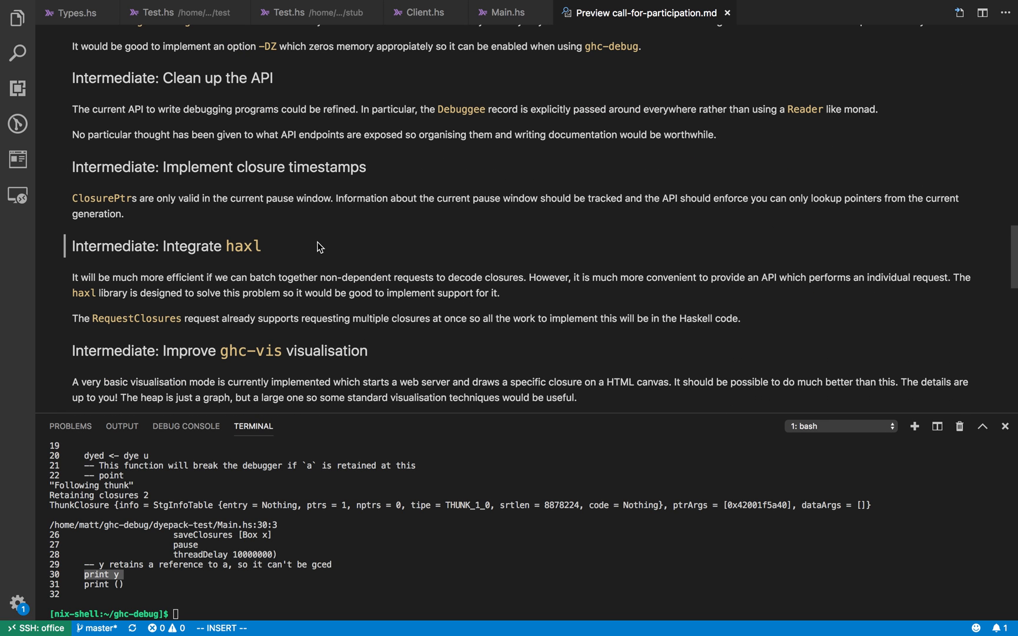
scroll("down", 3)
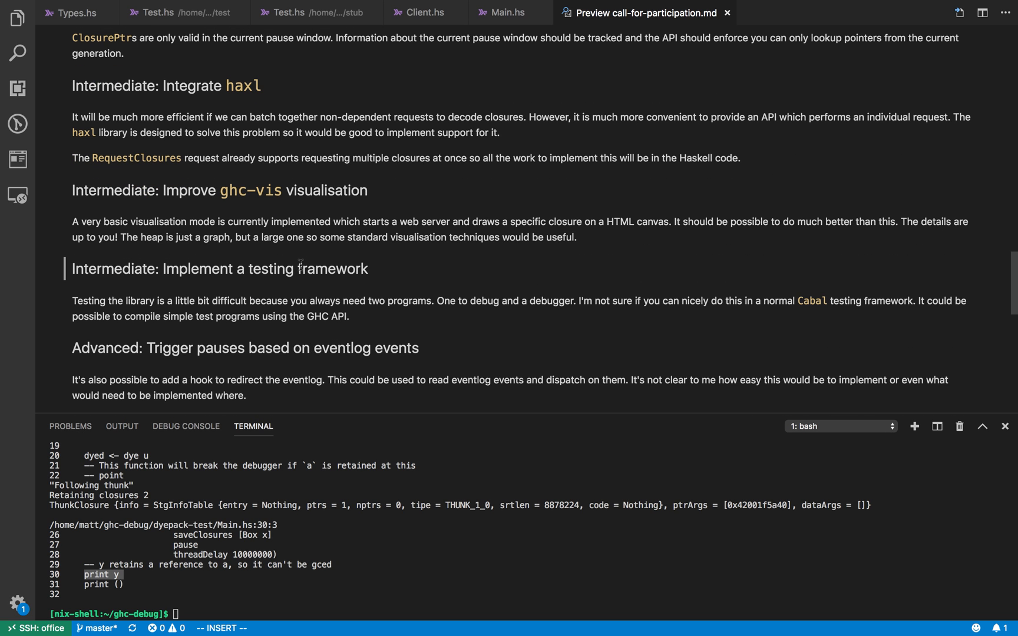
scroll("down", 3)
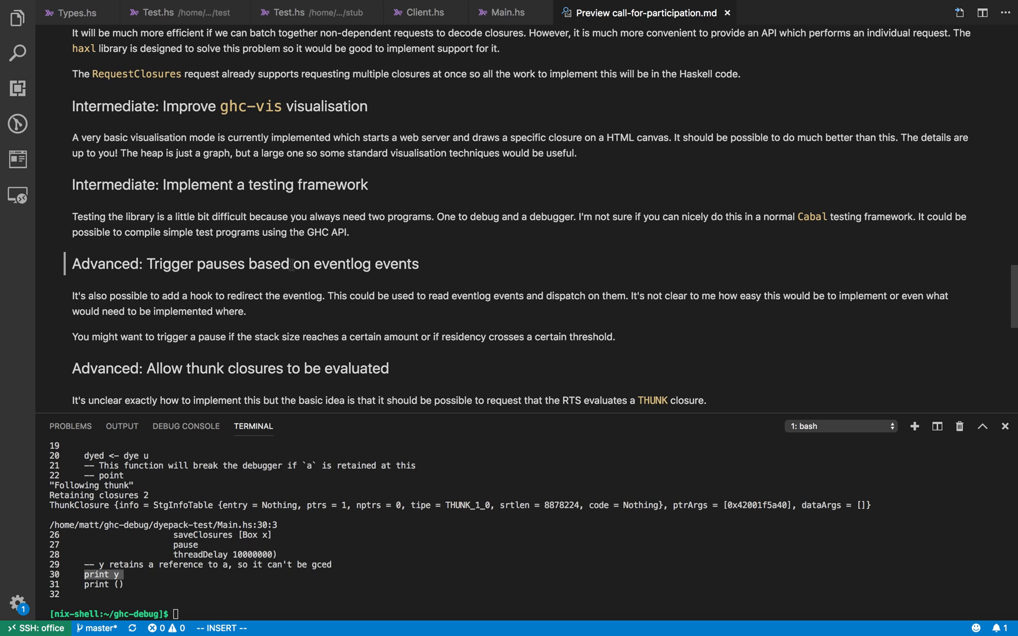